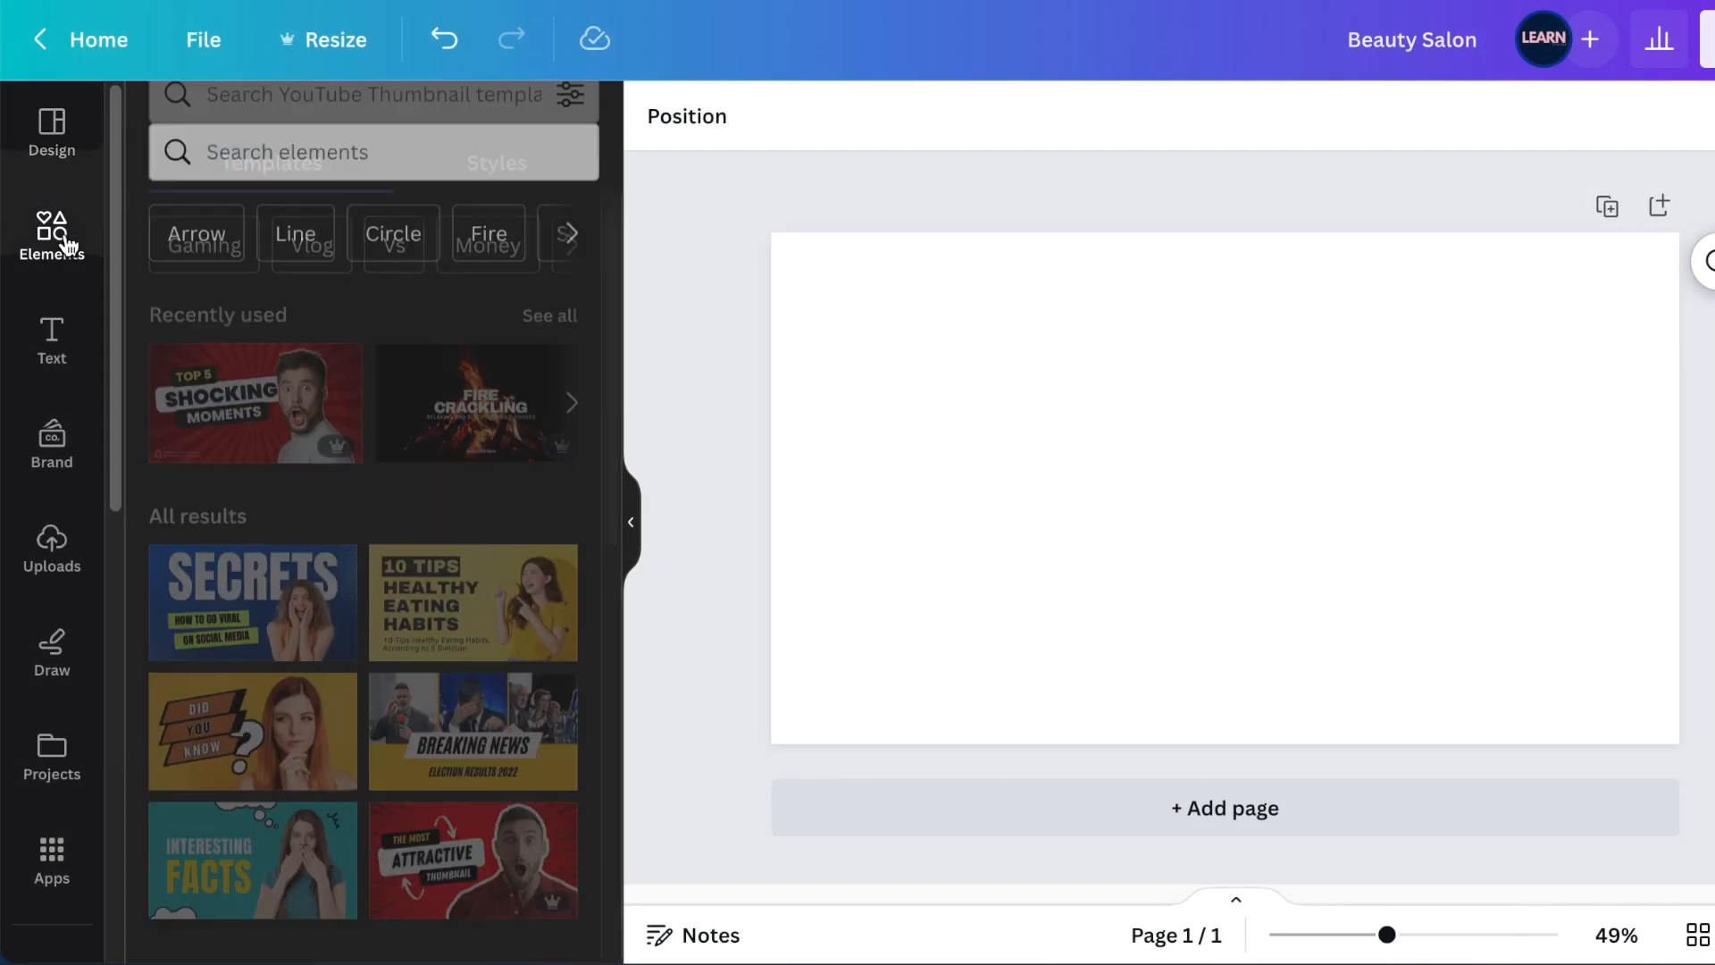
Step: Search Elements for 'woman face outline' and browse the Graphics results for line-art faces
{"action": "type", "text": "woman face outline"}
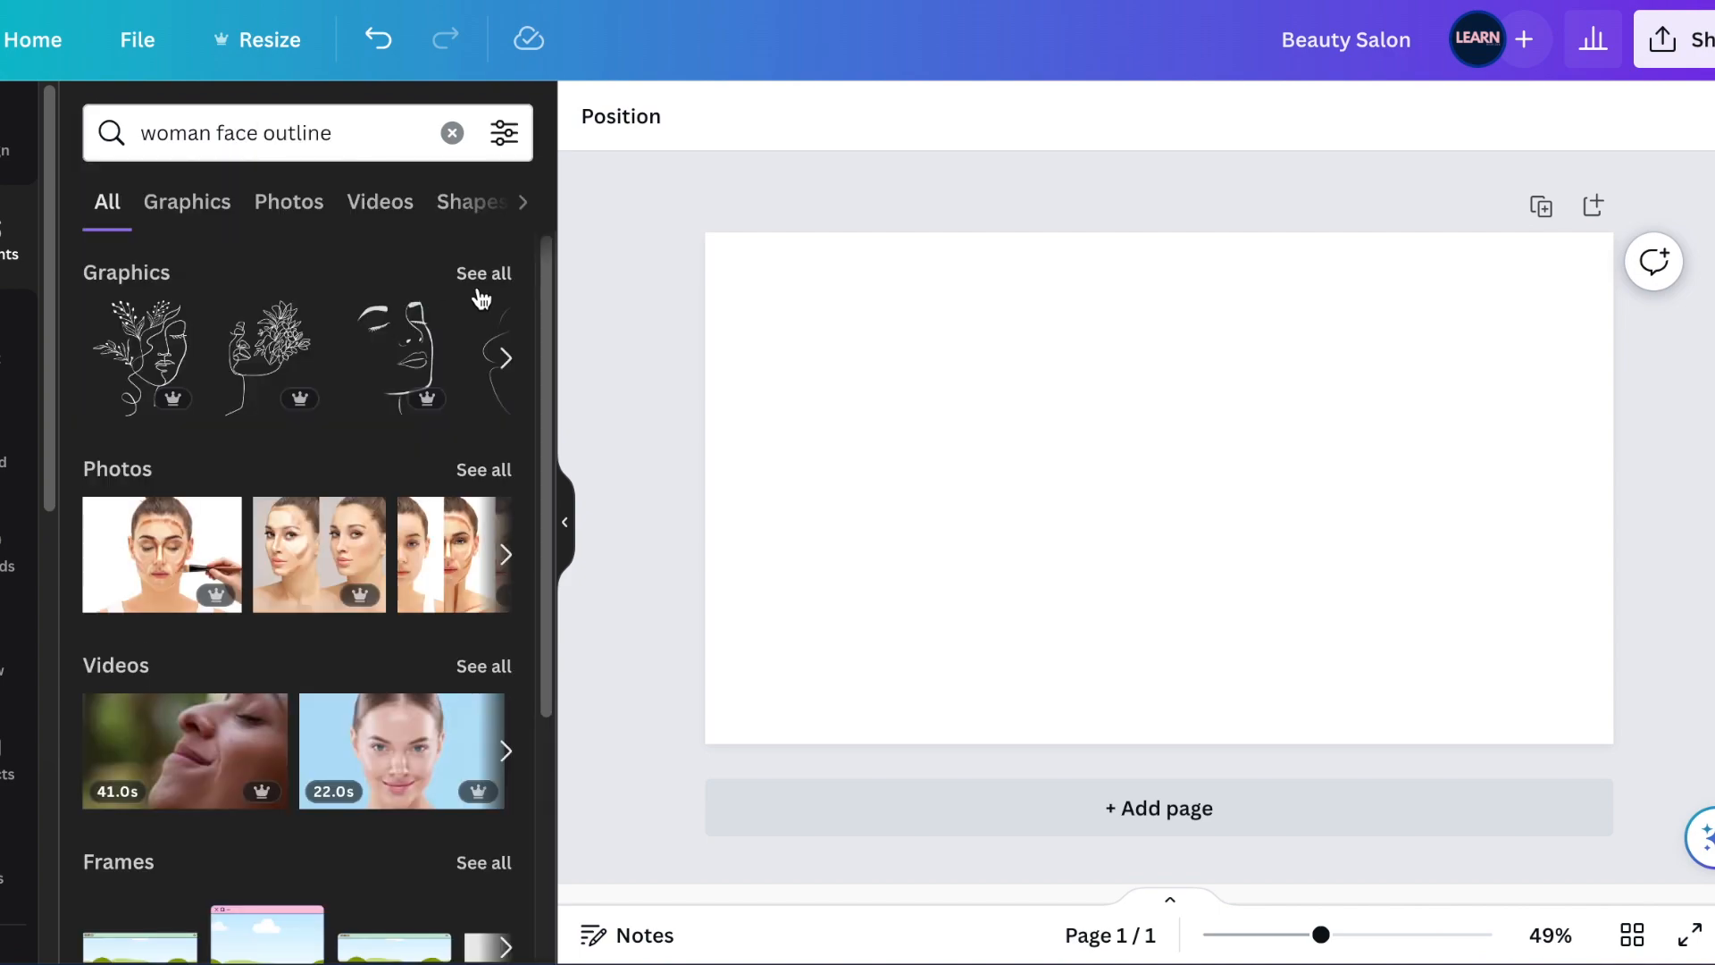
{"action": "left_click", "coordinate": [188, 201]}
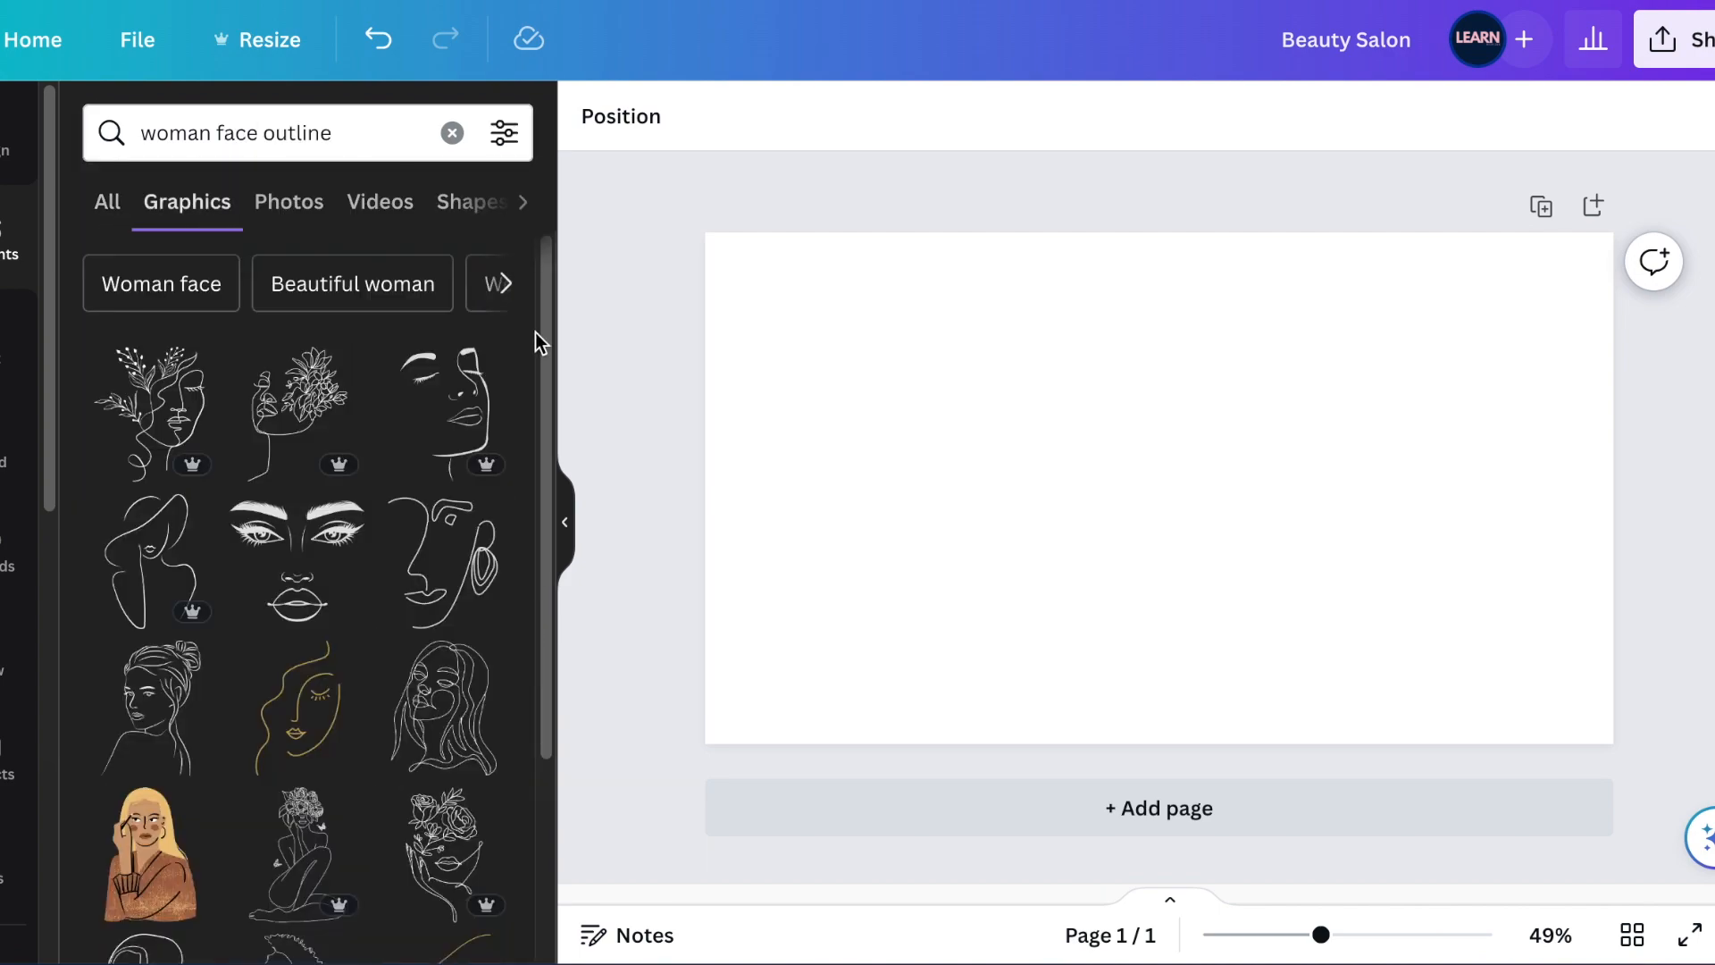
{"action": "scroll", "scroll_direction": "down", "scroll_amount": 3}
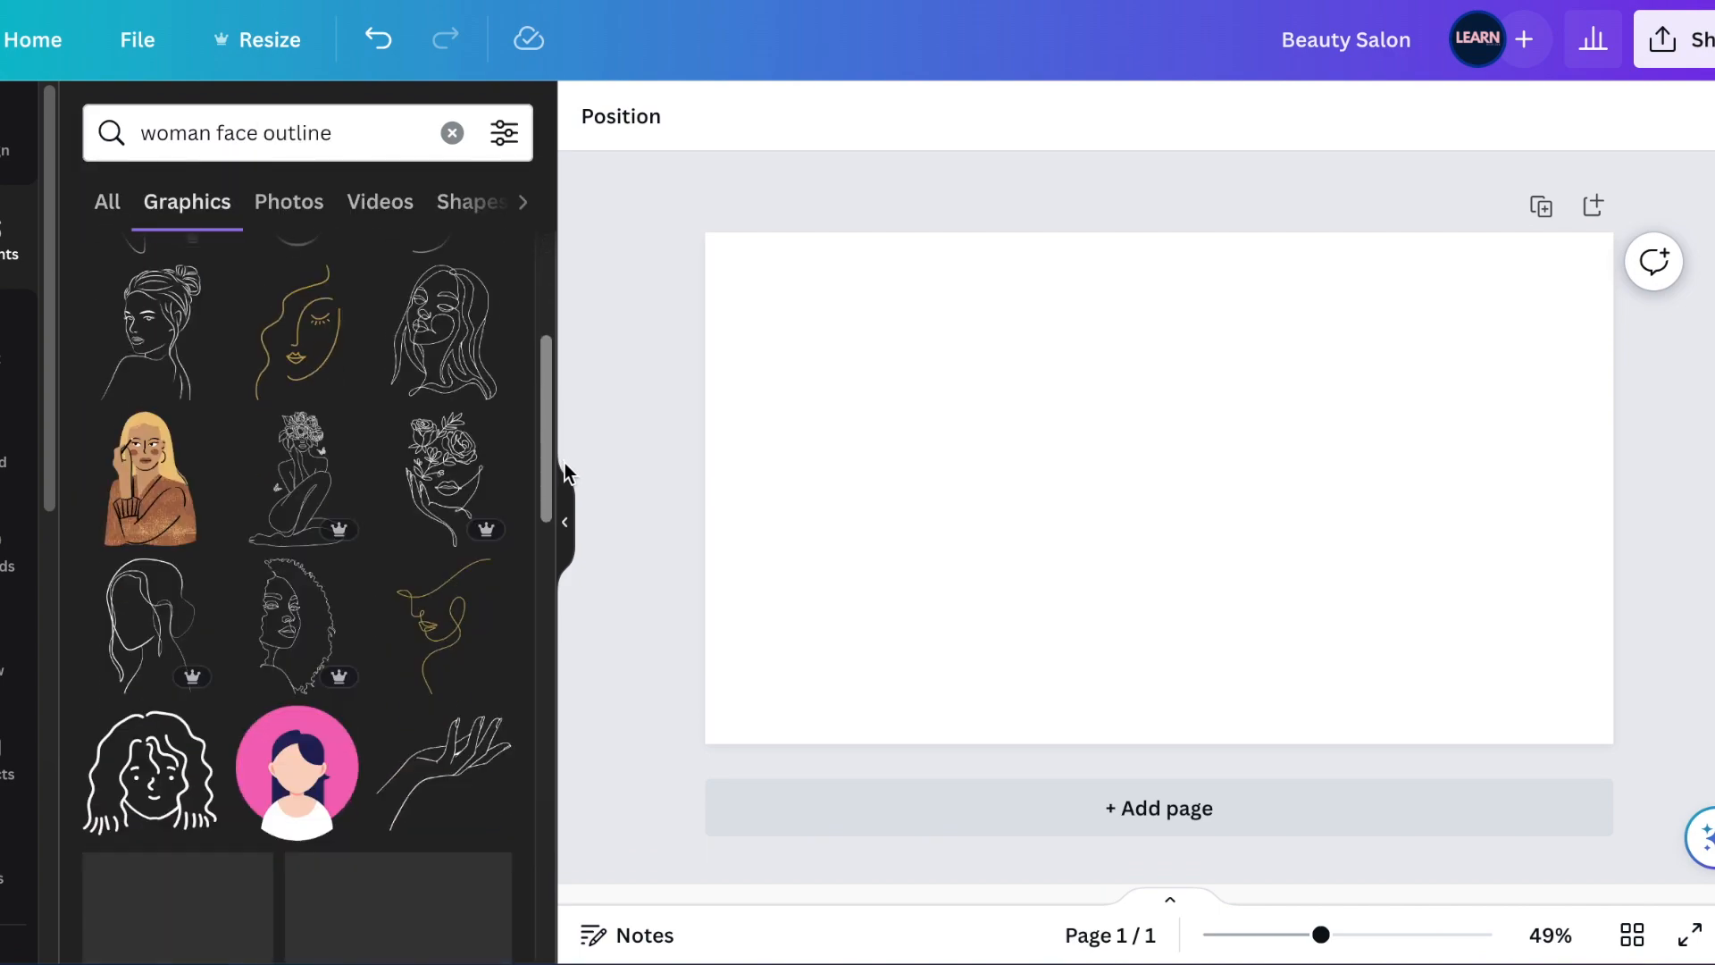
{"action": "scroll", "scroll_direction": "down", "scroll_amount": 3}
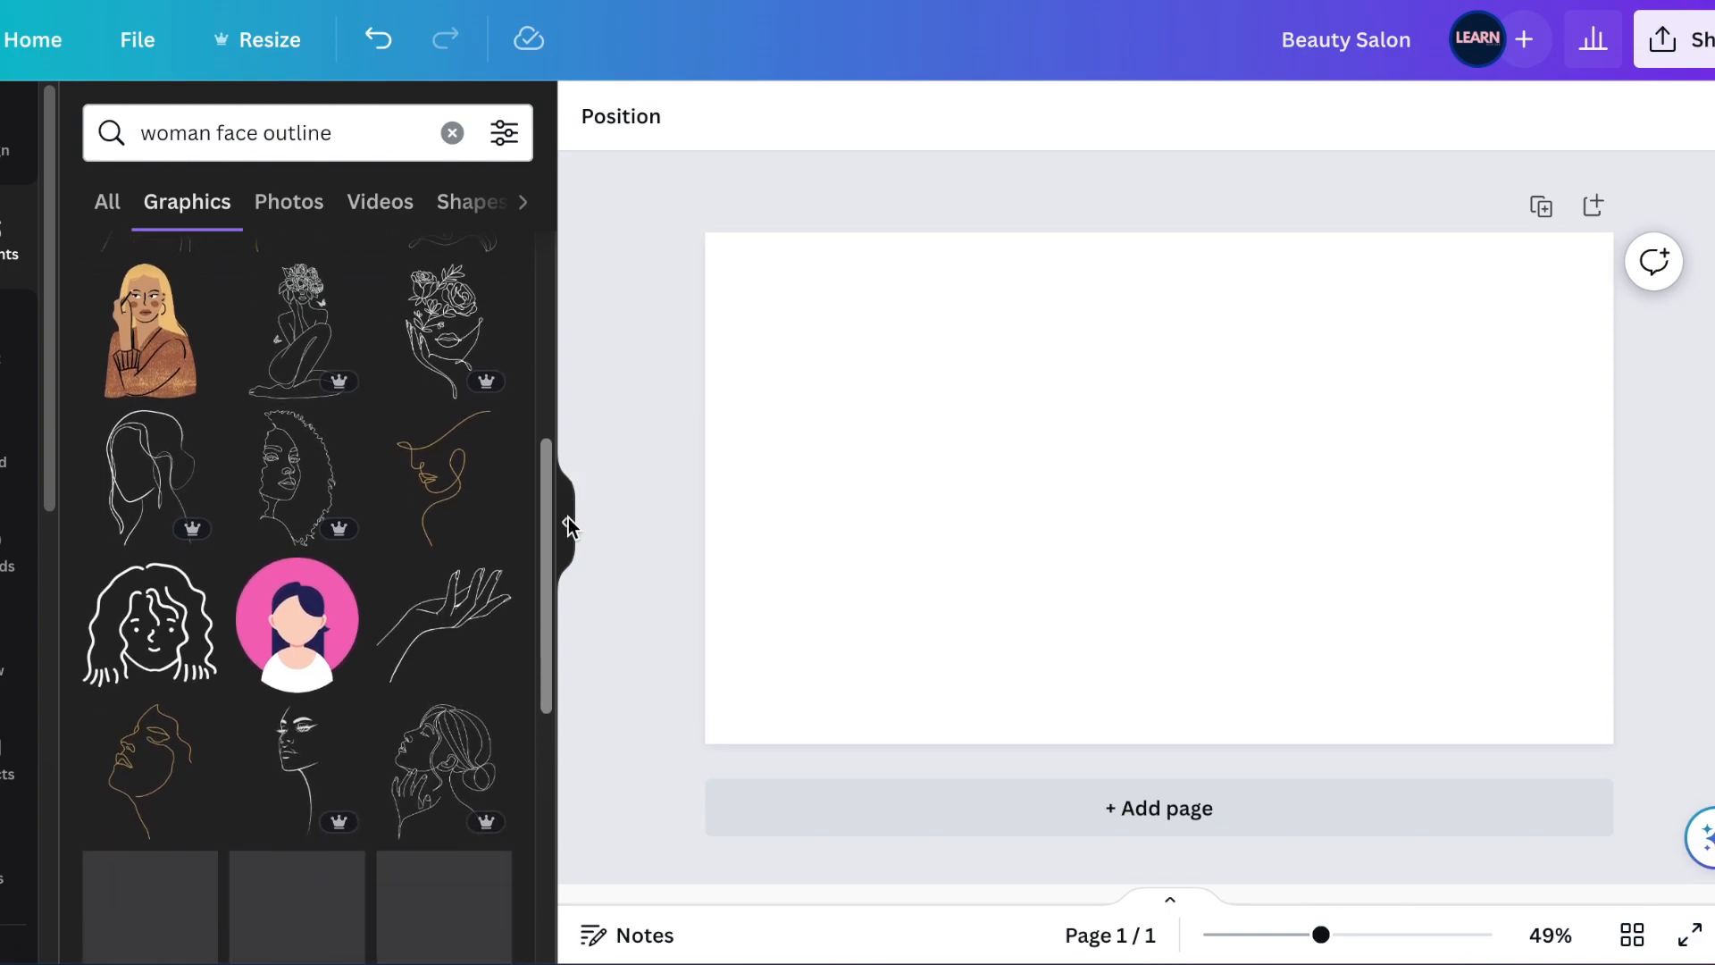
{"action": "scroll", "scroll_direction": "down", "scroll_amount": 3}
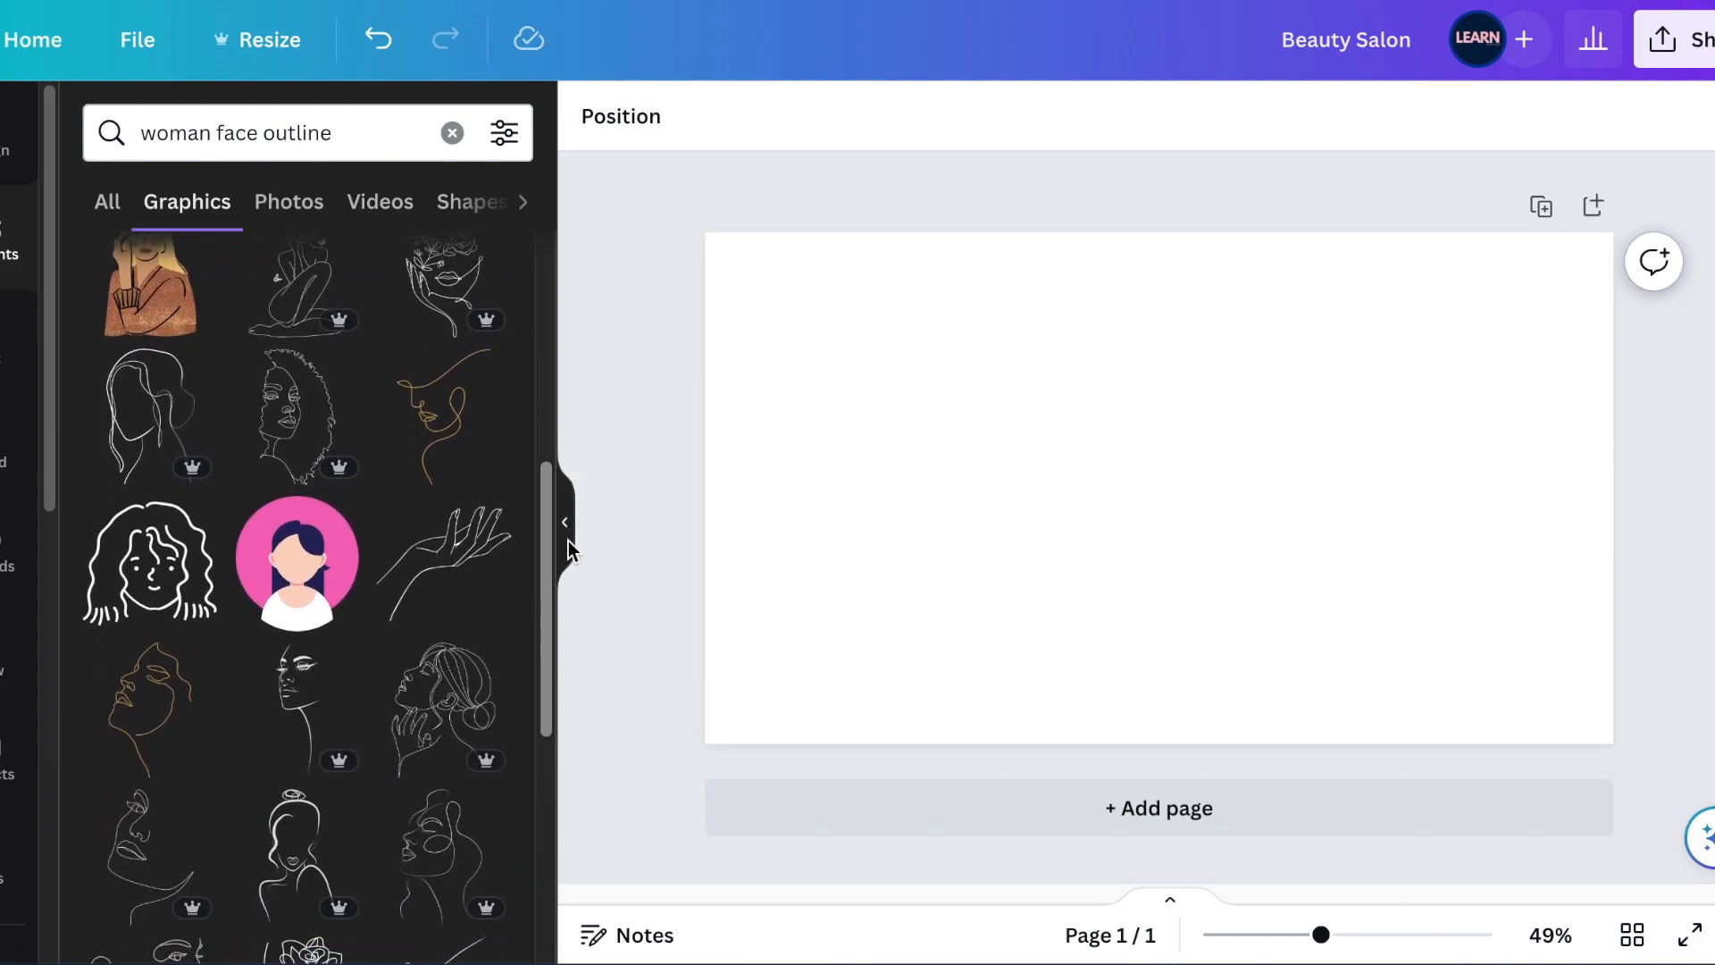
{"action": "scroll", "scroll_direction": "down", "scroll_amount": 3}
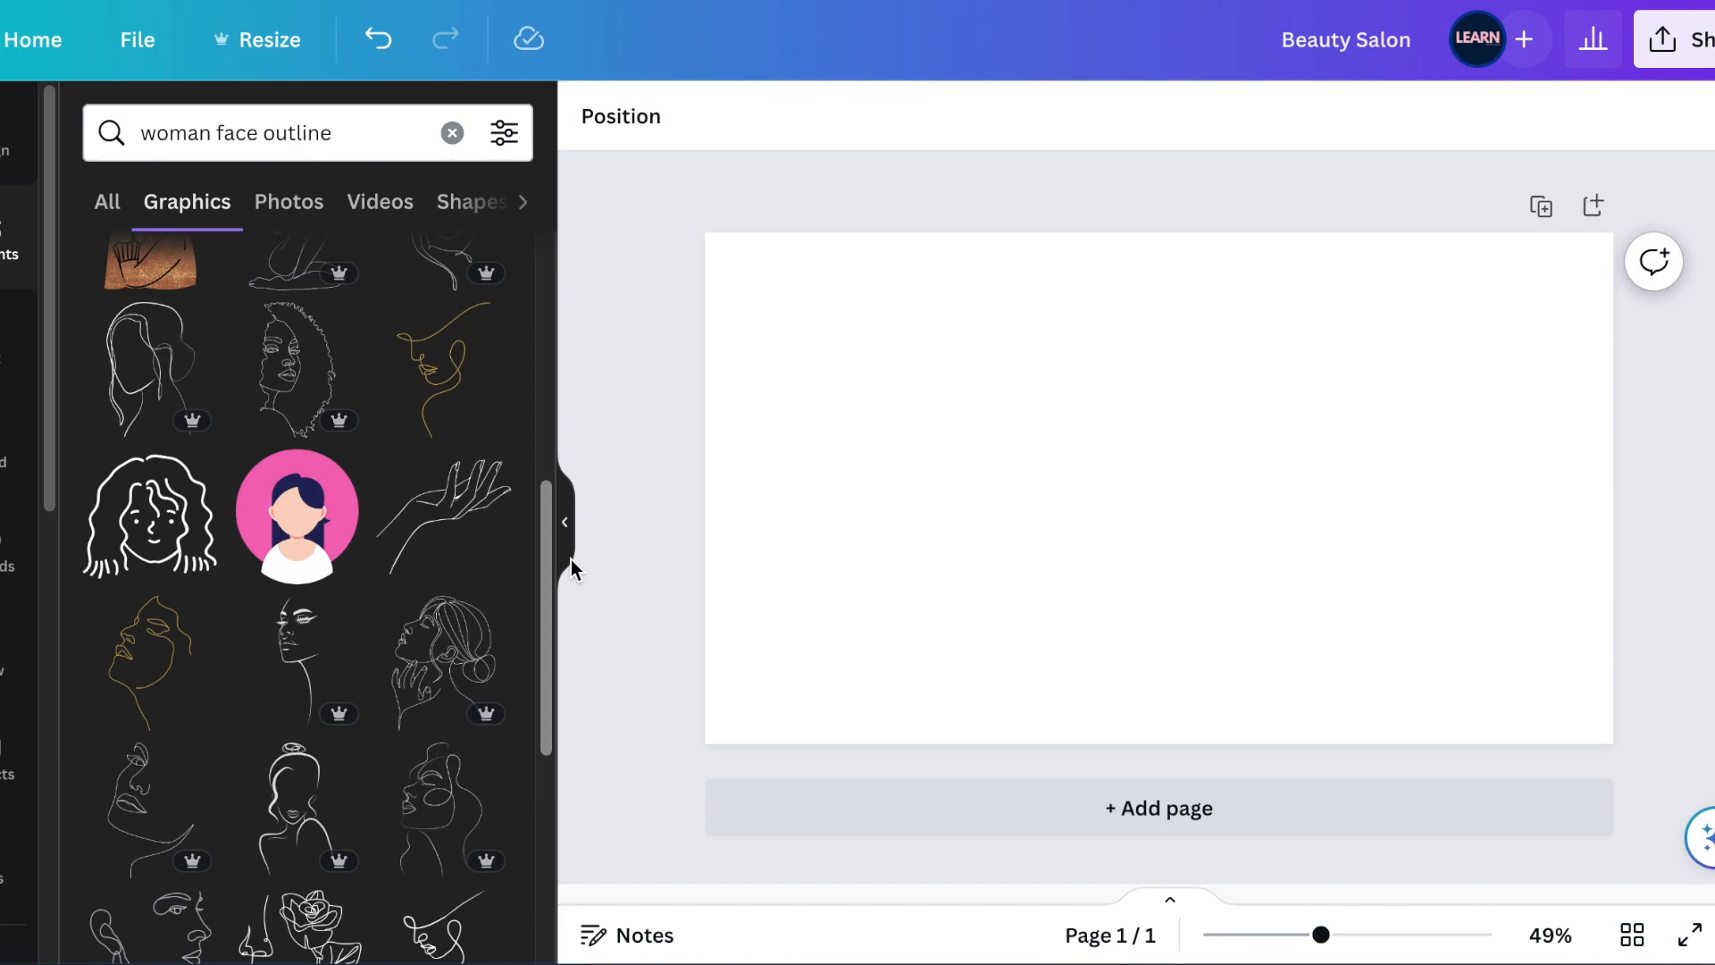
{"action": "scroll", "scroll_direction": "down", "scroll_amount": 3}
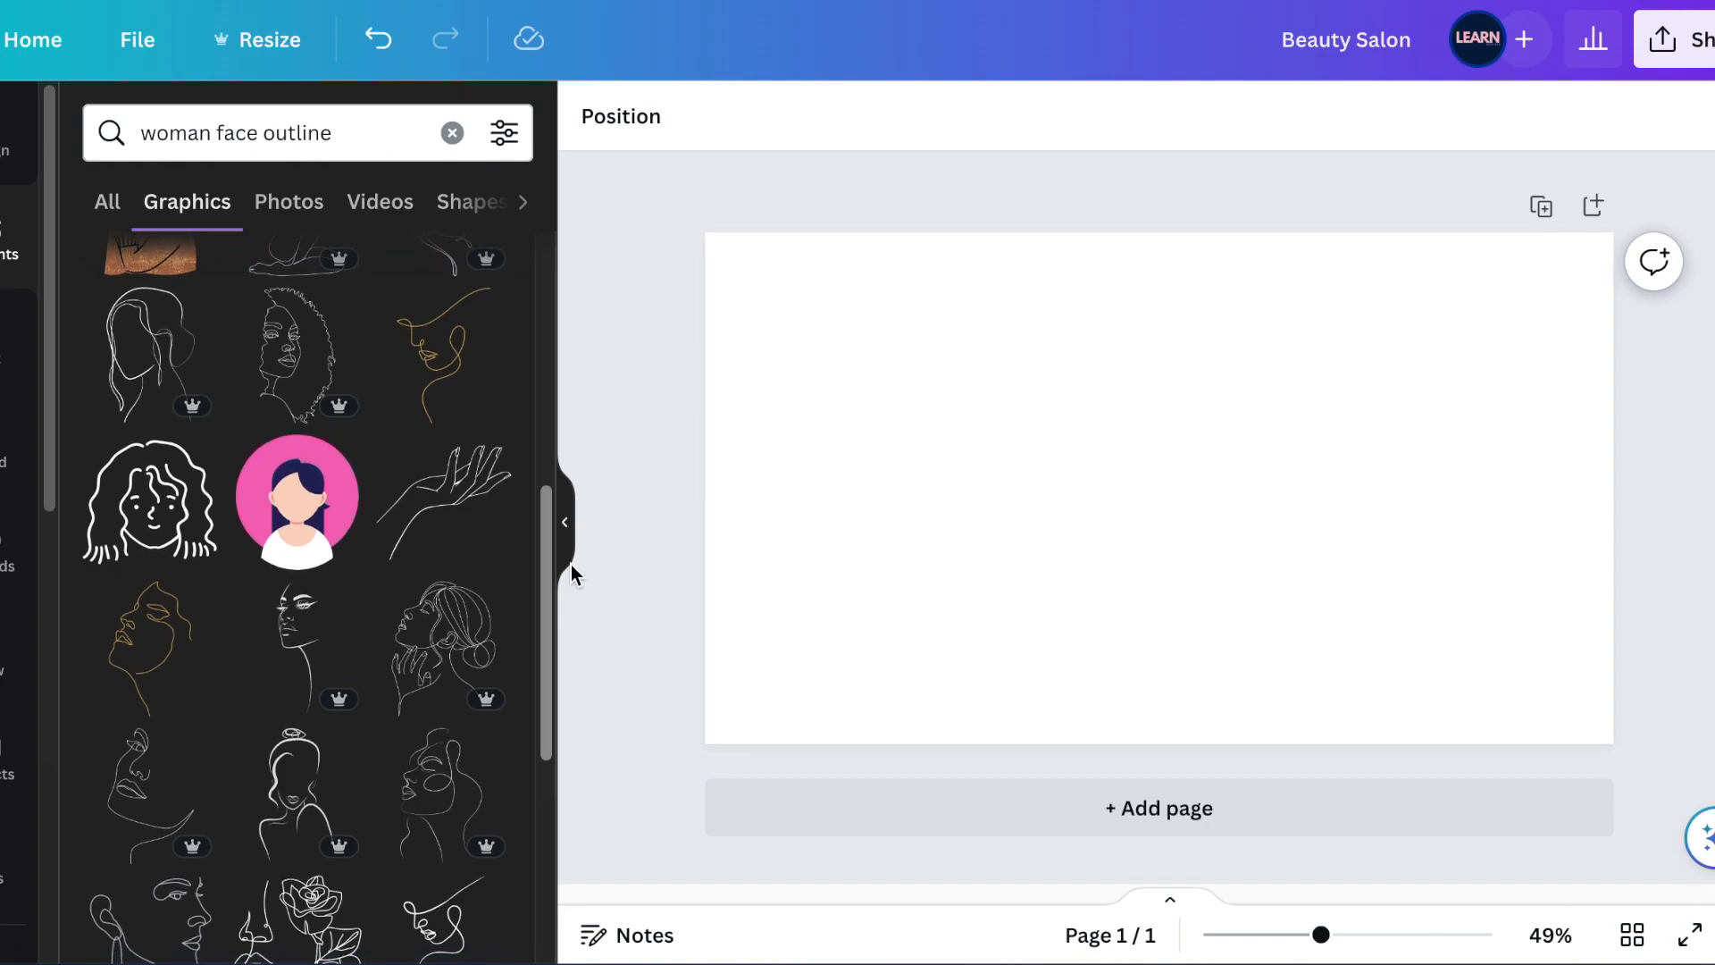
{"action": "scroll", "scroll_direction": "down", "scroll_amount": 3}
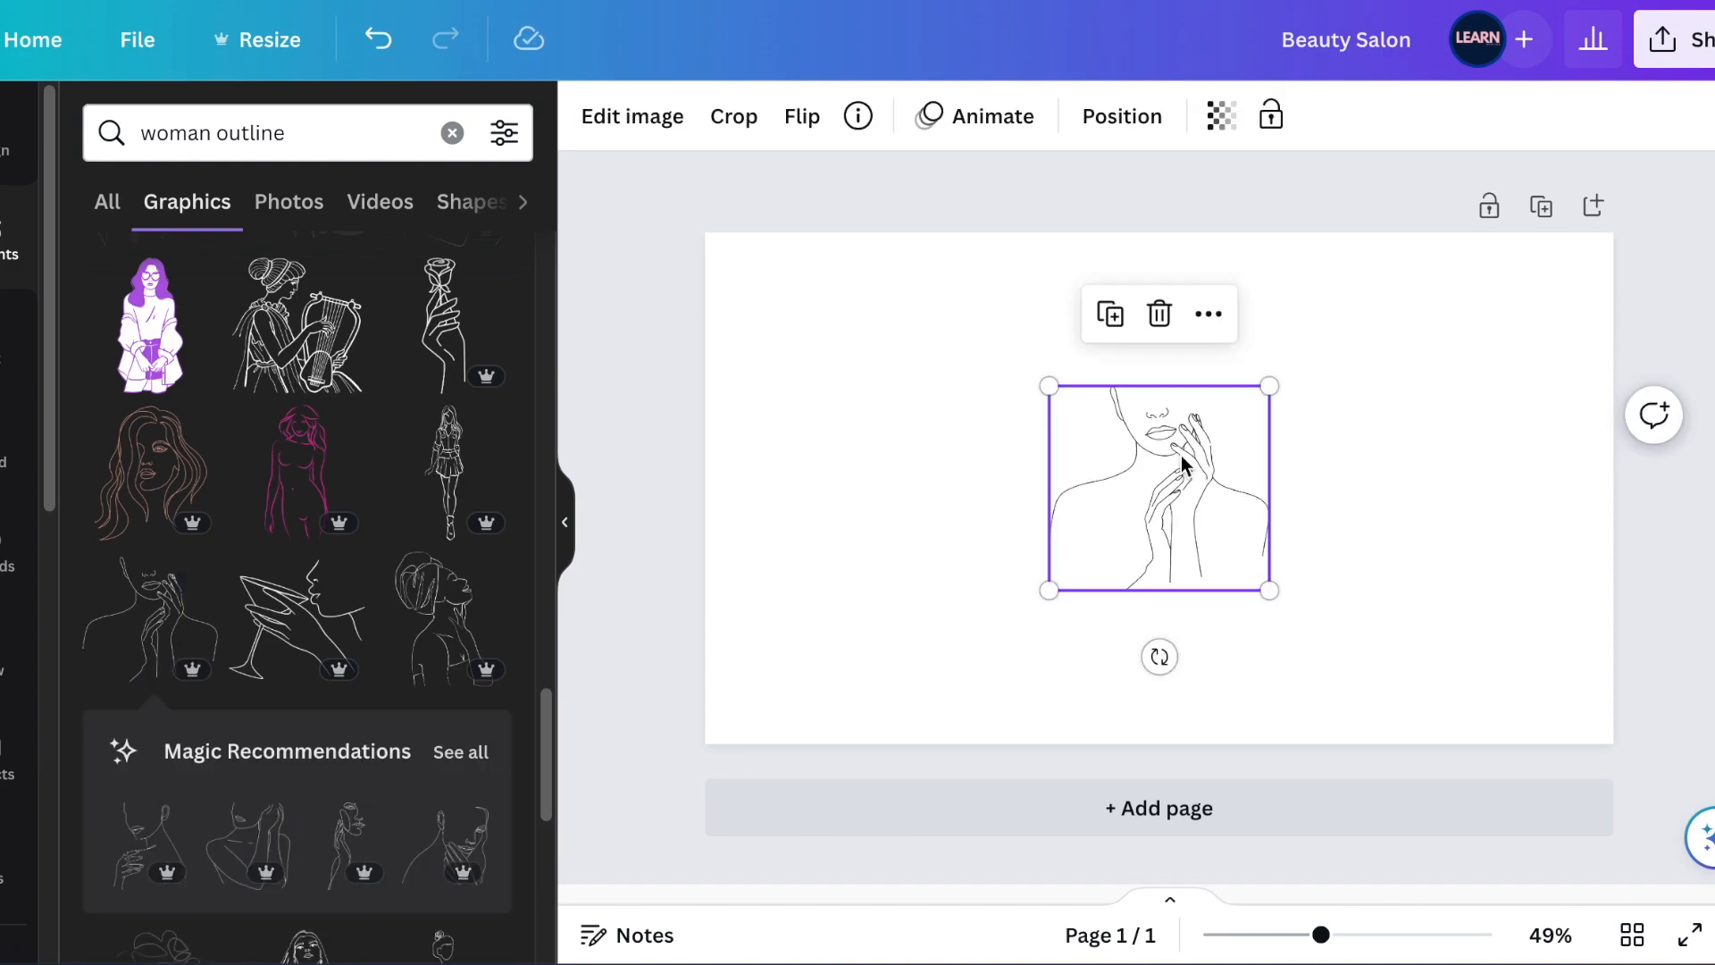
Step: Check the Abstract Woman Outline's info, then crop away its lower part and confirm
{"action": "left_click", "coordinate": [858, 117]}
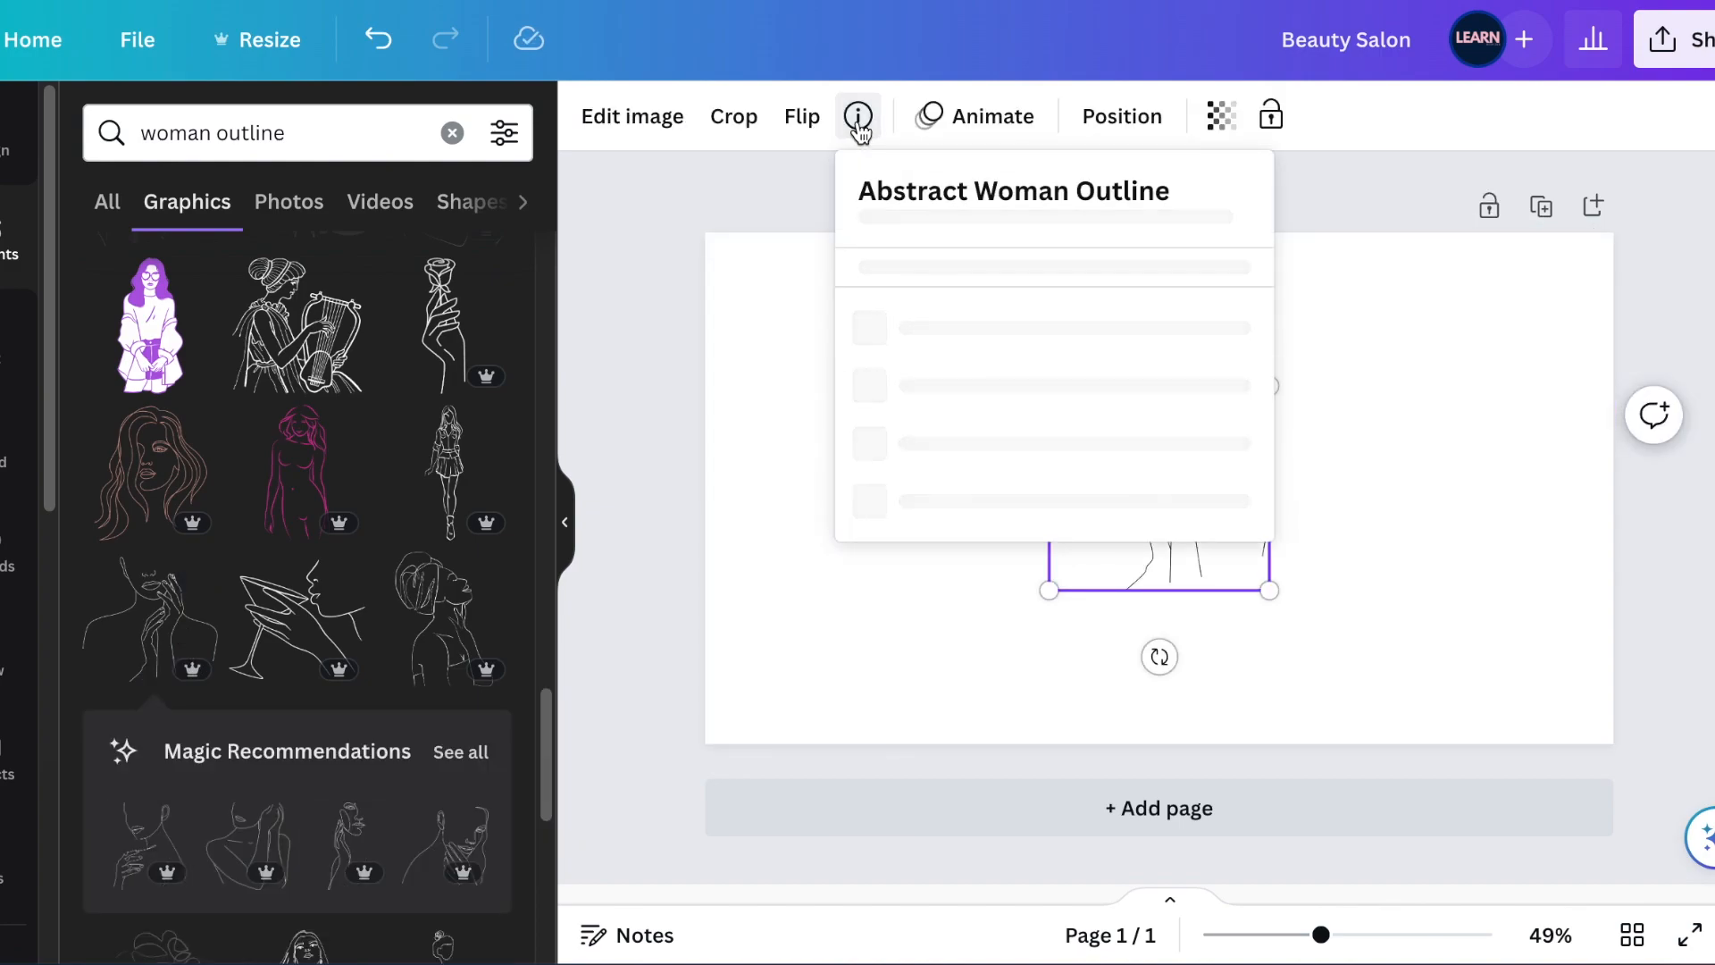
{"action": "left_click", "coordinate": [859, 116]}
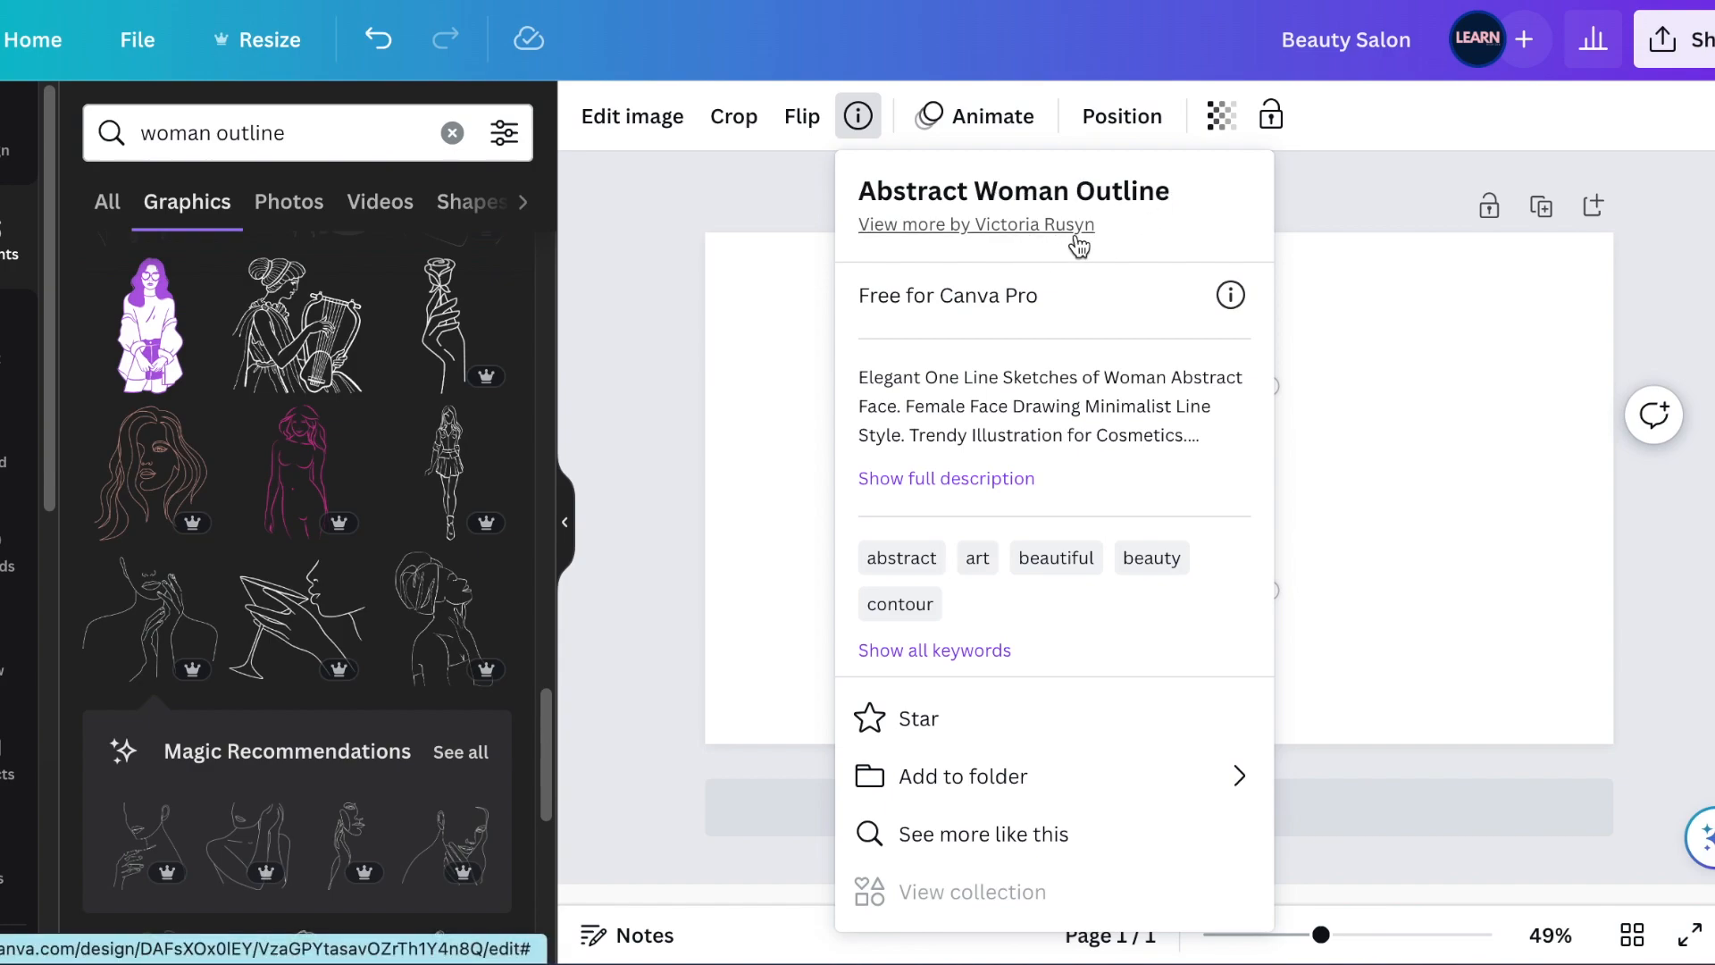
{"action": "left_click", "coordinate": [1128, 486]}
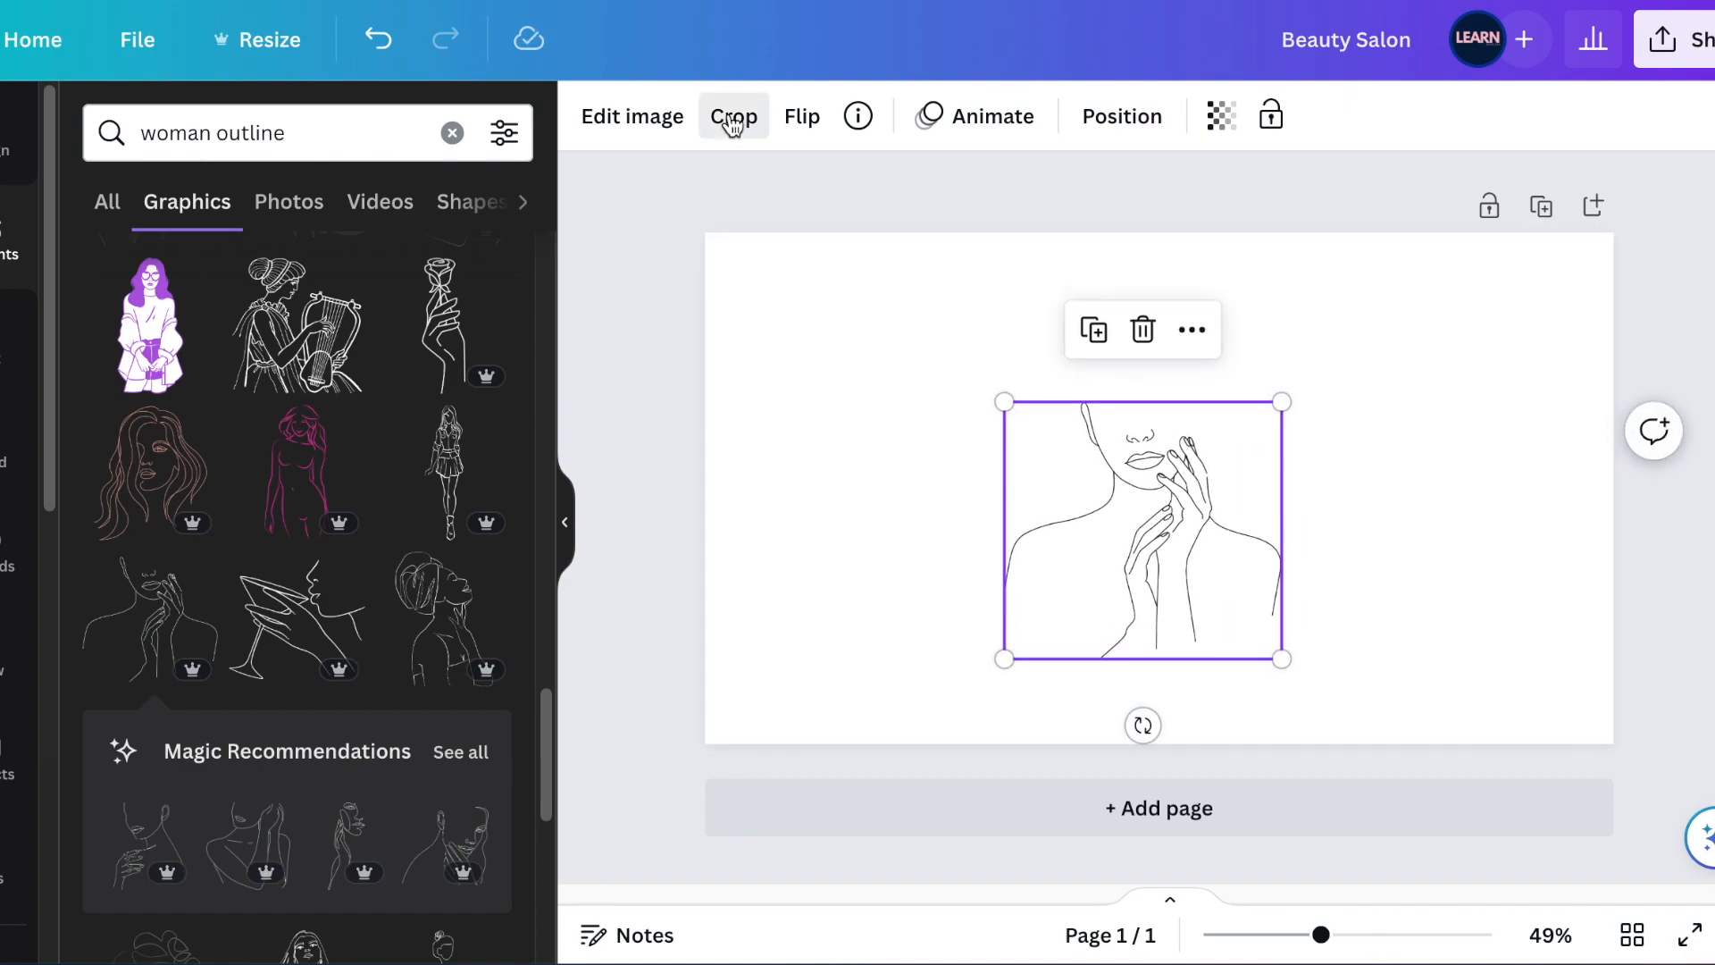
{"action": "left_click", "coordinate": [732, 117]}
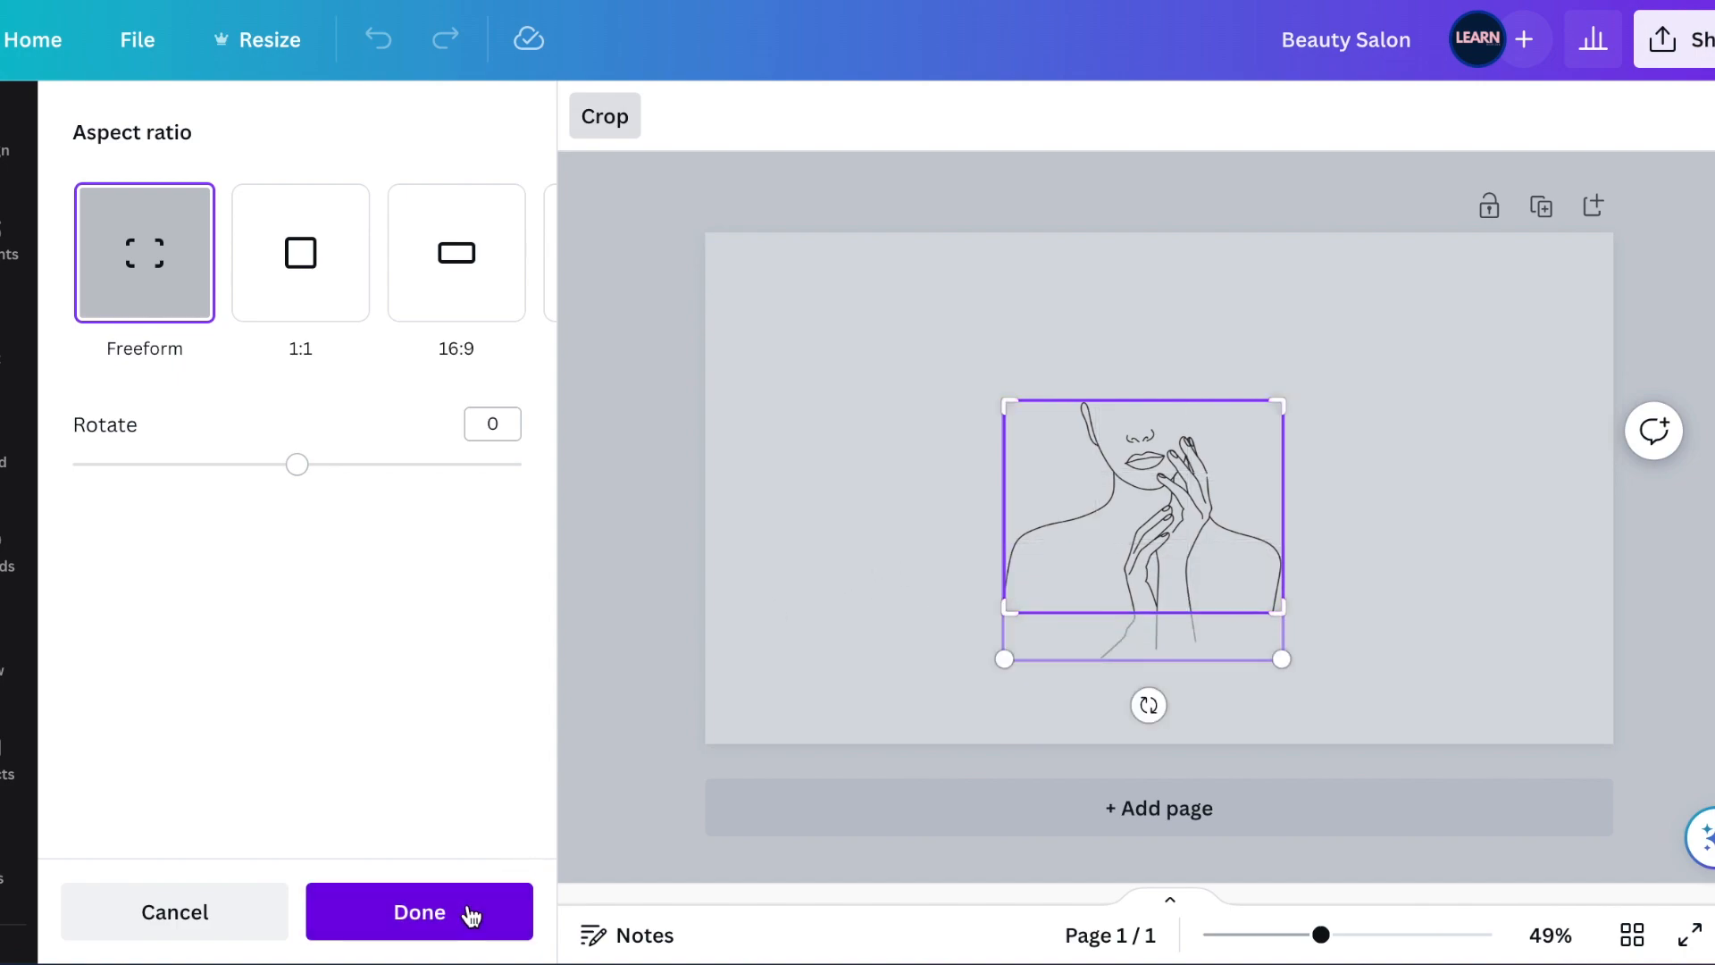
{"action": "left_click", "coordinate": [418, 913]}
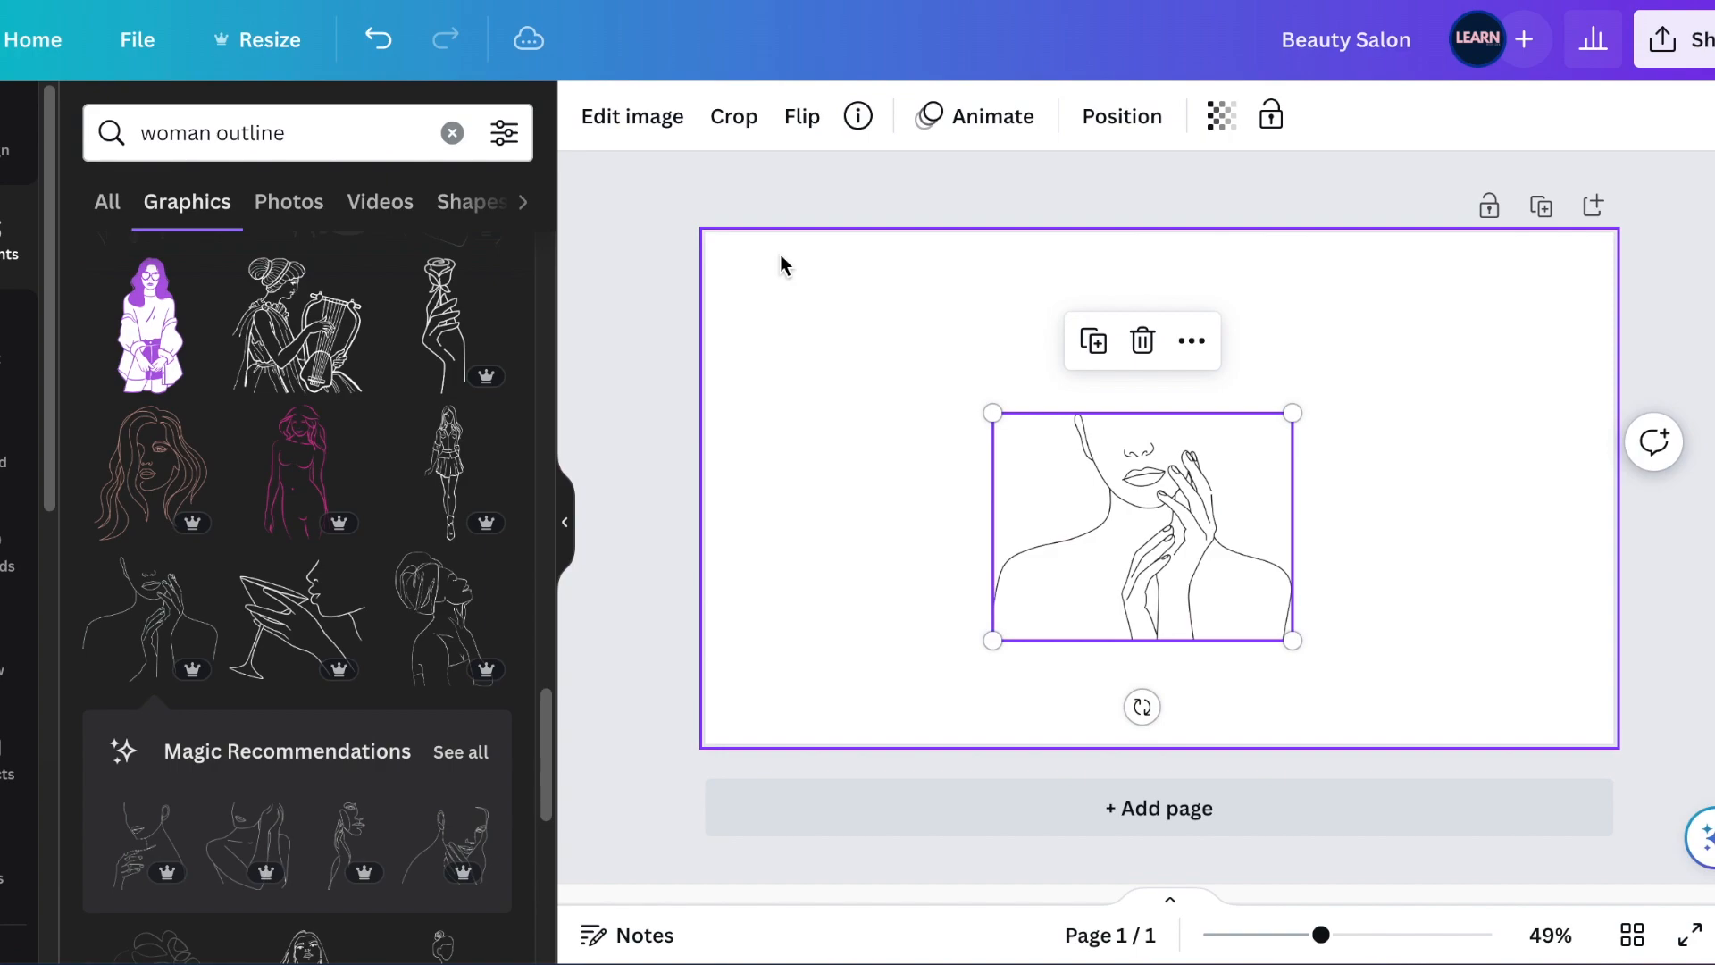
Step: Apply the Mustard duotone effect so the outline's lines turn gold, then return to the page
{"action": "left_click", "coordinate": [631, 116]}
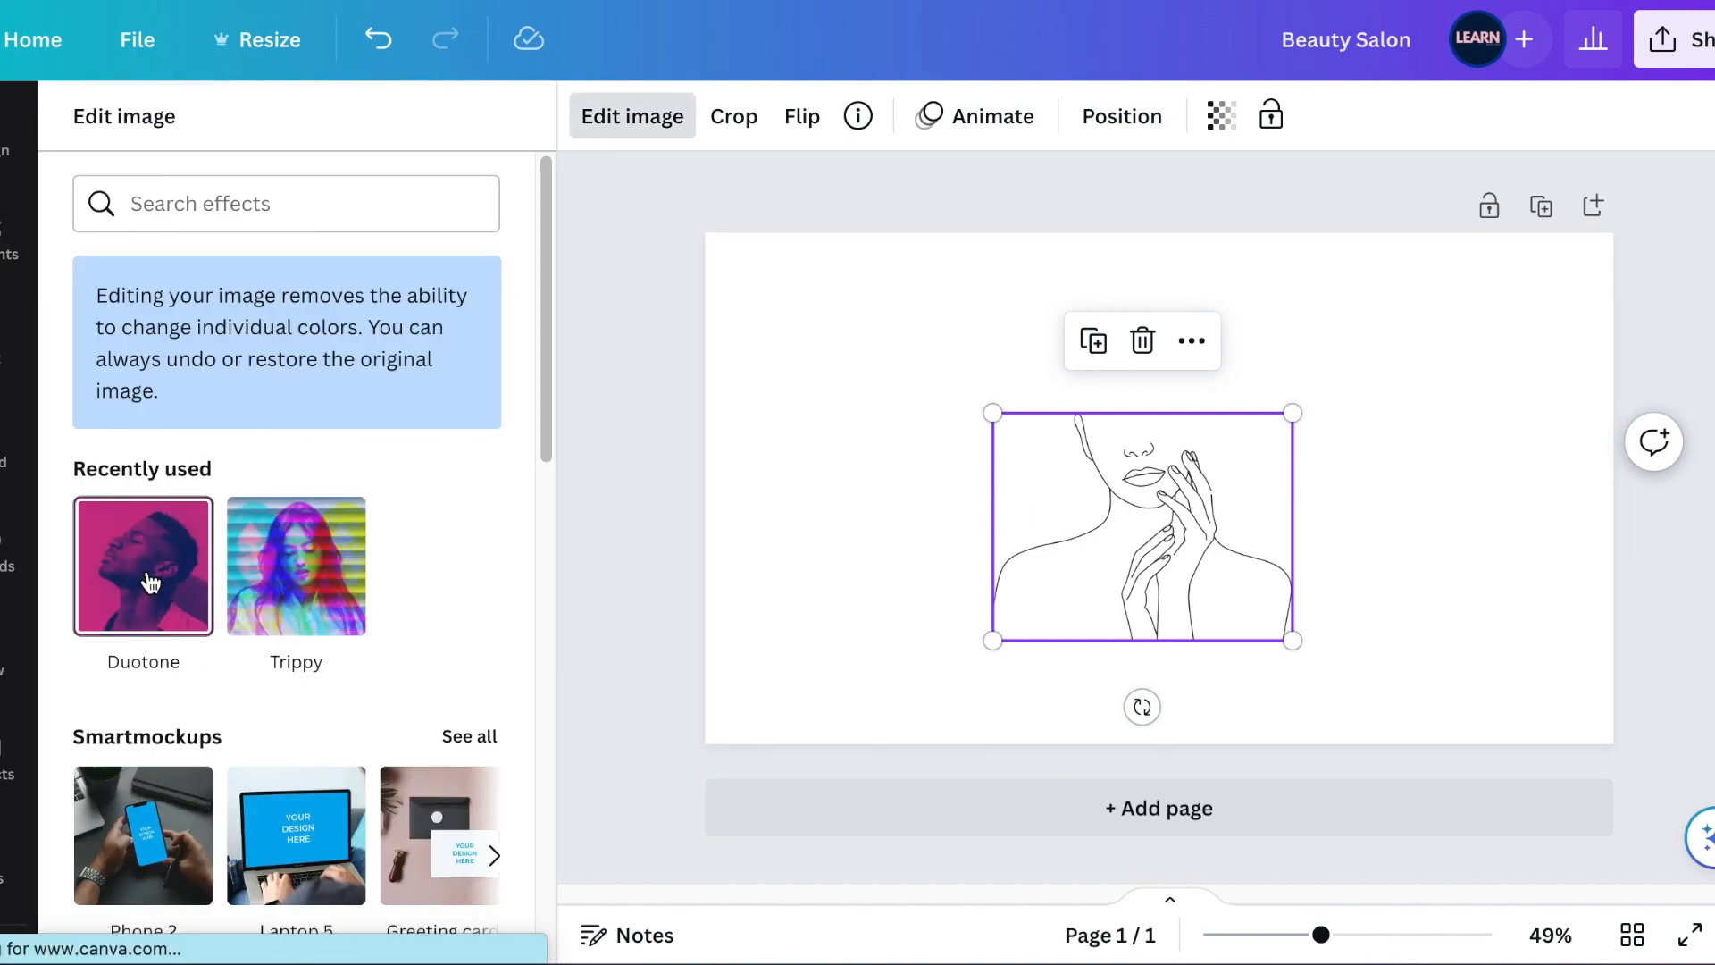
{"action": "left_click", "coordinate": [143, 567]}
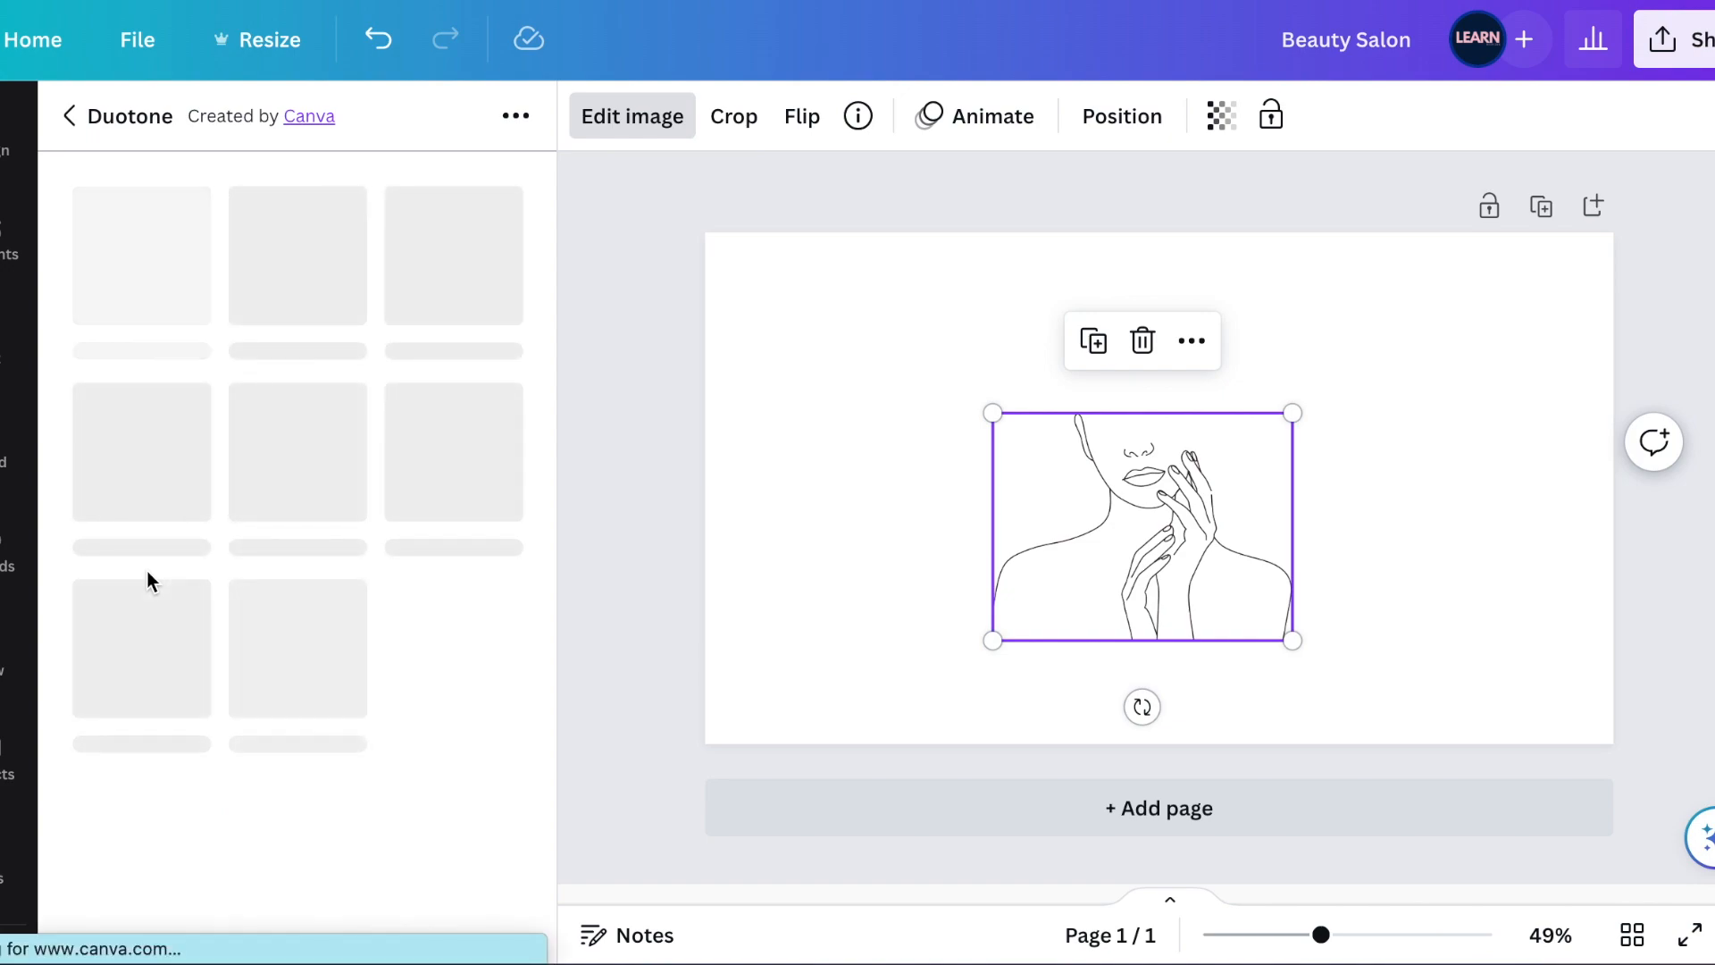
{"action": "scroll", "scroll_direction": "down", "scroll_amount": 3}
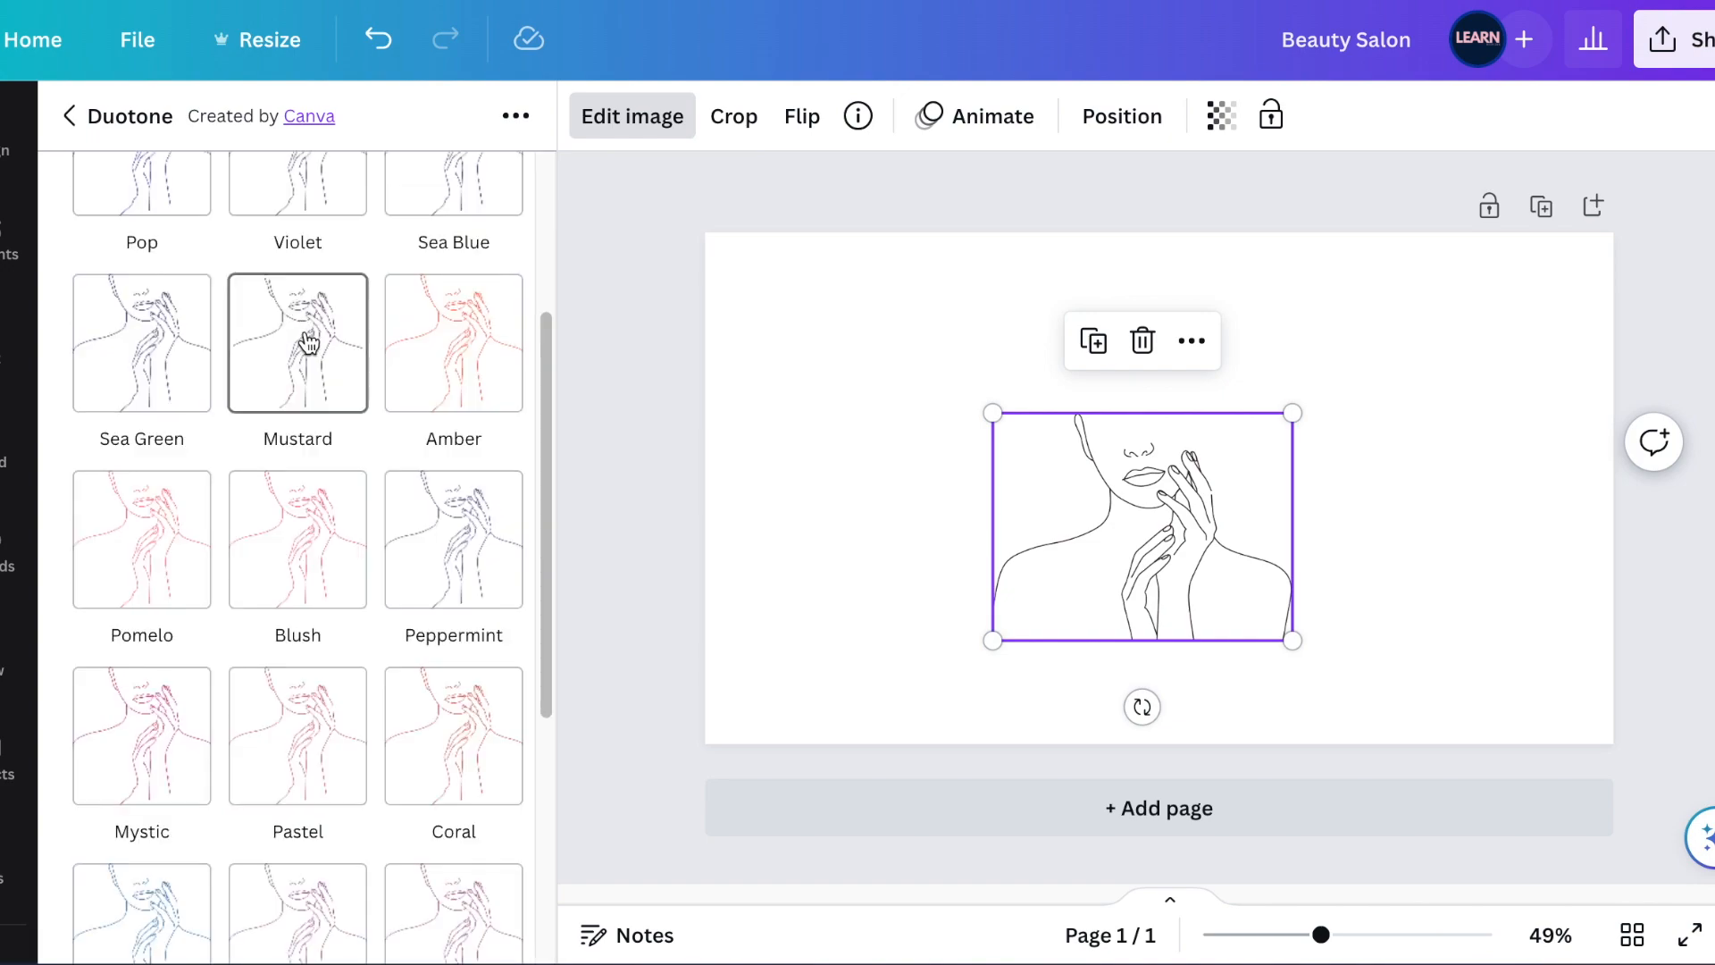
{"action": "left_click", "coordinate": [297, 341]}
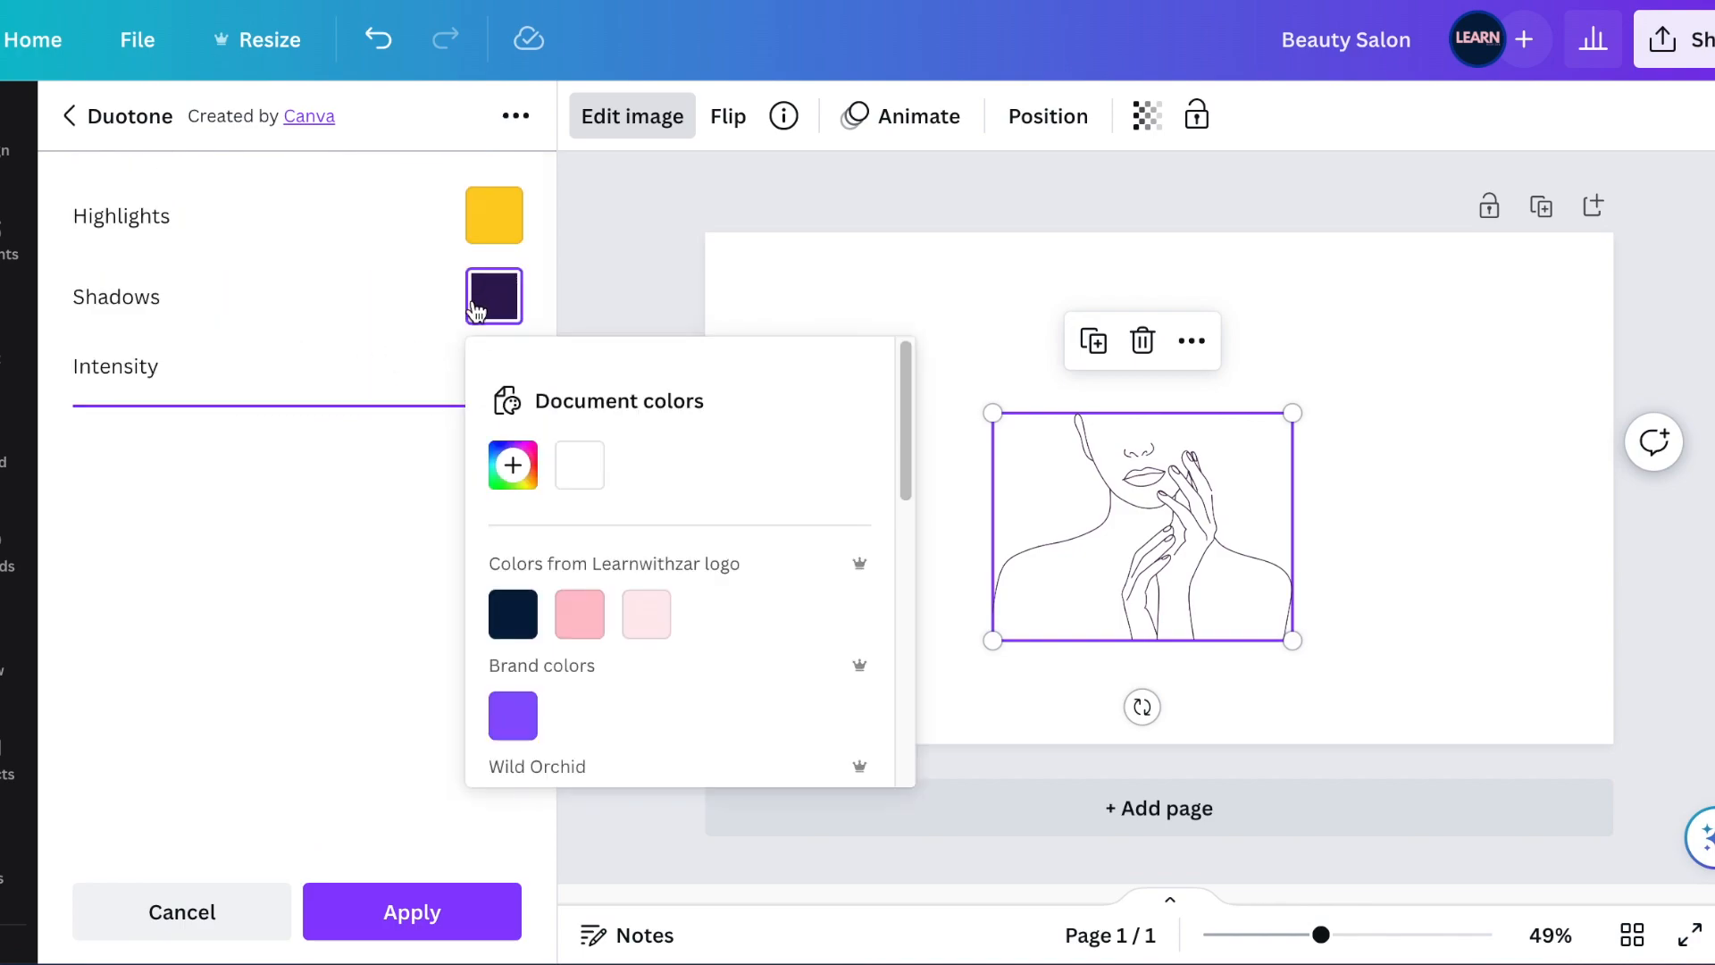
{"action": "scroll", "scroll_direction": "down", "scroll_amount": 3}
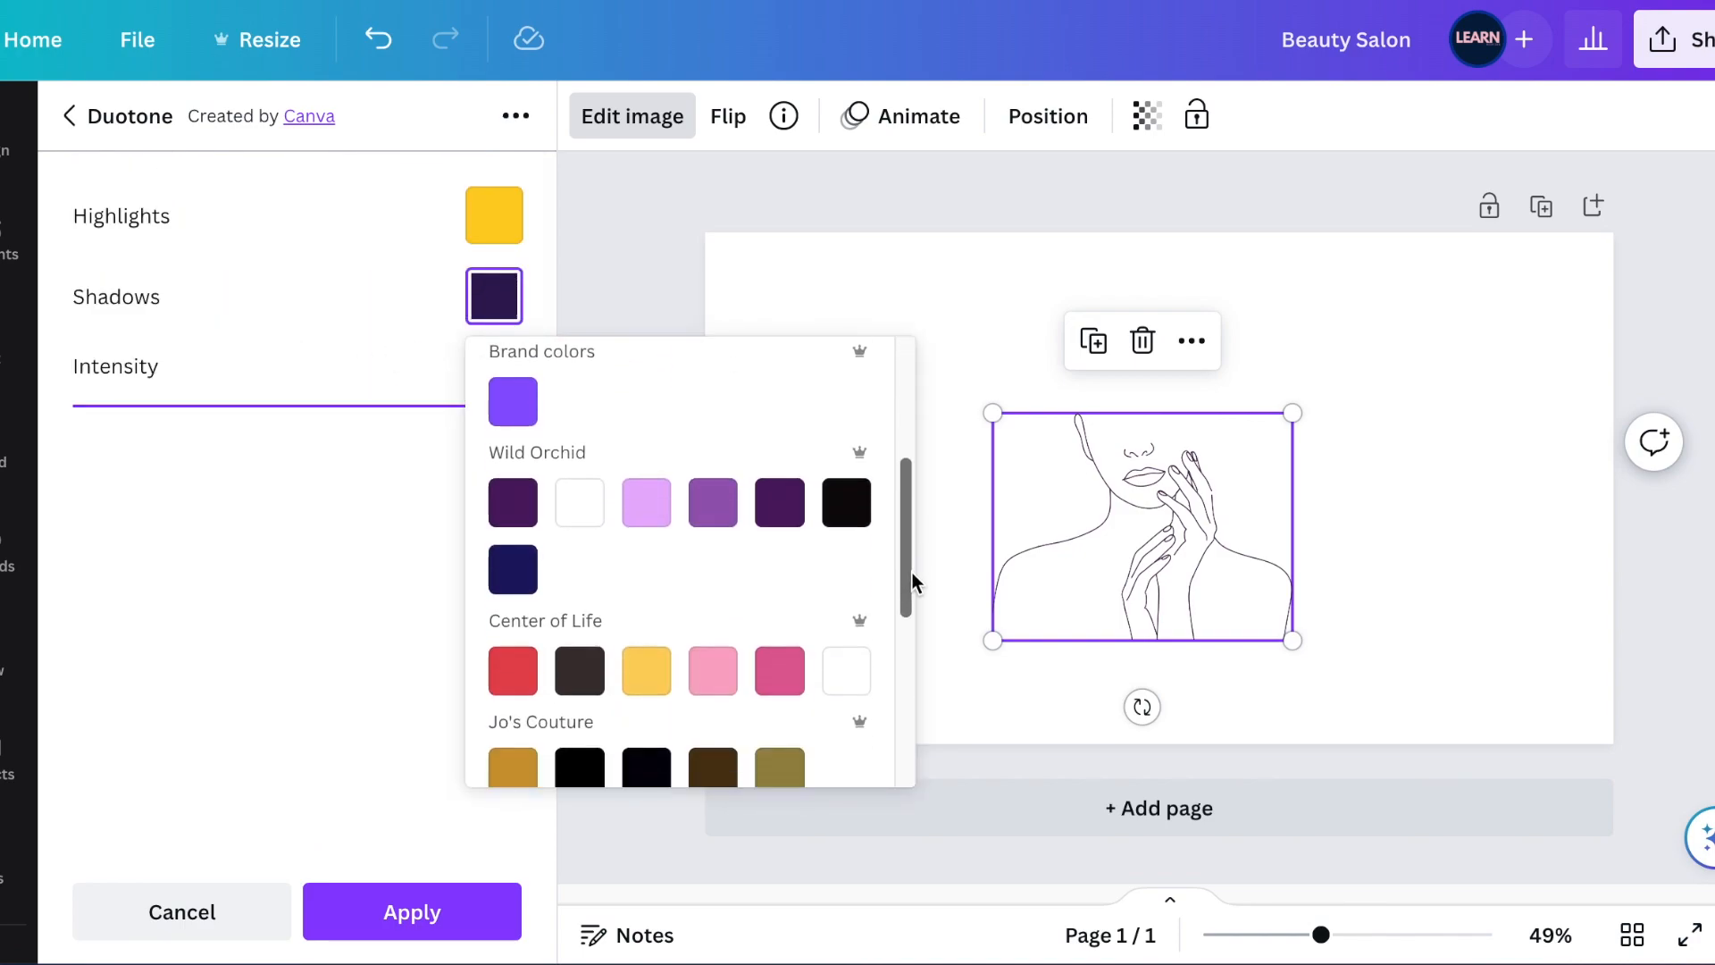
{"action": "scroll", "scroll_direction": "down", "scroll_amount": 3}
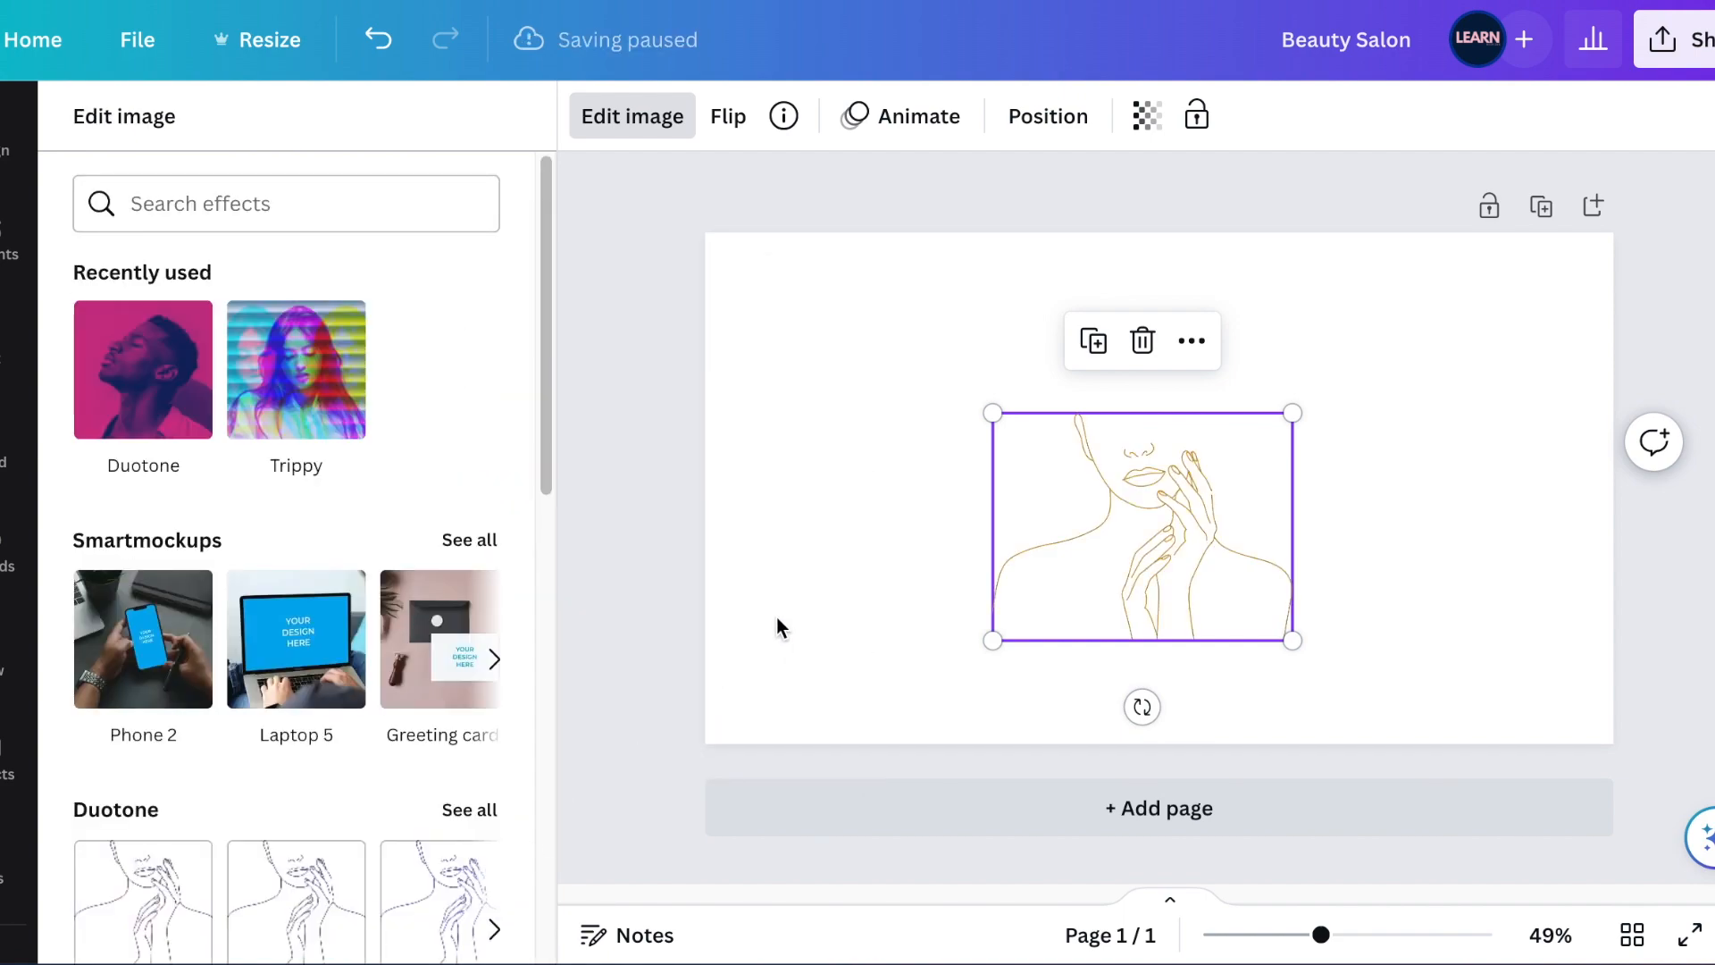
{"action": "left_click", "coordinate": [52, 237]}
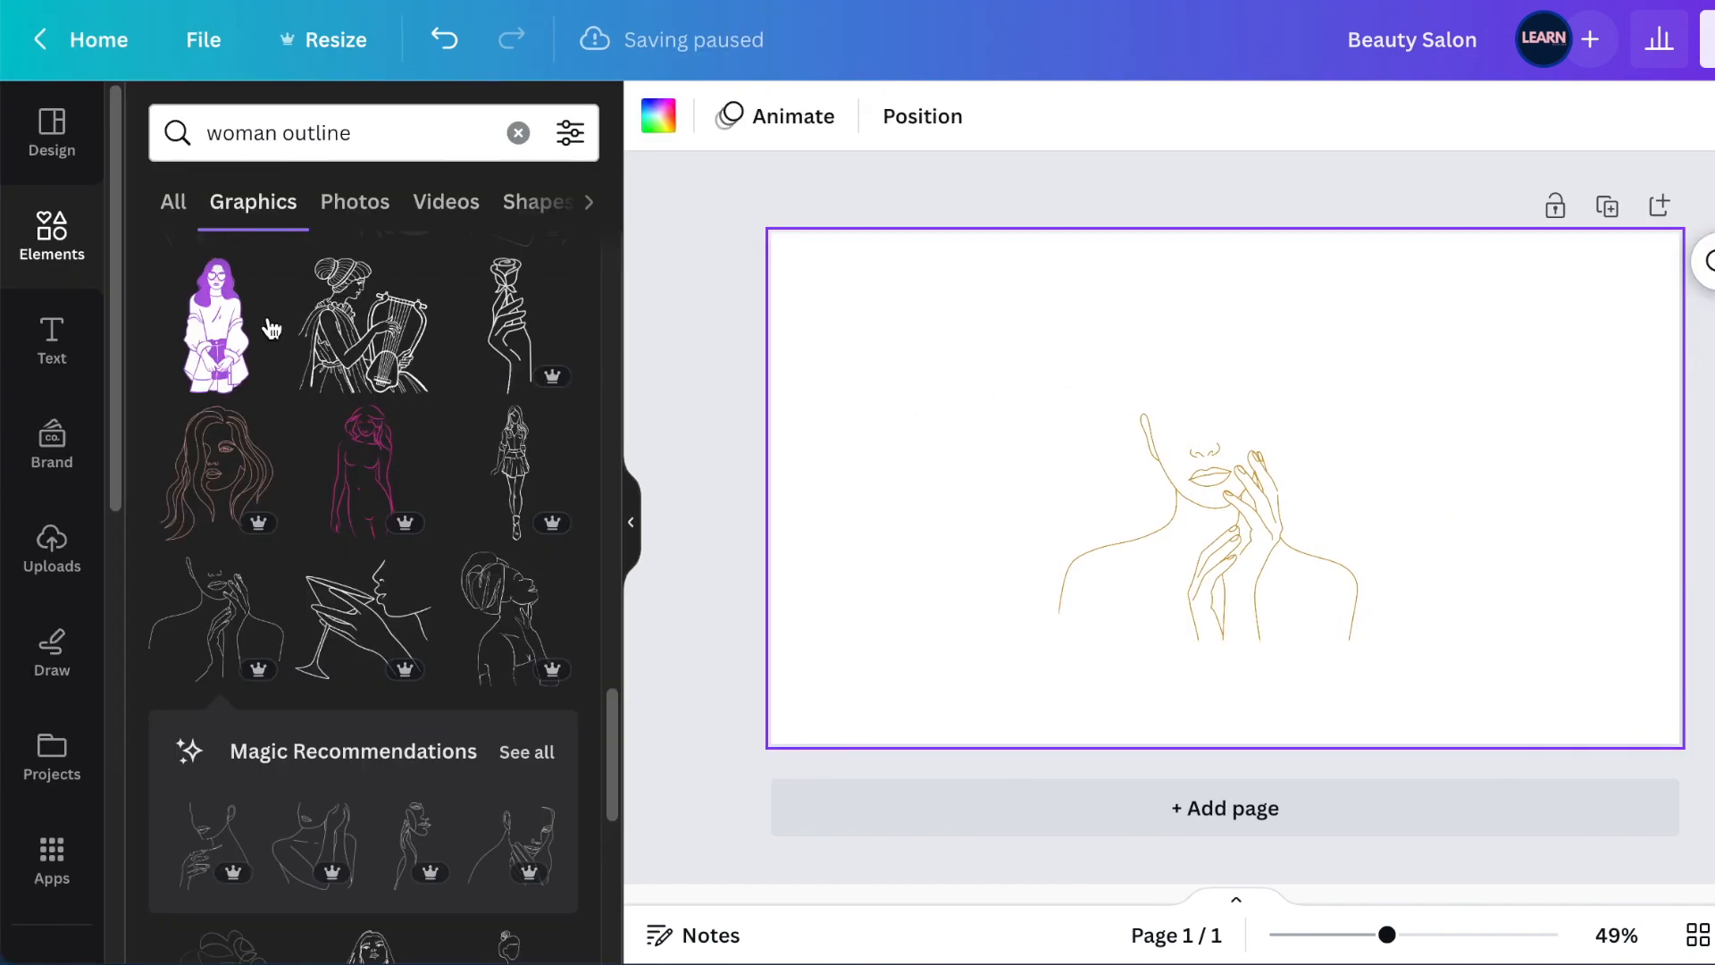
Step: Search 'butterfly' graphics and add the orange monarch butterfly above the woman's head
{"action": "left_click", "coordinate": [518, 132]}
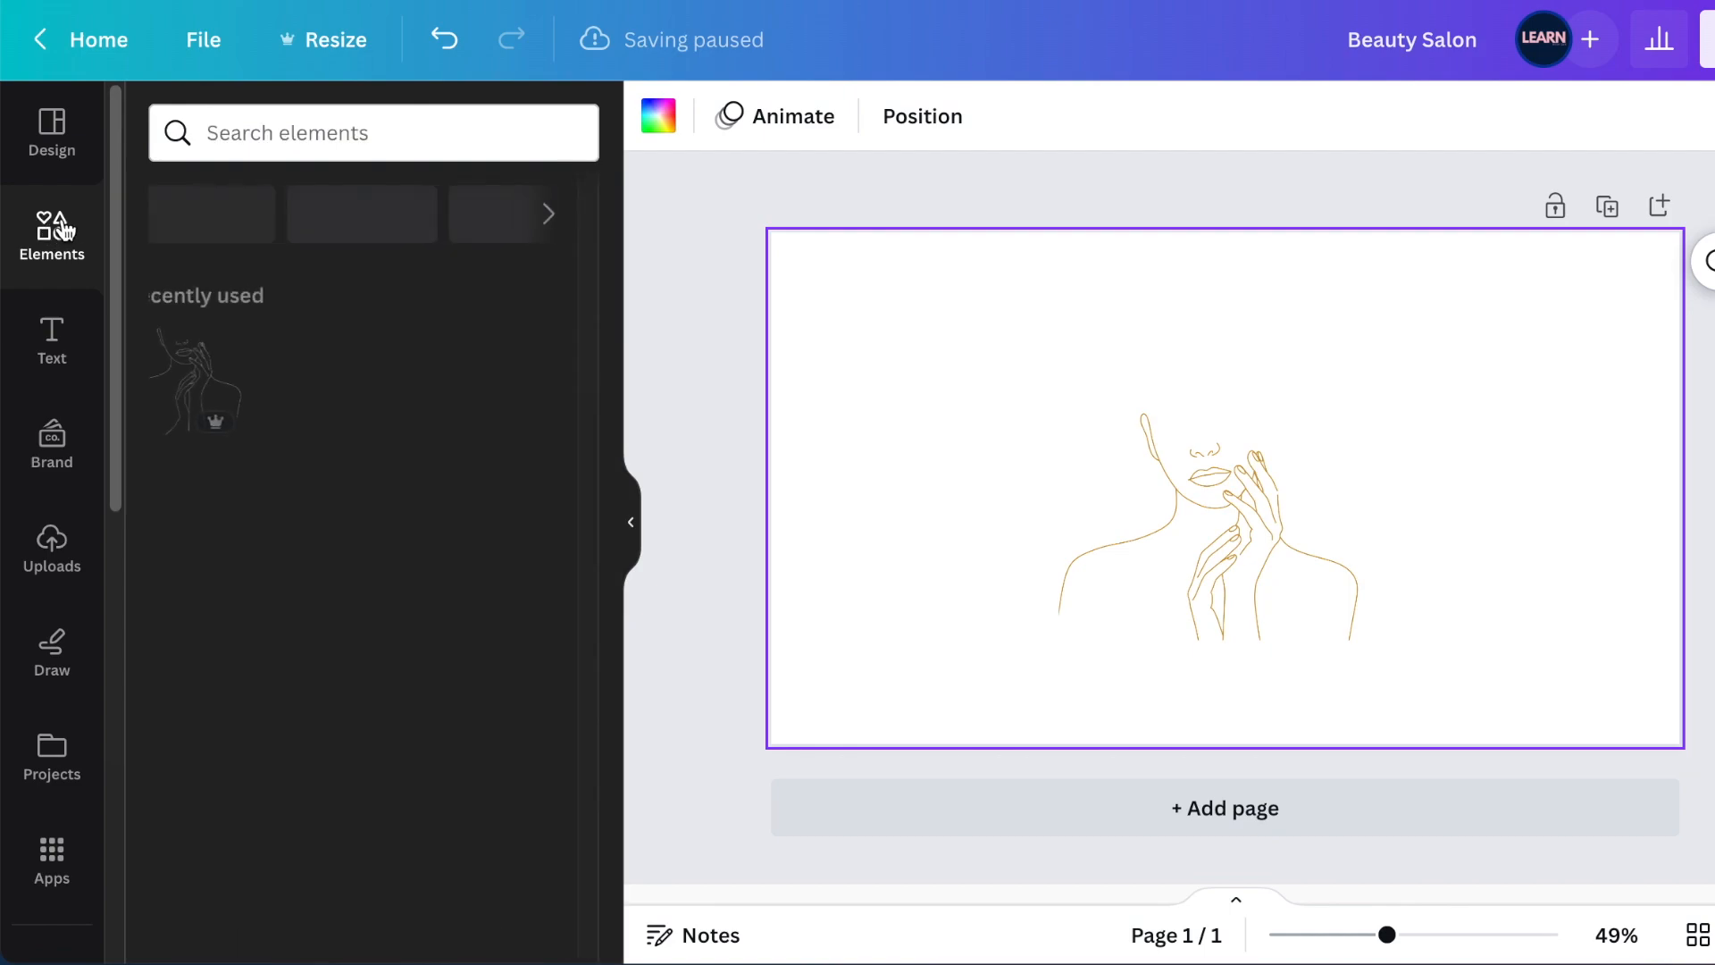
{"action": "left_click", "coordinate": [52, 235]}
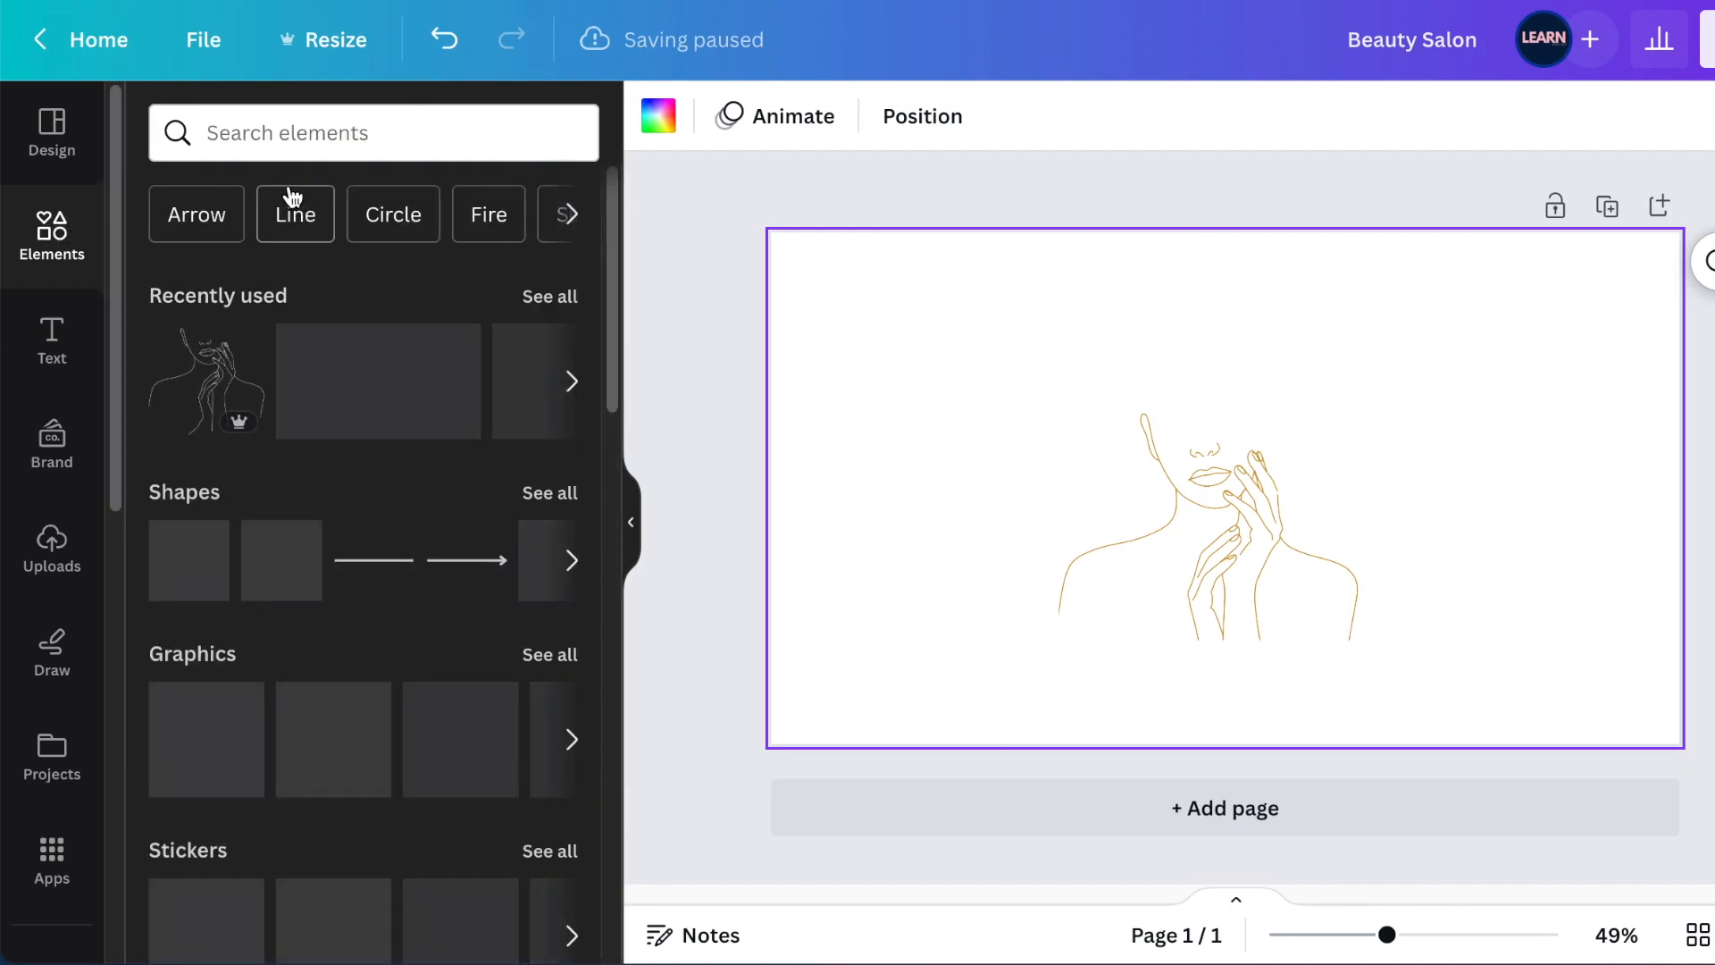
{"action": "type", "text": "b"}
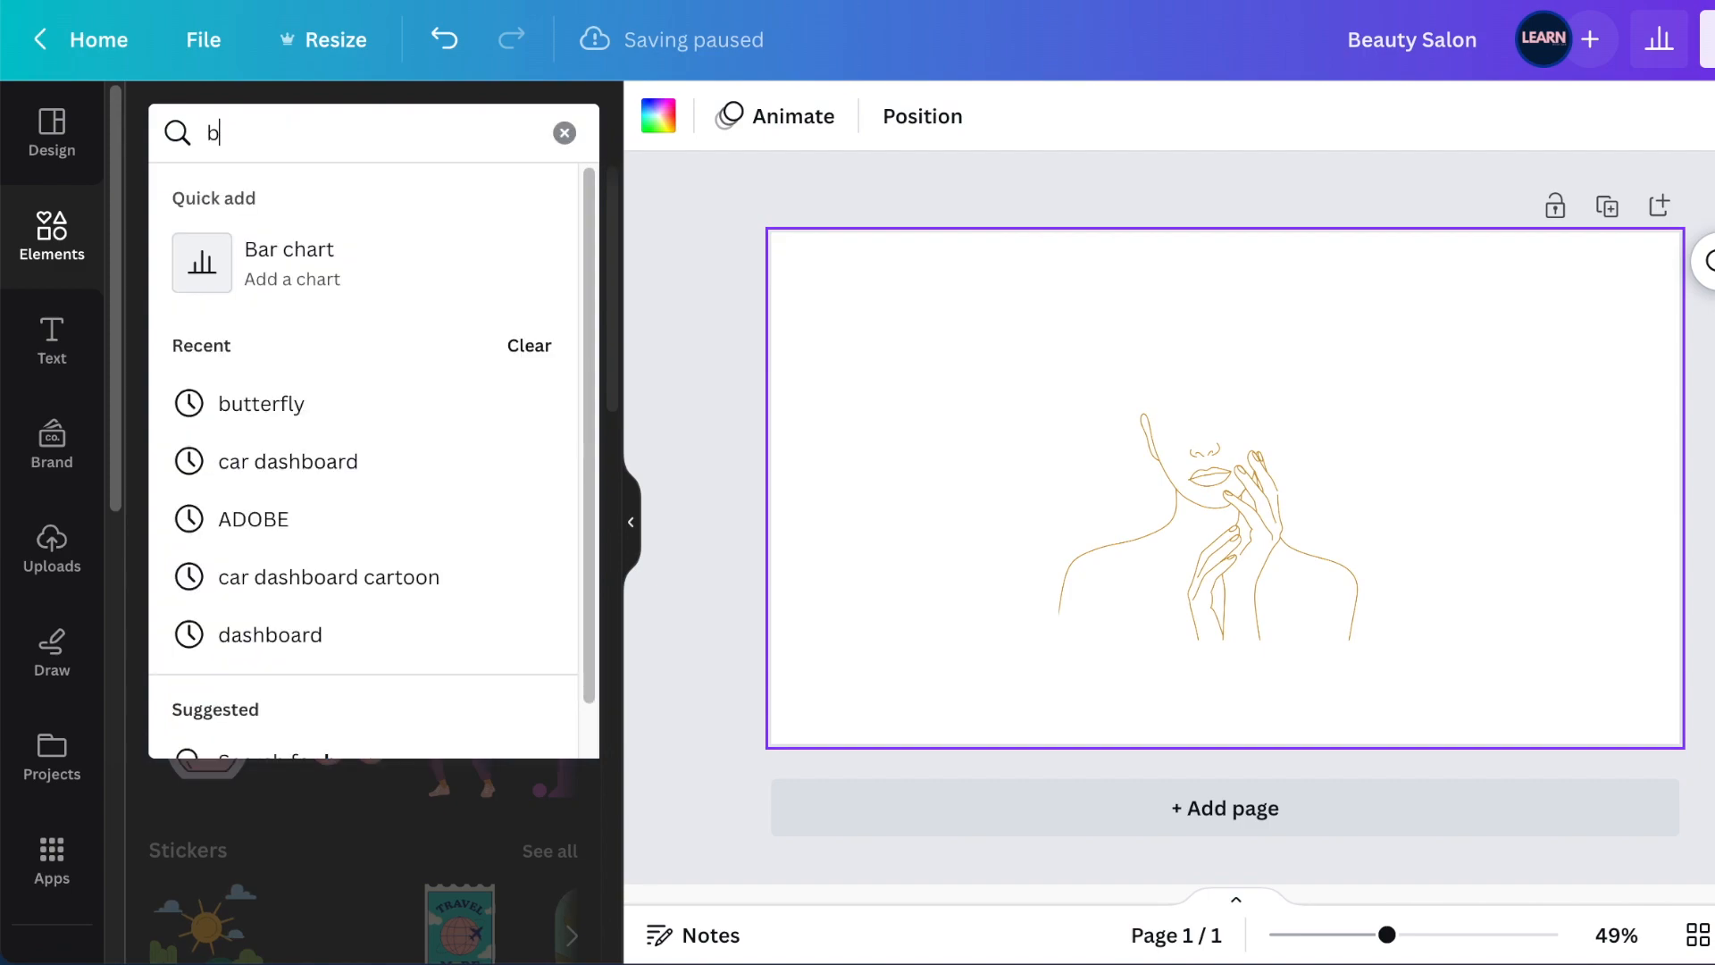
{"action": "left_click", "coordinate": [261, 402]}
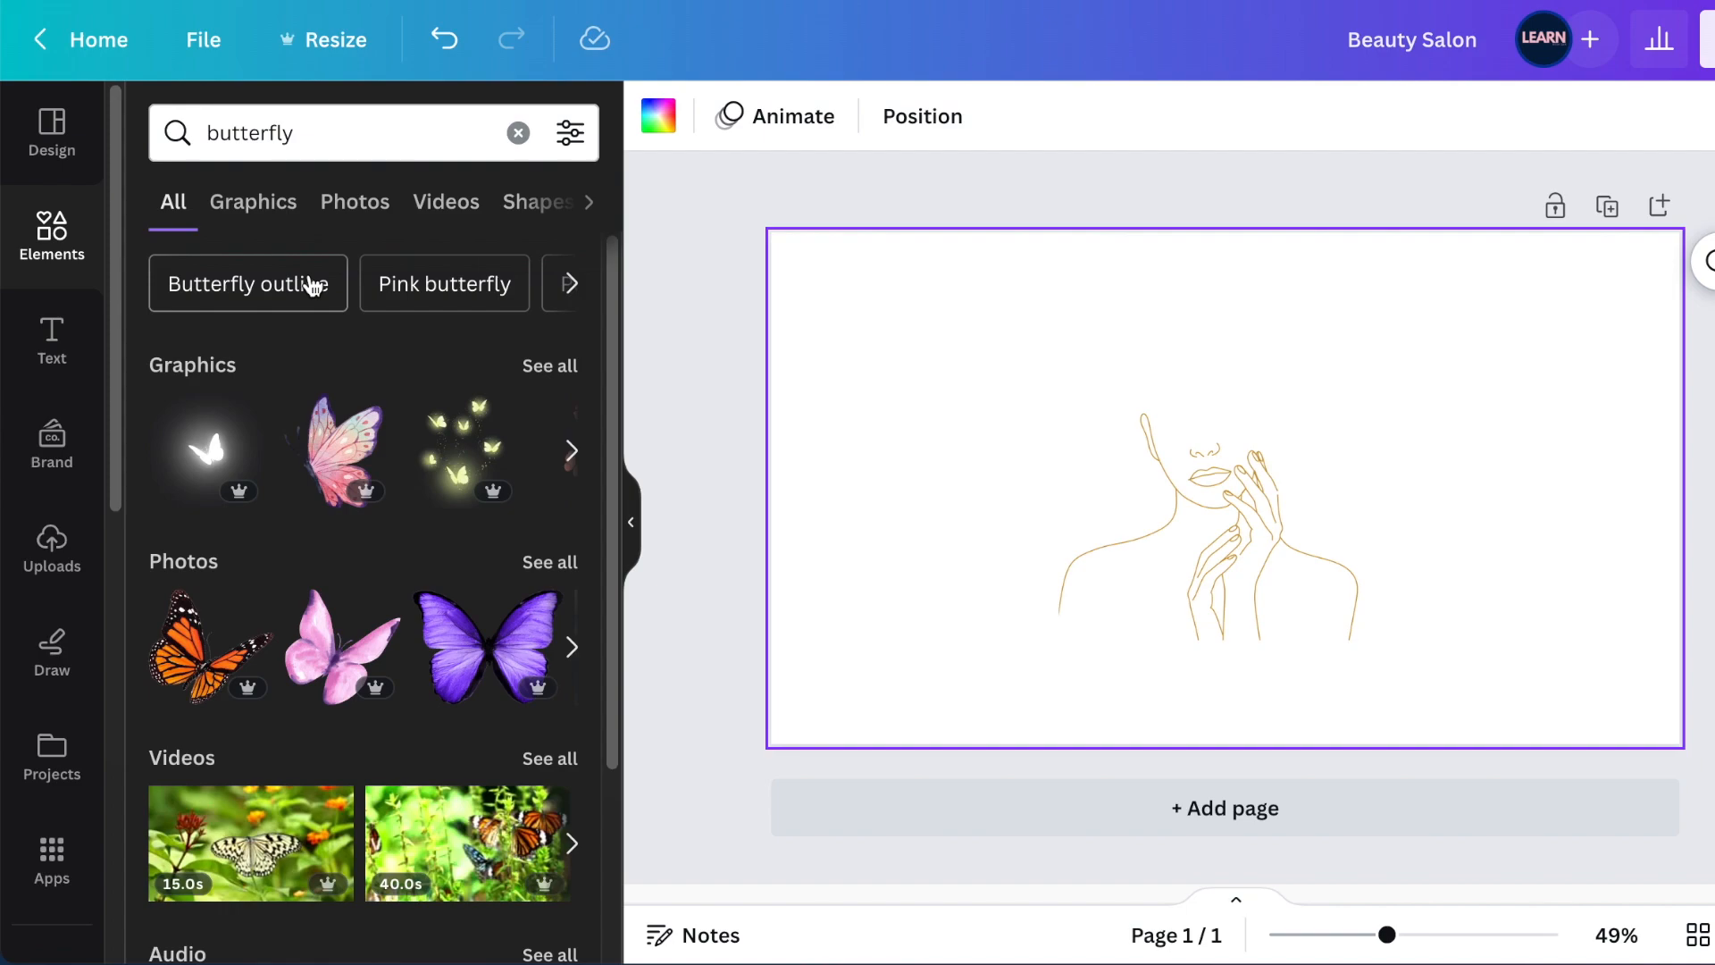
{"action": "mouse_move", "coordinate": [568, 362]}
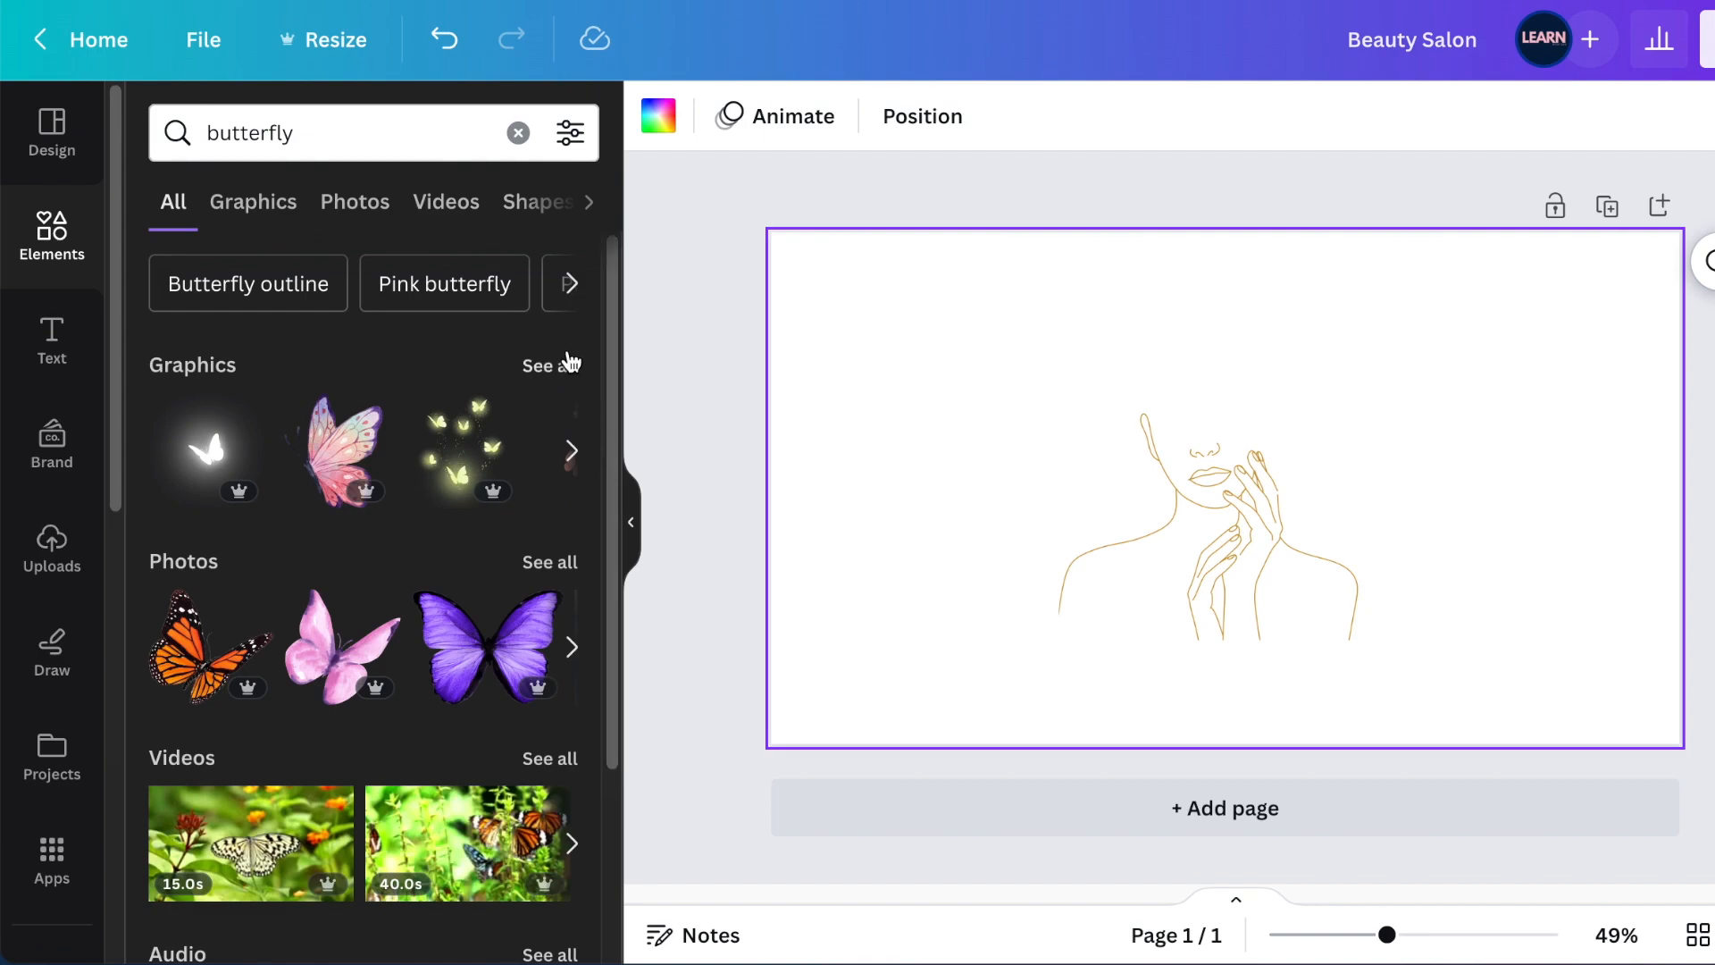
{"action": "left_click", "coordinate": [252, 202]}
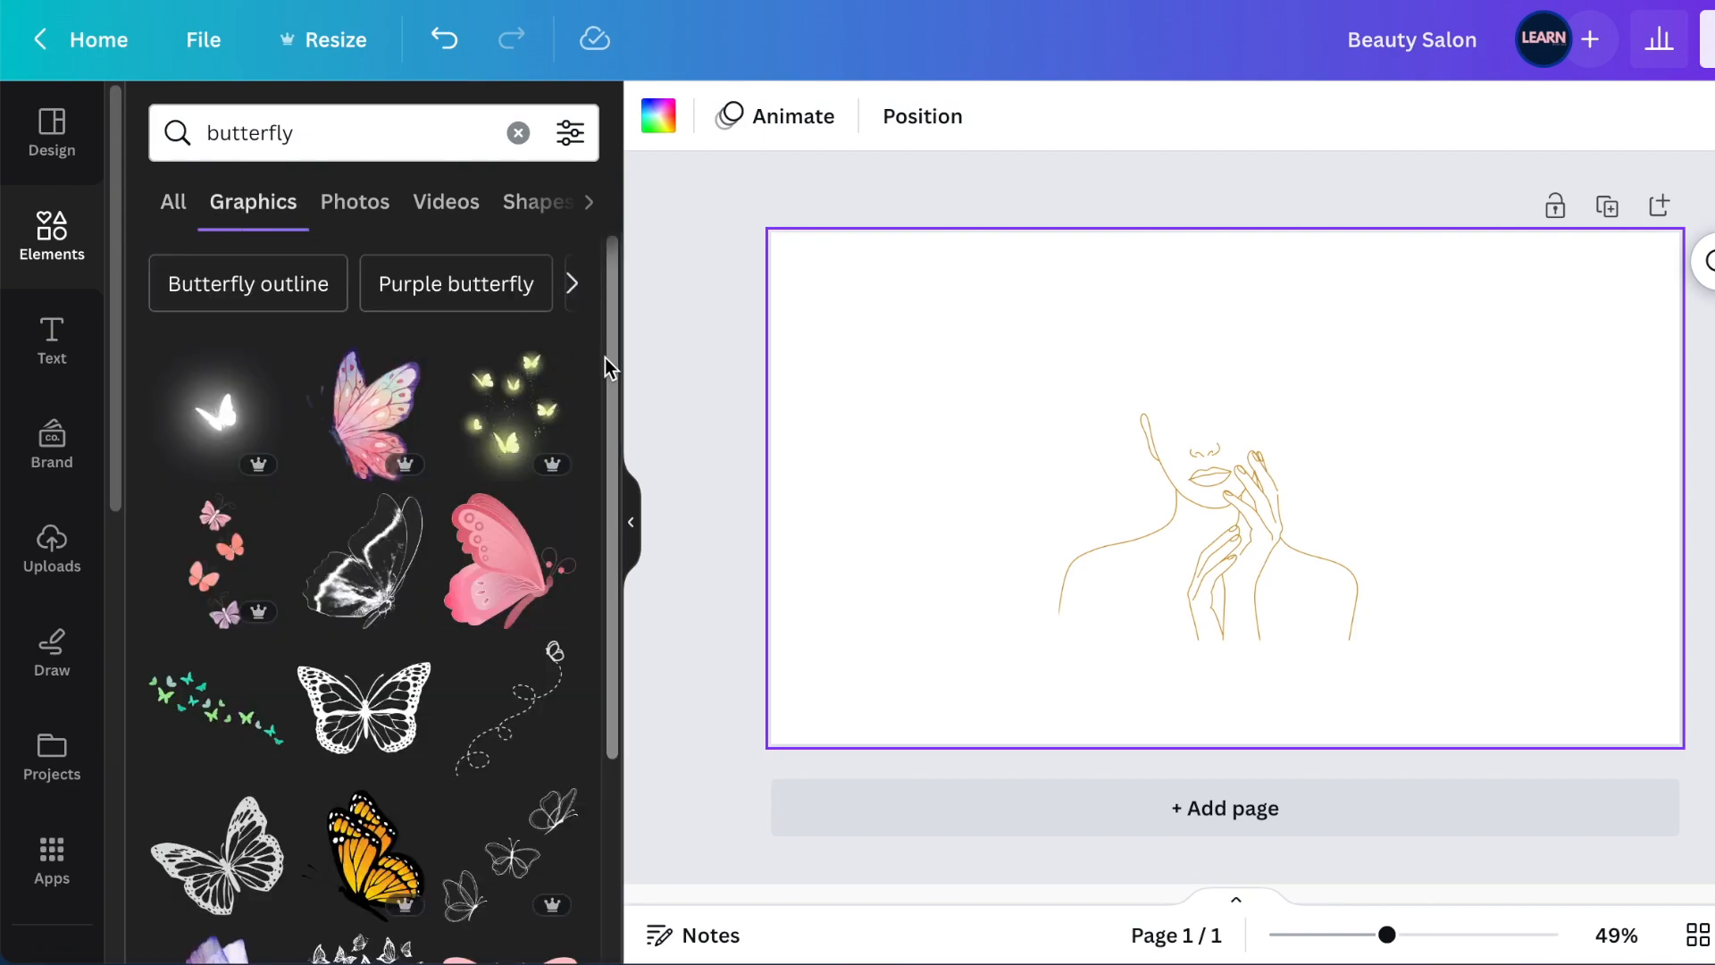
{"action": "scroll", "scroll_direction": "down", "scroll_amount": 3}
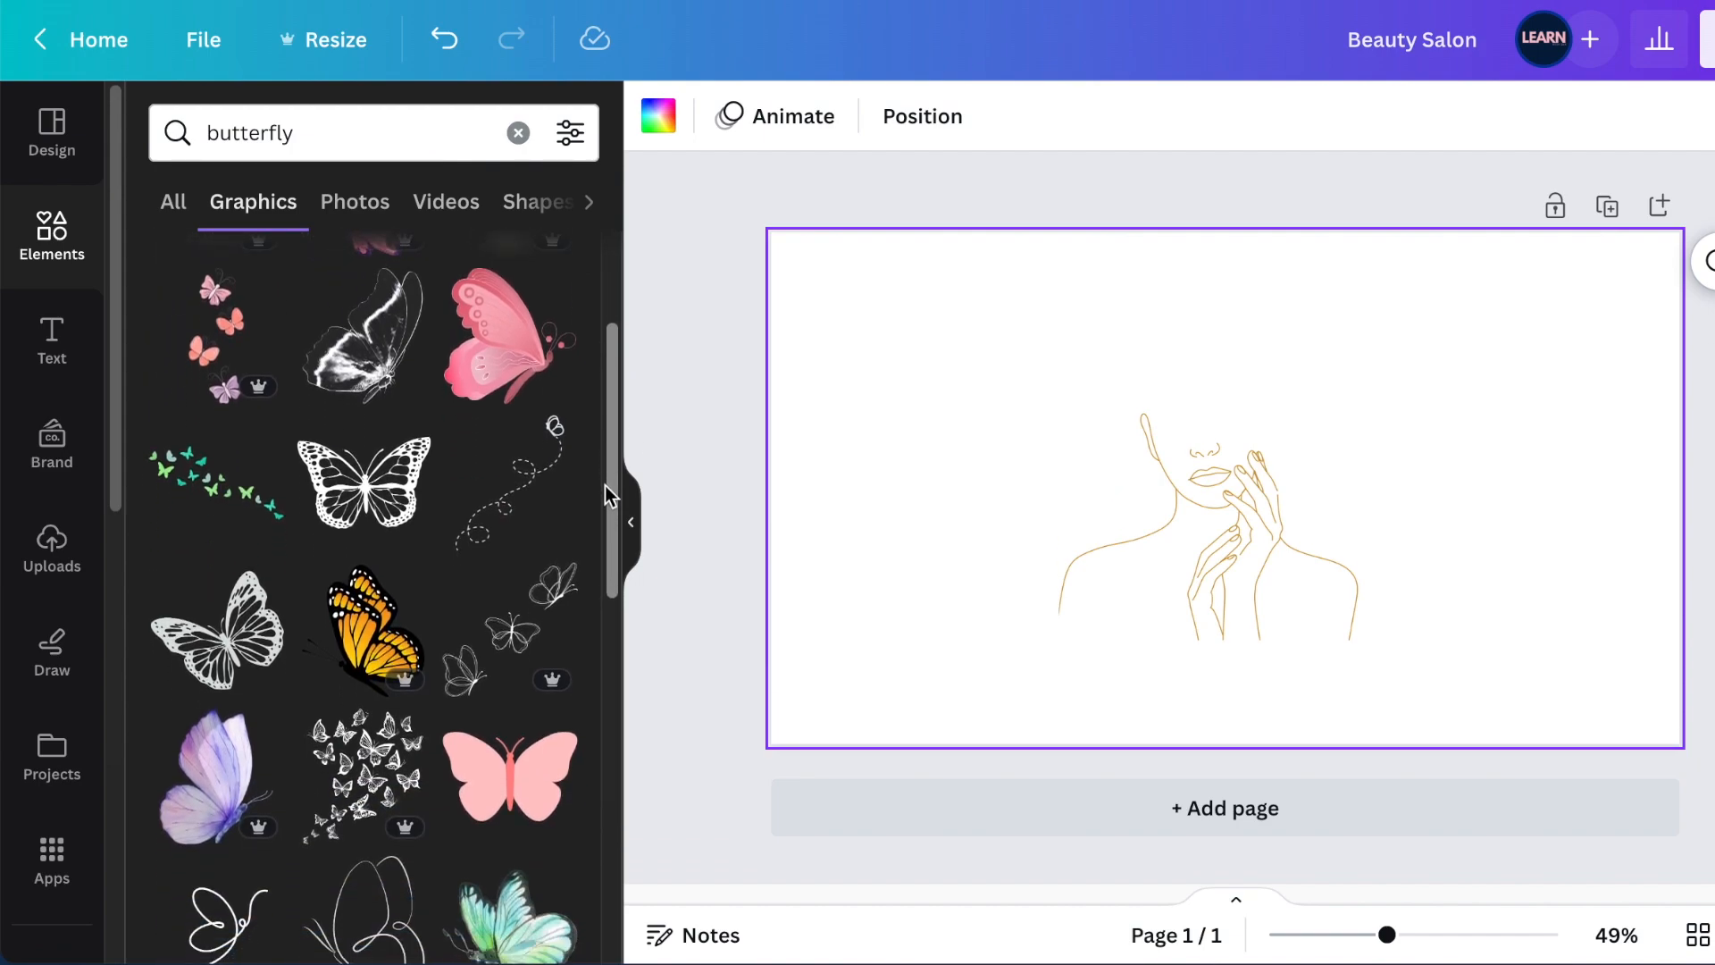
{"action": "scroll", "scroll_direction": "up", "scroll_amount": 3}
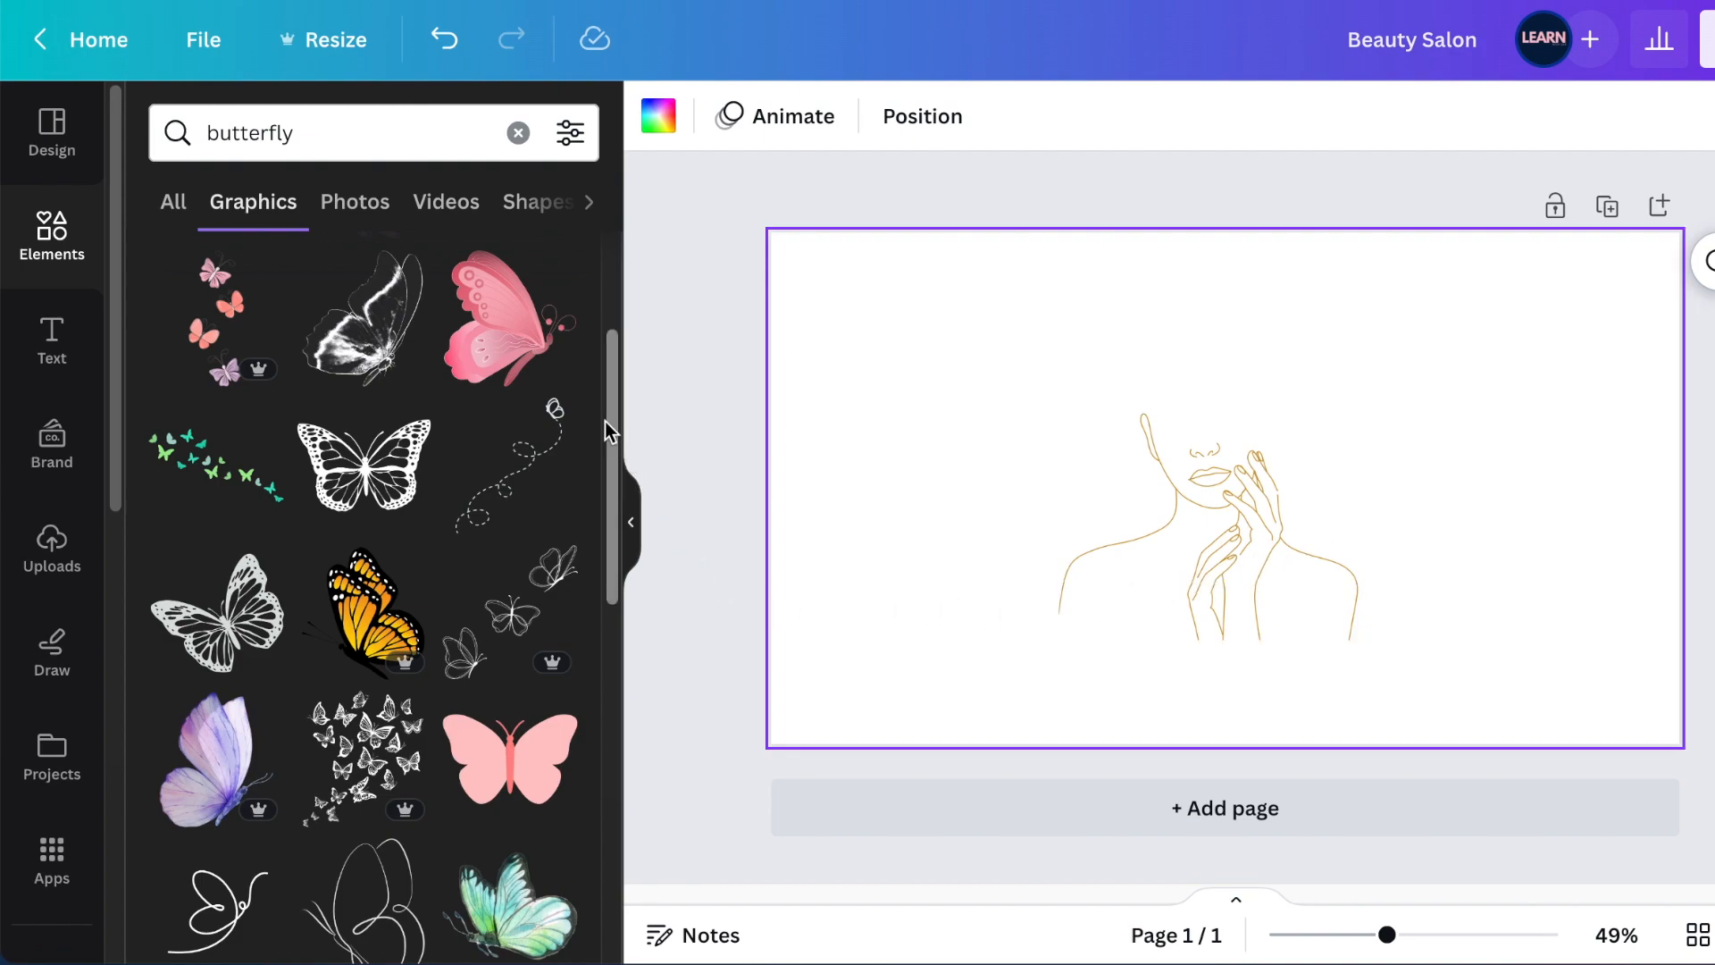
{"action": "mouse_move", "coordinate": [417, 629]}
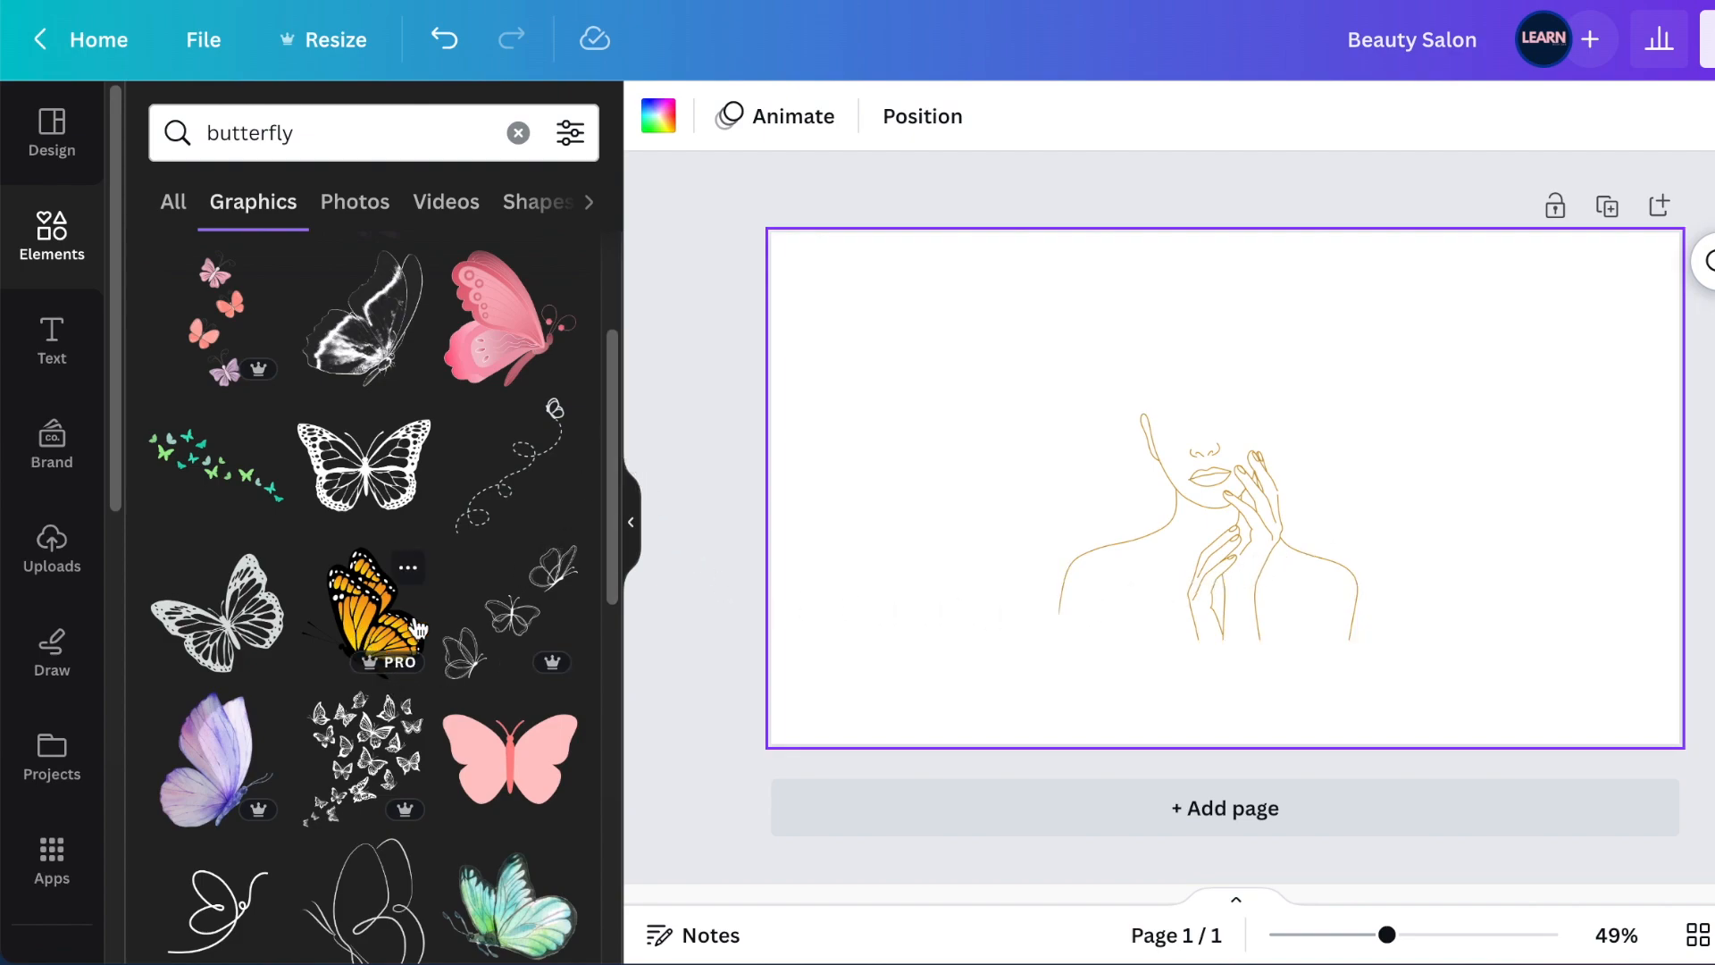
{"action": "left_click", "coordinate": [371, 607]}
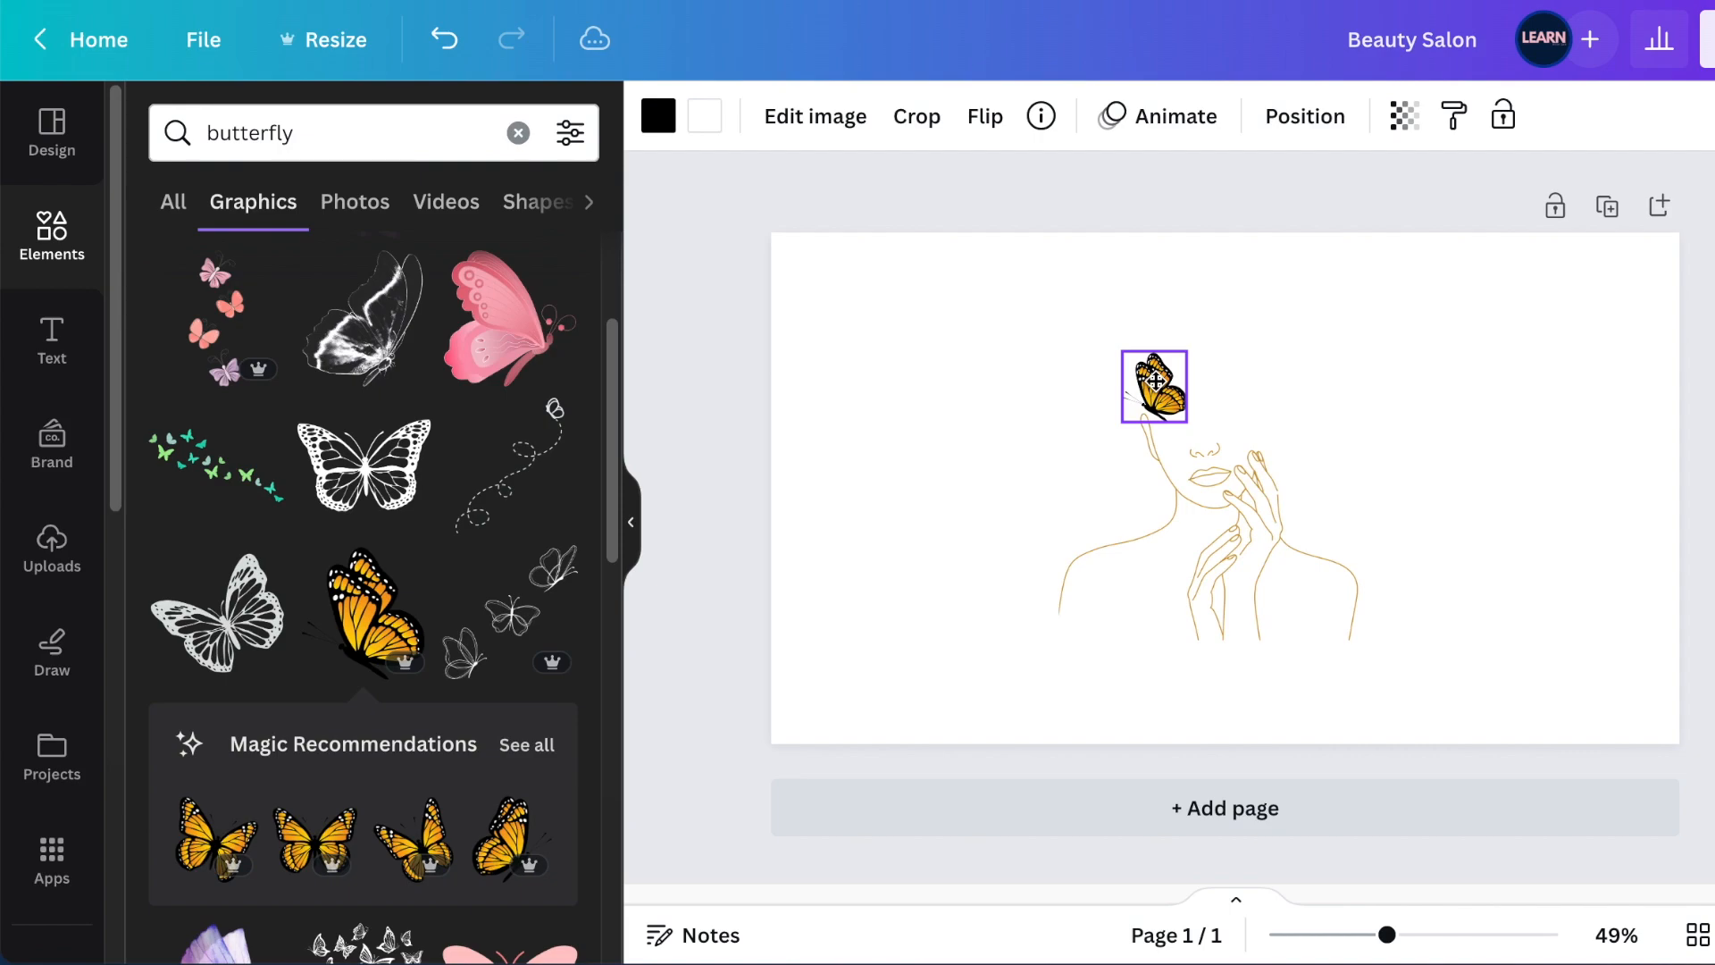
Step: Use Magic Recommendations to add more monarch butterflies clustered over the woman's head
{"action": "left_click", "coordinate": [1152, 386]}
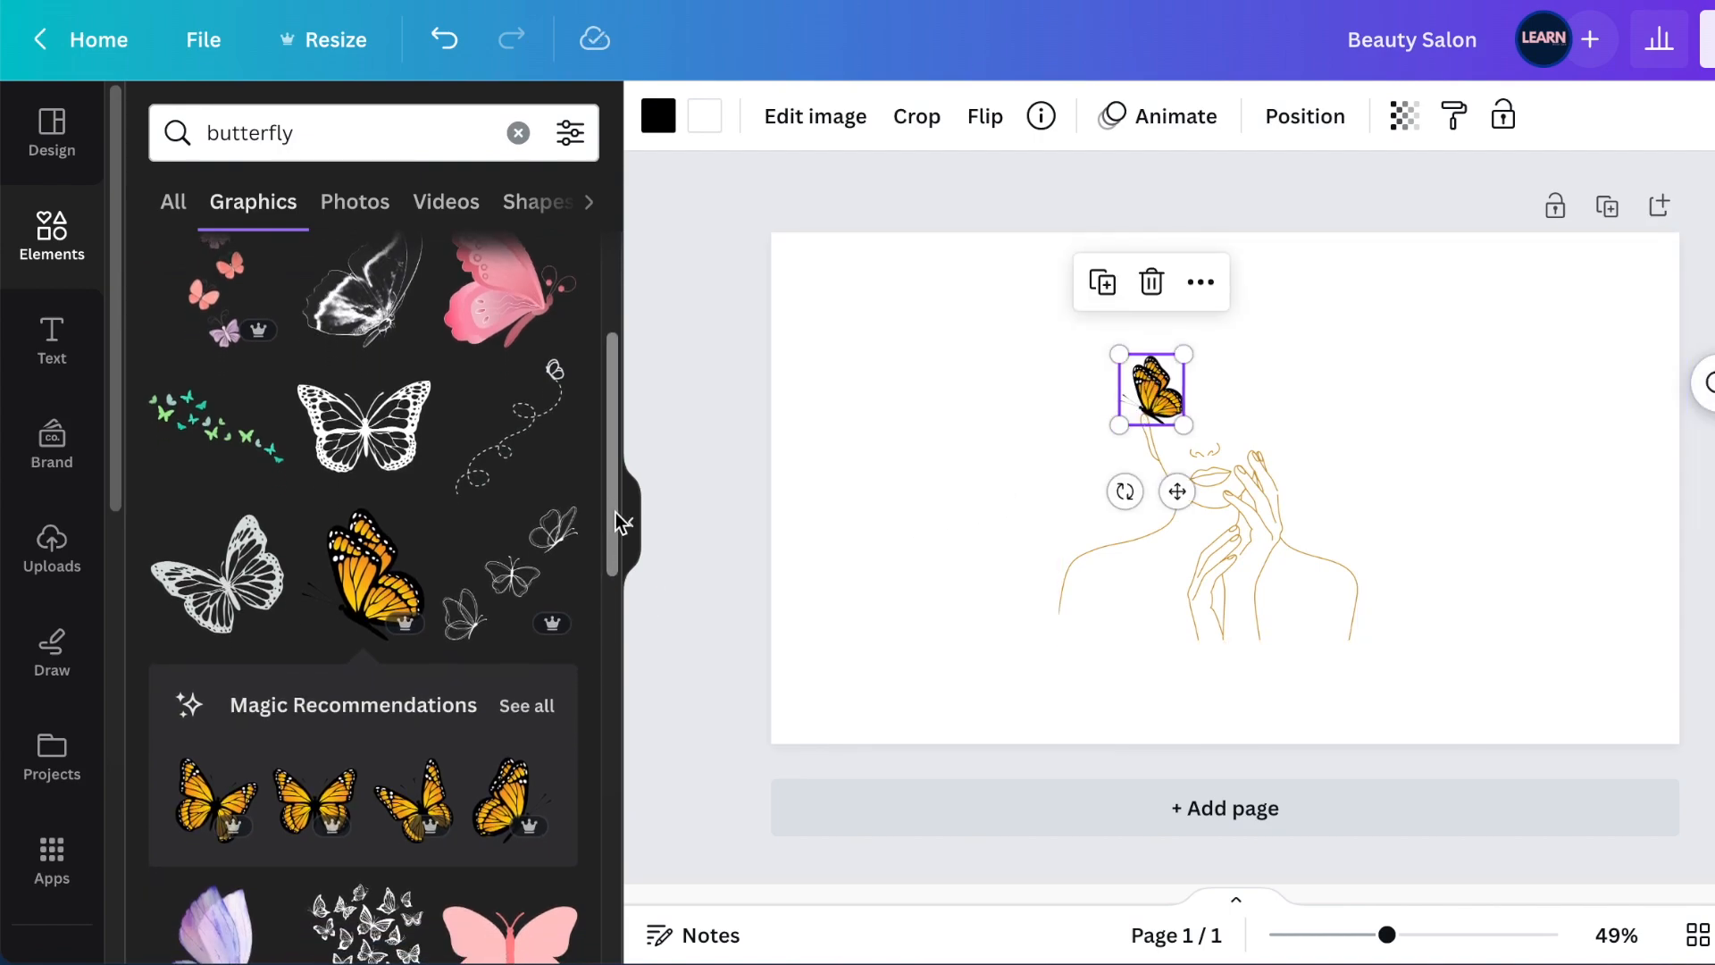
{"action": "scroll", "scroll_direction": "down", "scroll_amount": 3}
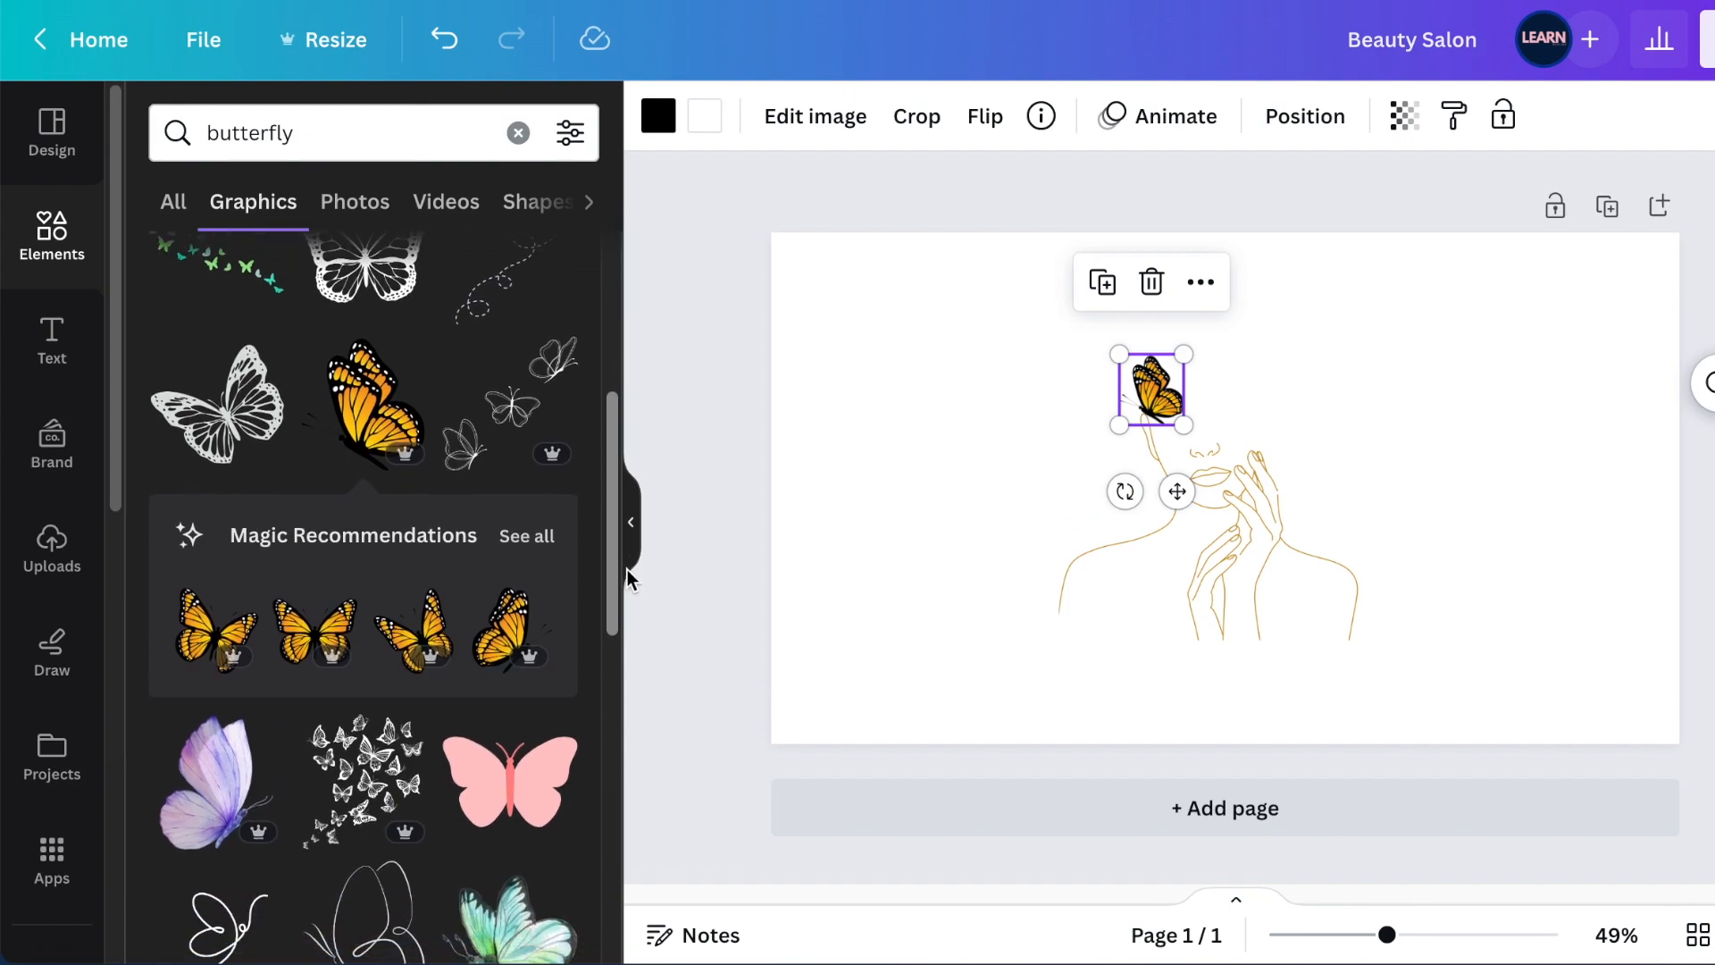
{"action": "left_click", "coordinate": [525, 534]}
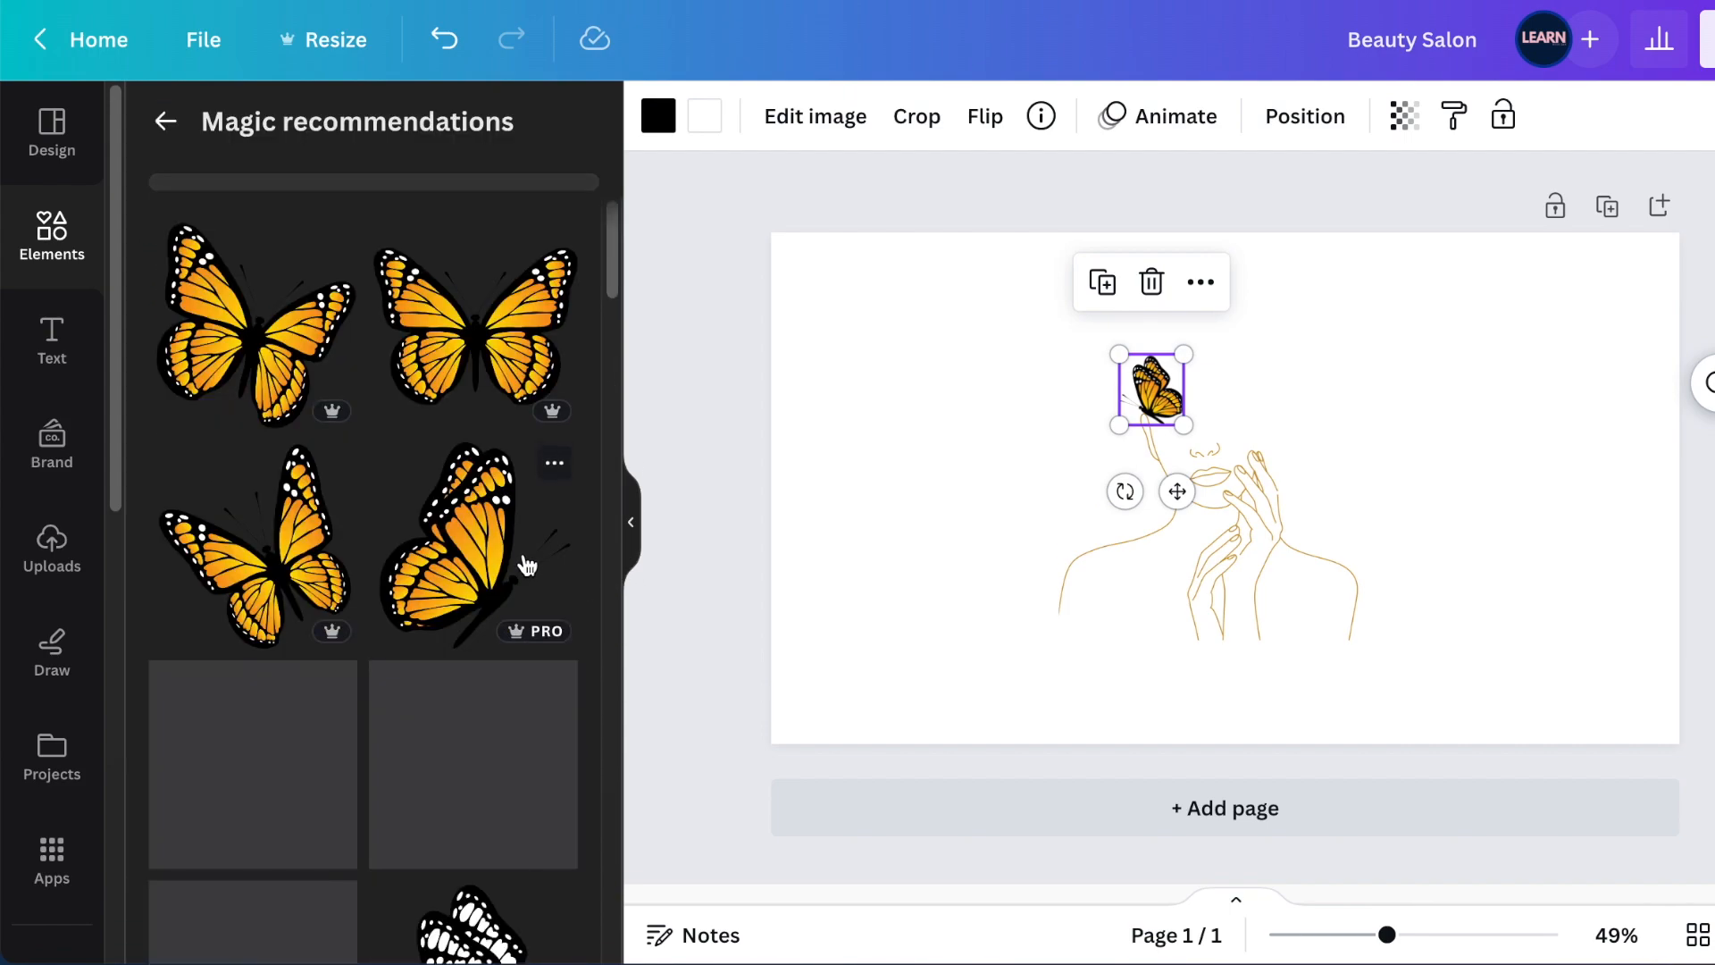
{"action": "scroll", "scroll_direction": "down", "scroll_amount": 3}
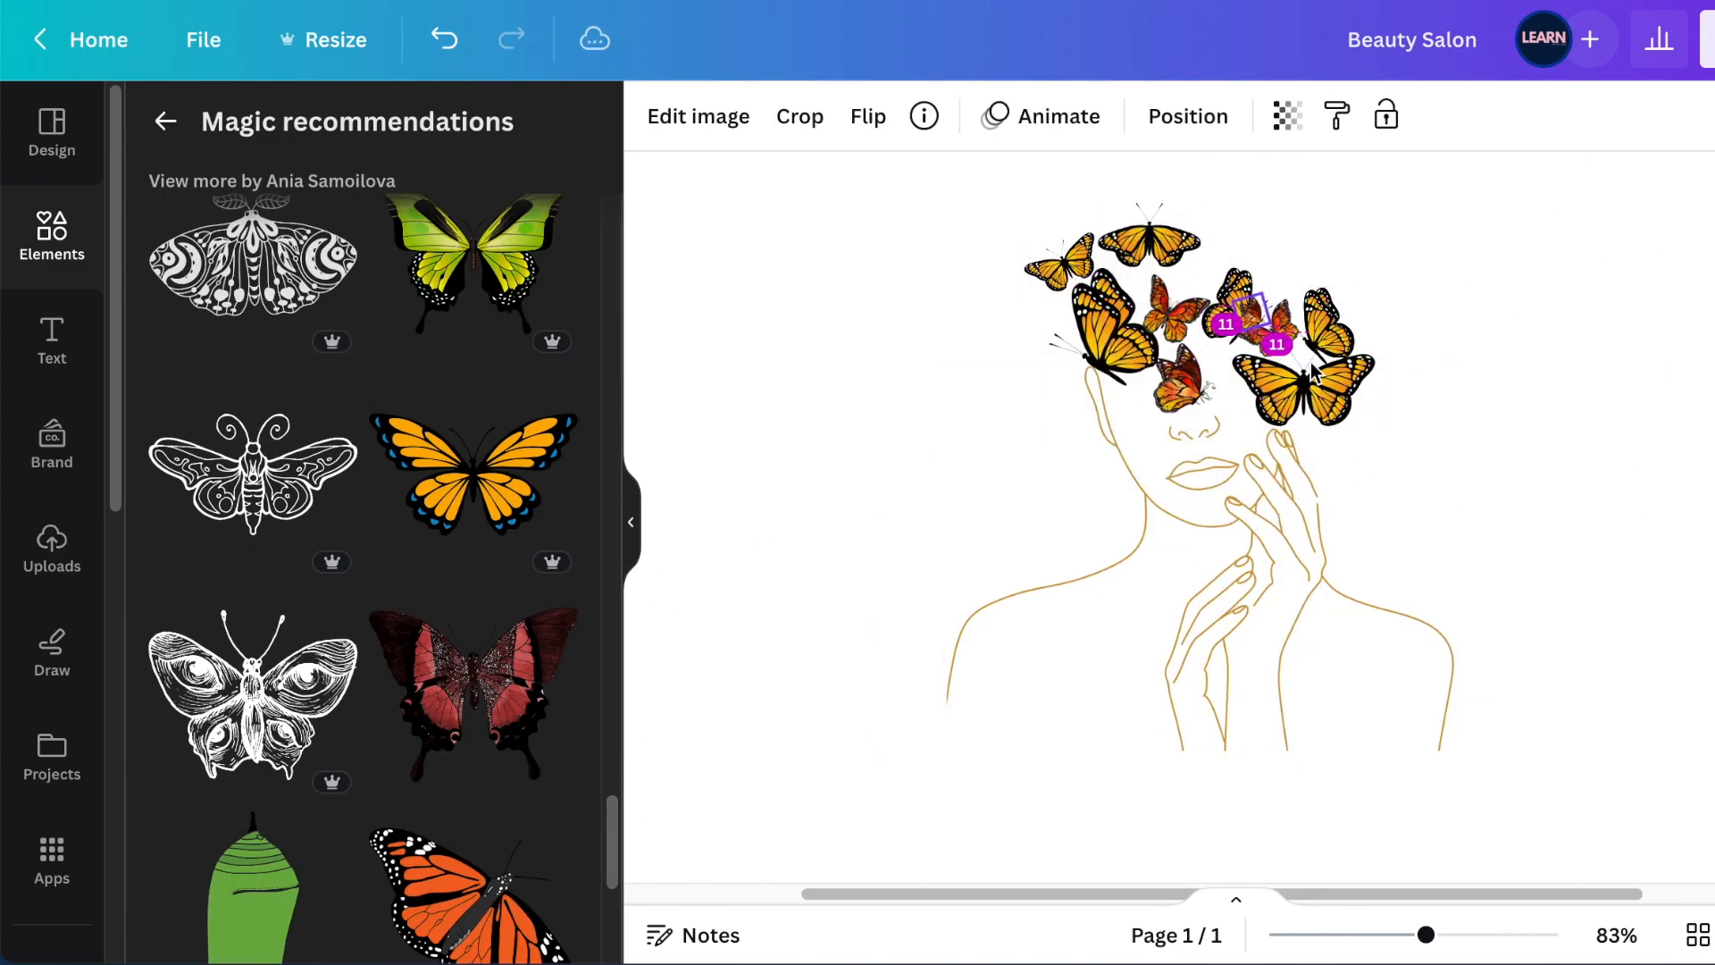
{"action": "left_click", "coordinate": [1176, 372]}
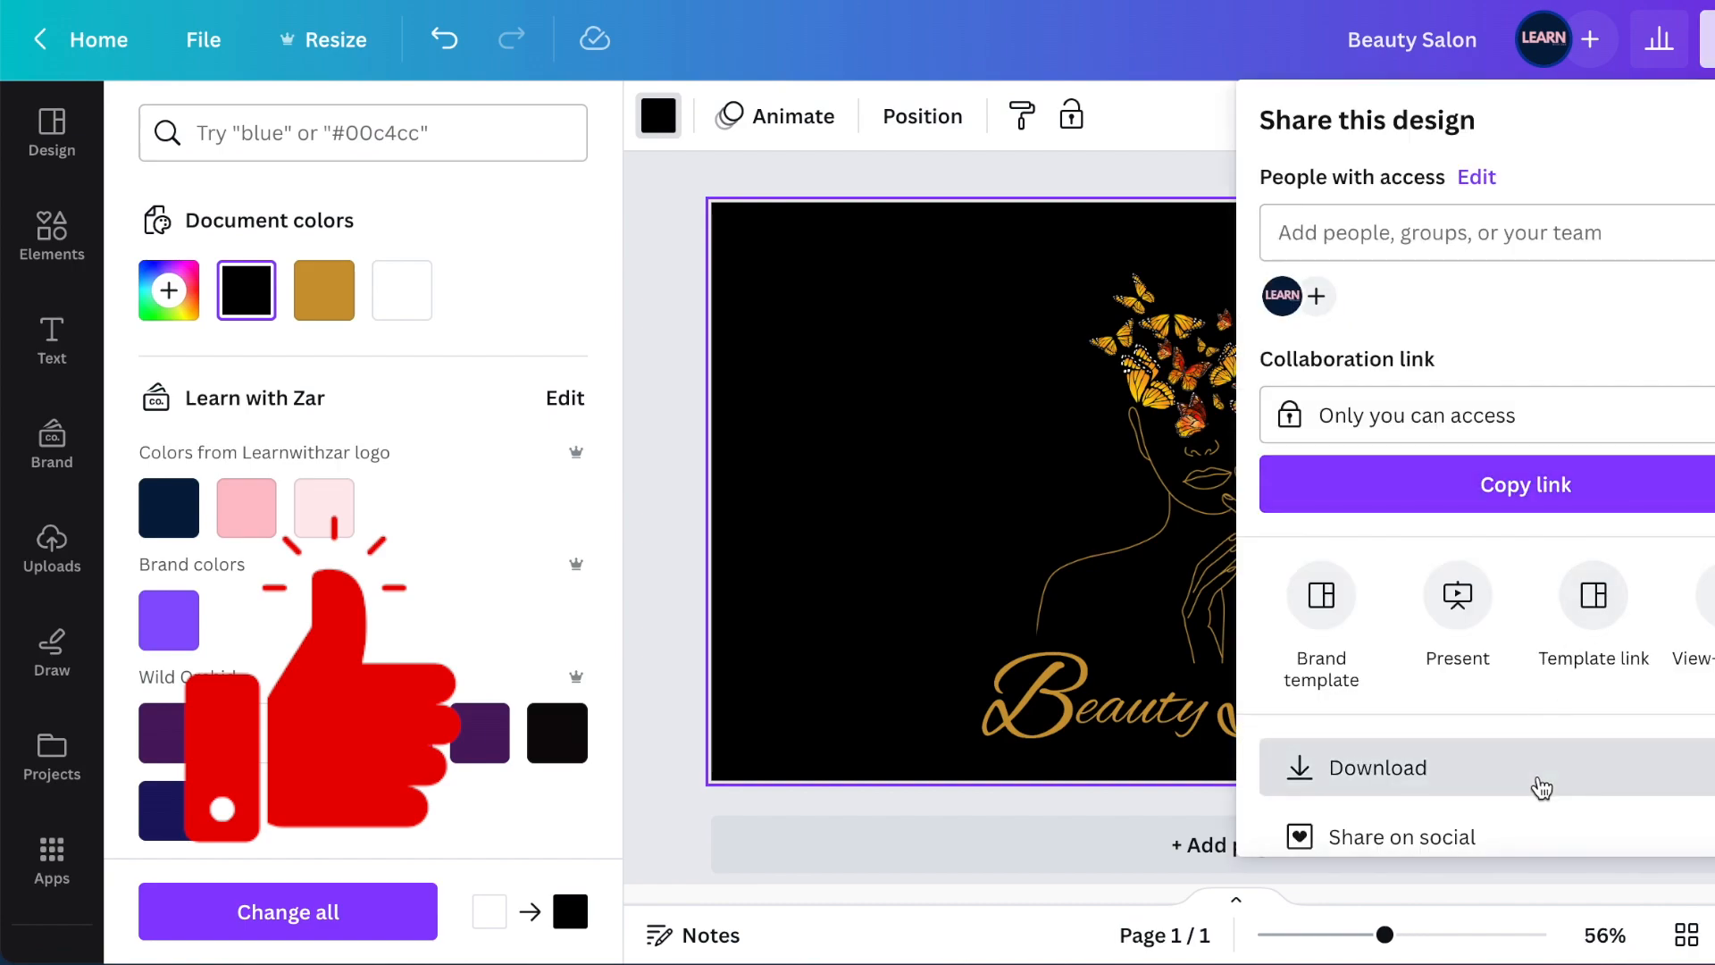
Step: Download the design as a PNG with a transparent background
{"action": "left_click", "coordinate": [1379, 766]}
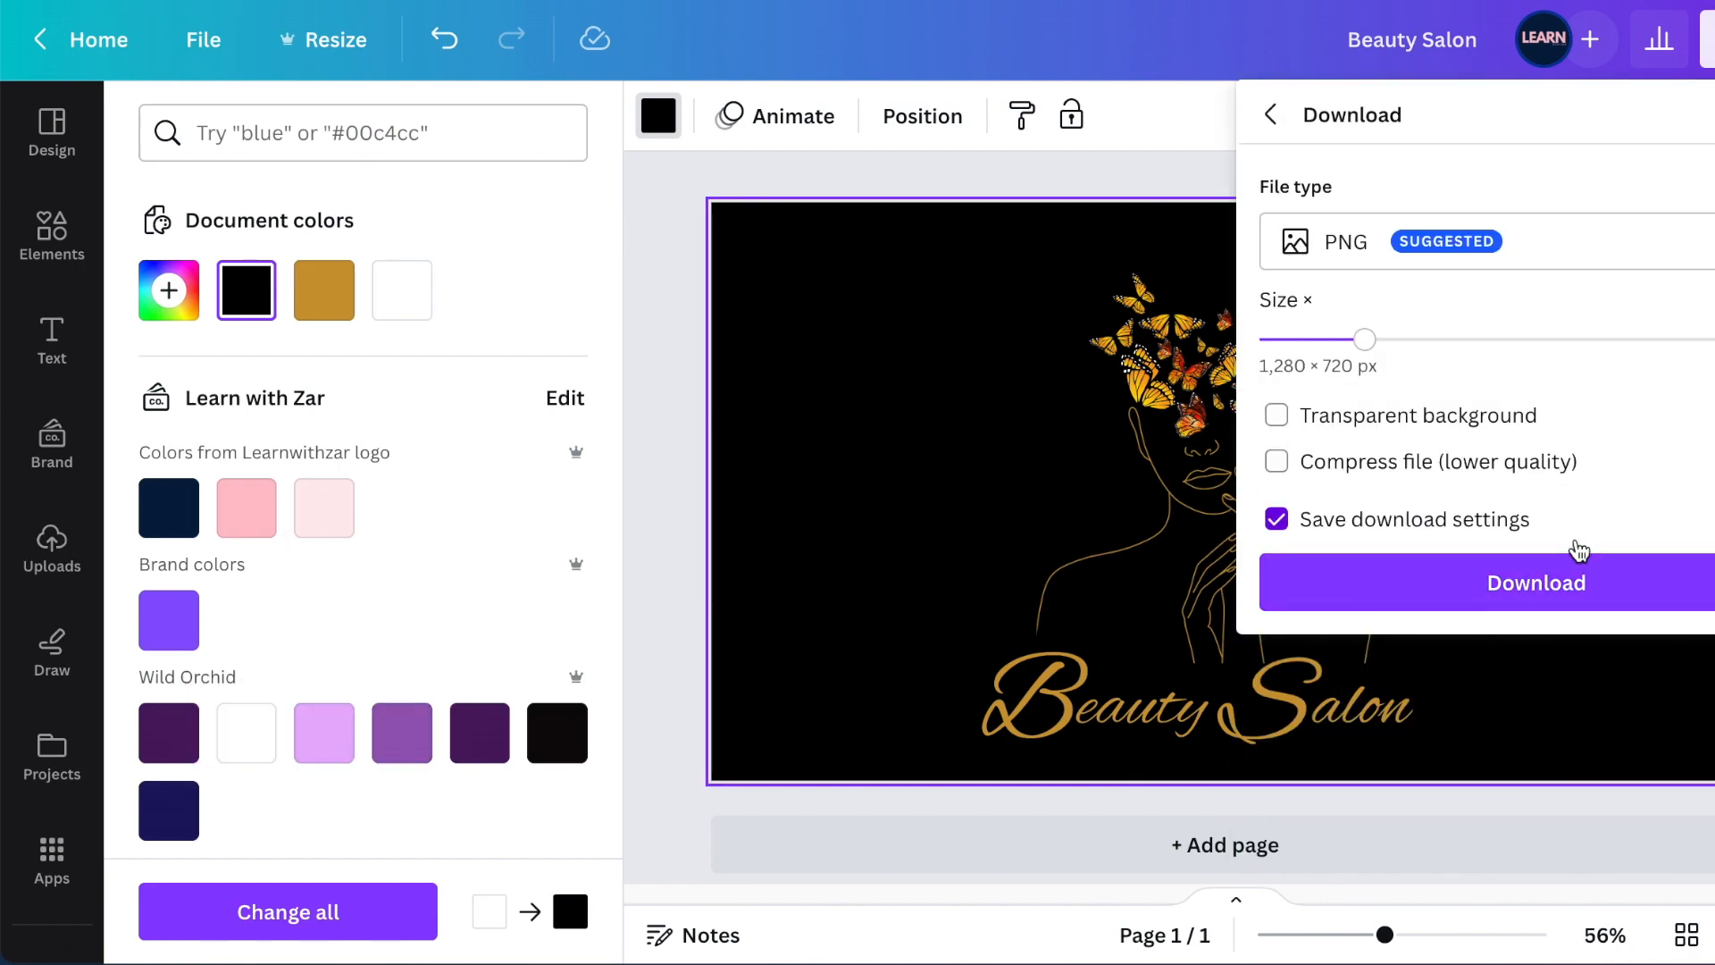
{"action": "left_click", "coordinate": [1276, 414]}
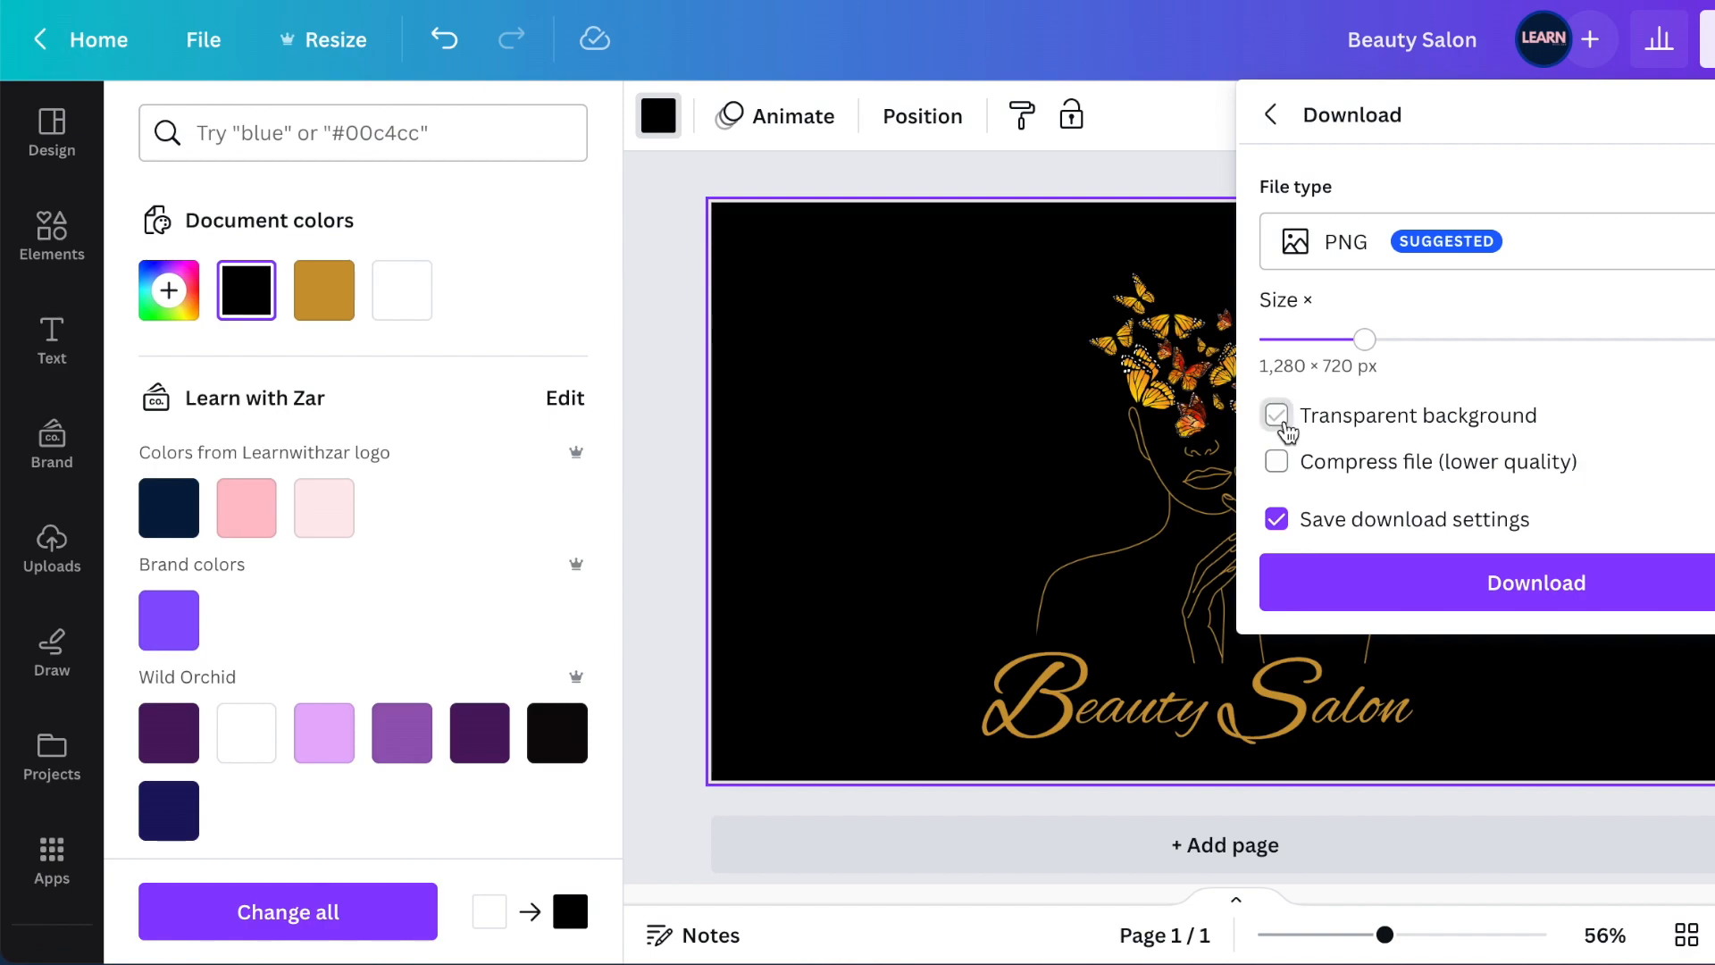
{"action": "left_click", "coordinate": [1276, 415]}
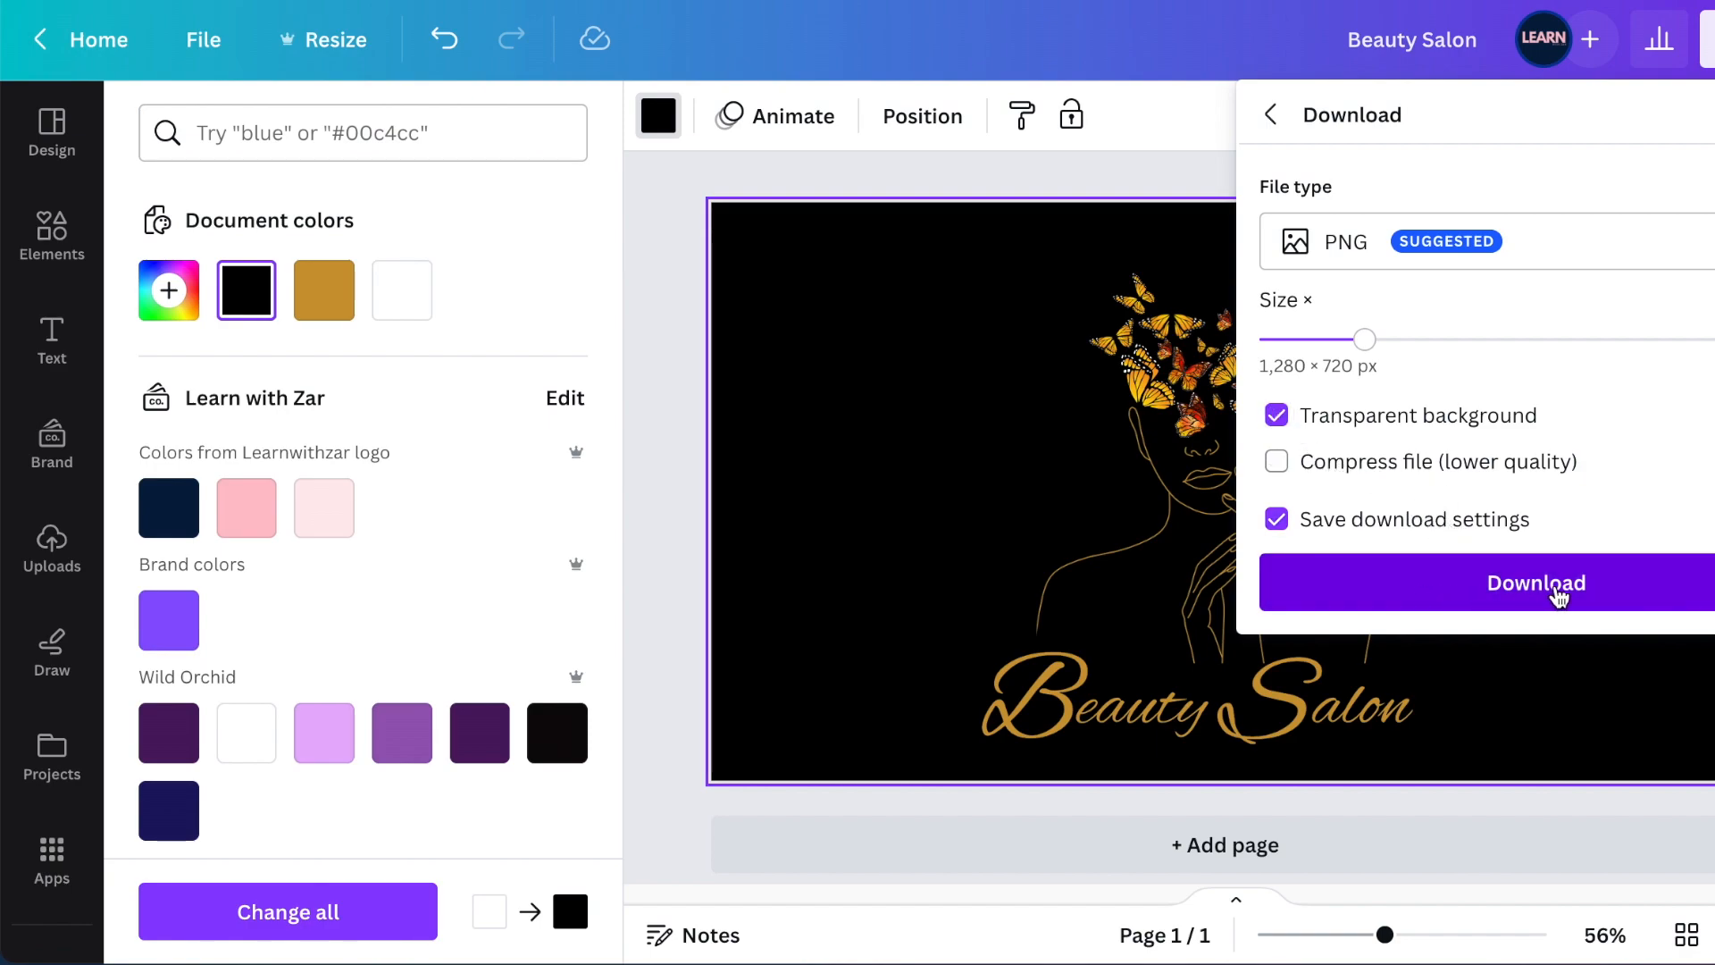
{"action": "left_click", "coordinate": [1536, 582]}
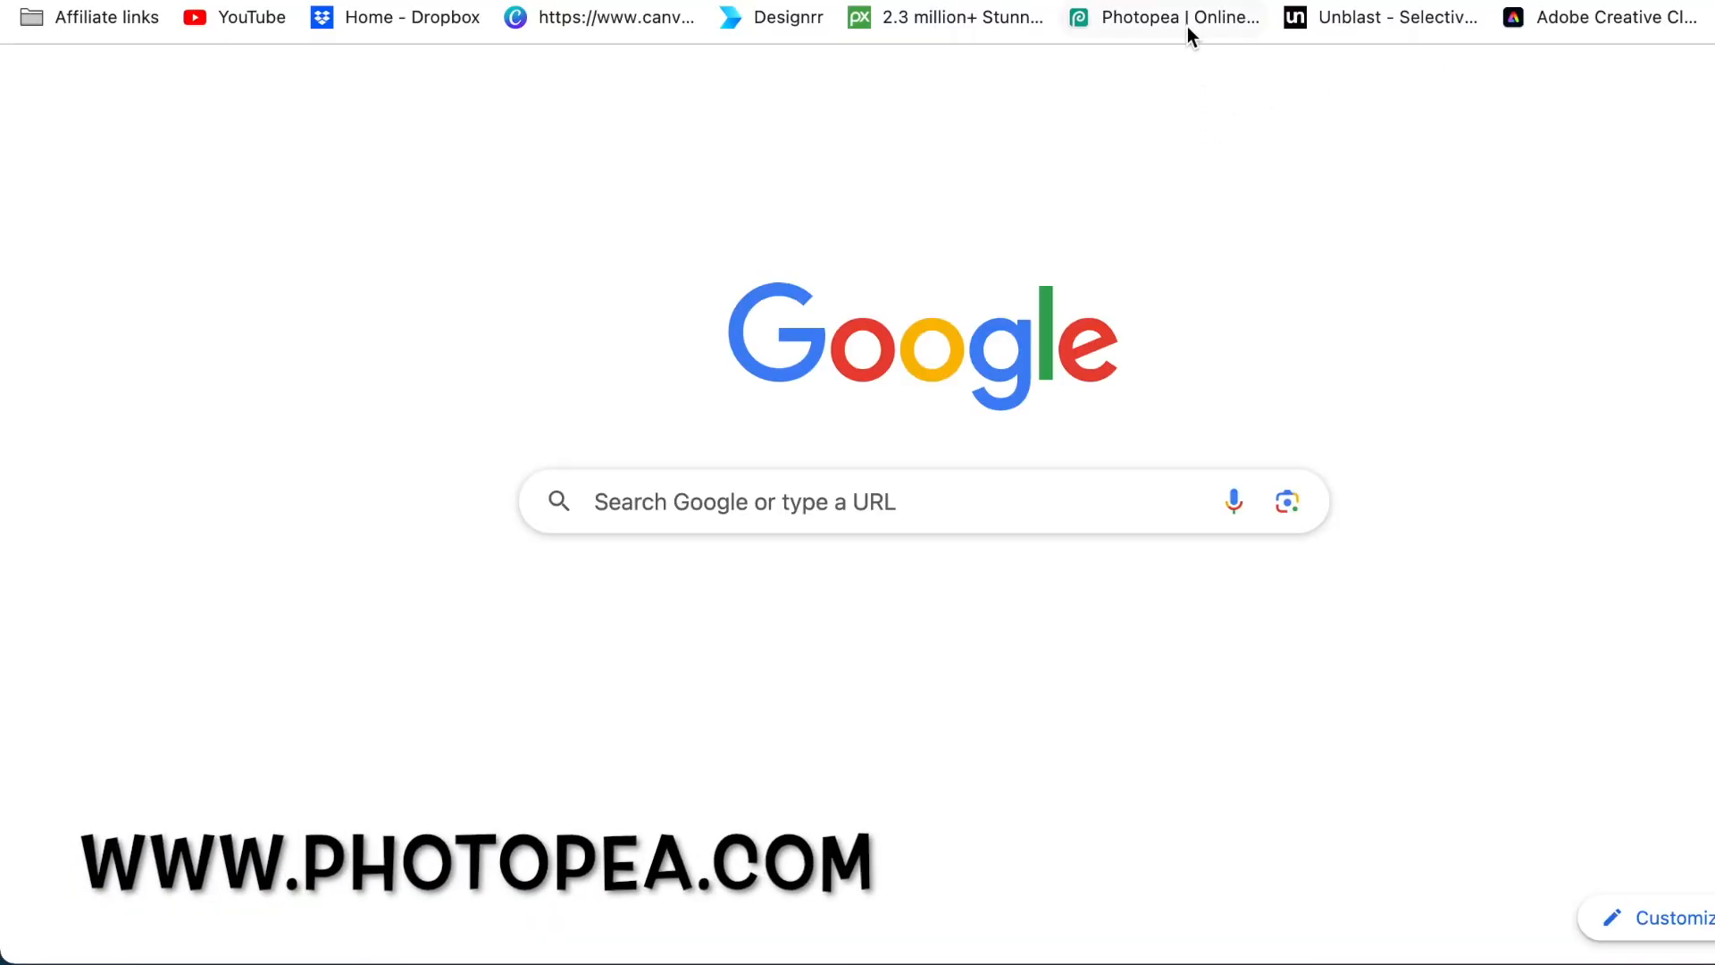
Step: Go to photopea.com and open the 3d glass window logo mockup from Templates > Mockups
{"action": "left_click", "coordinate": [1163, 18]}
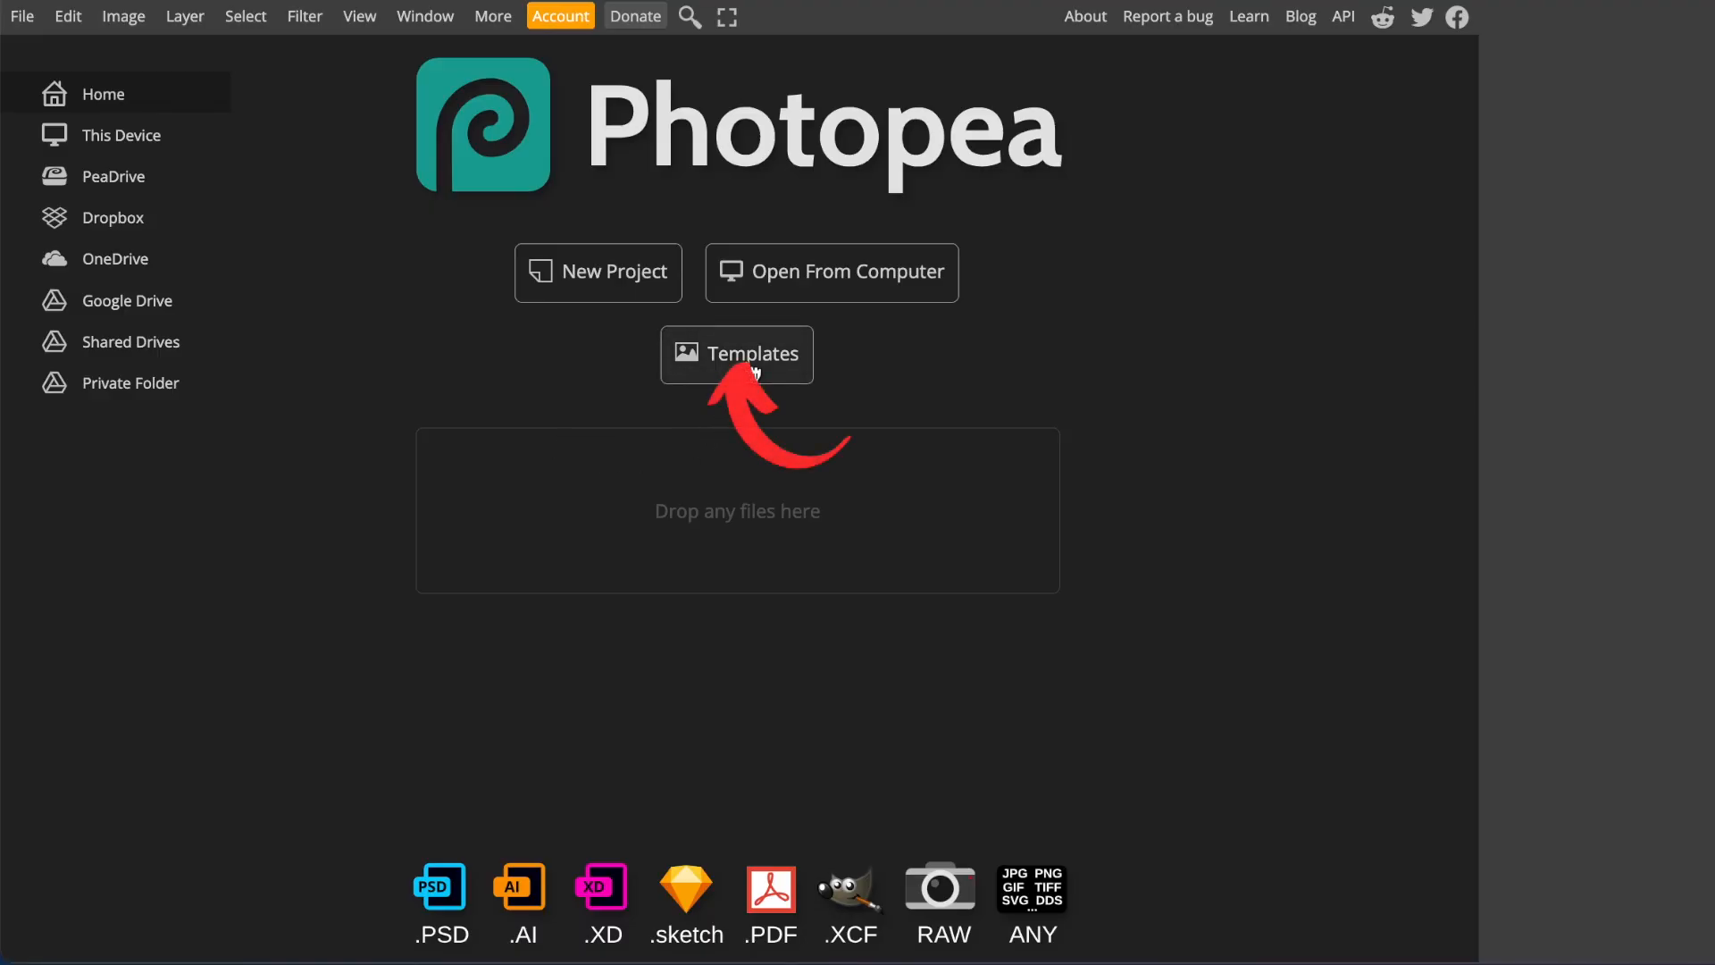
{"action": "left_click", "coordinate": [736, 354]}
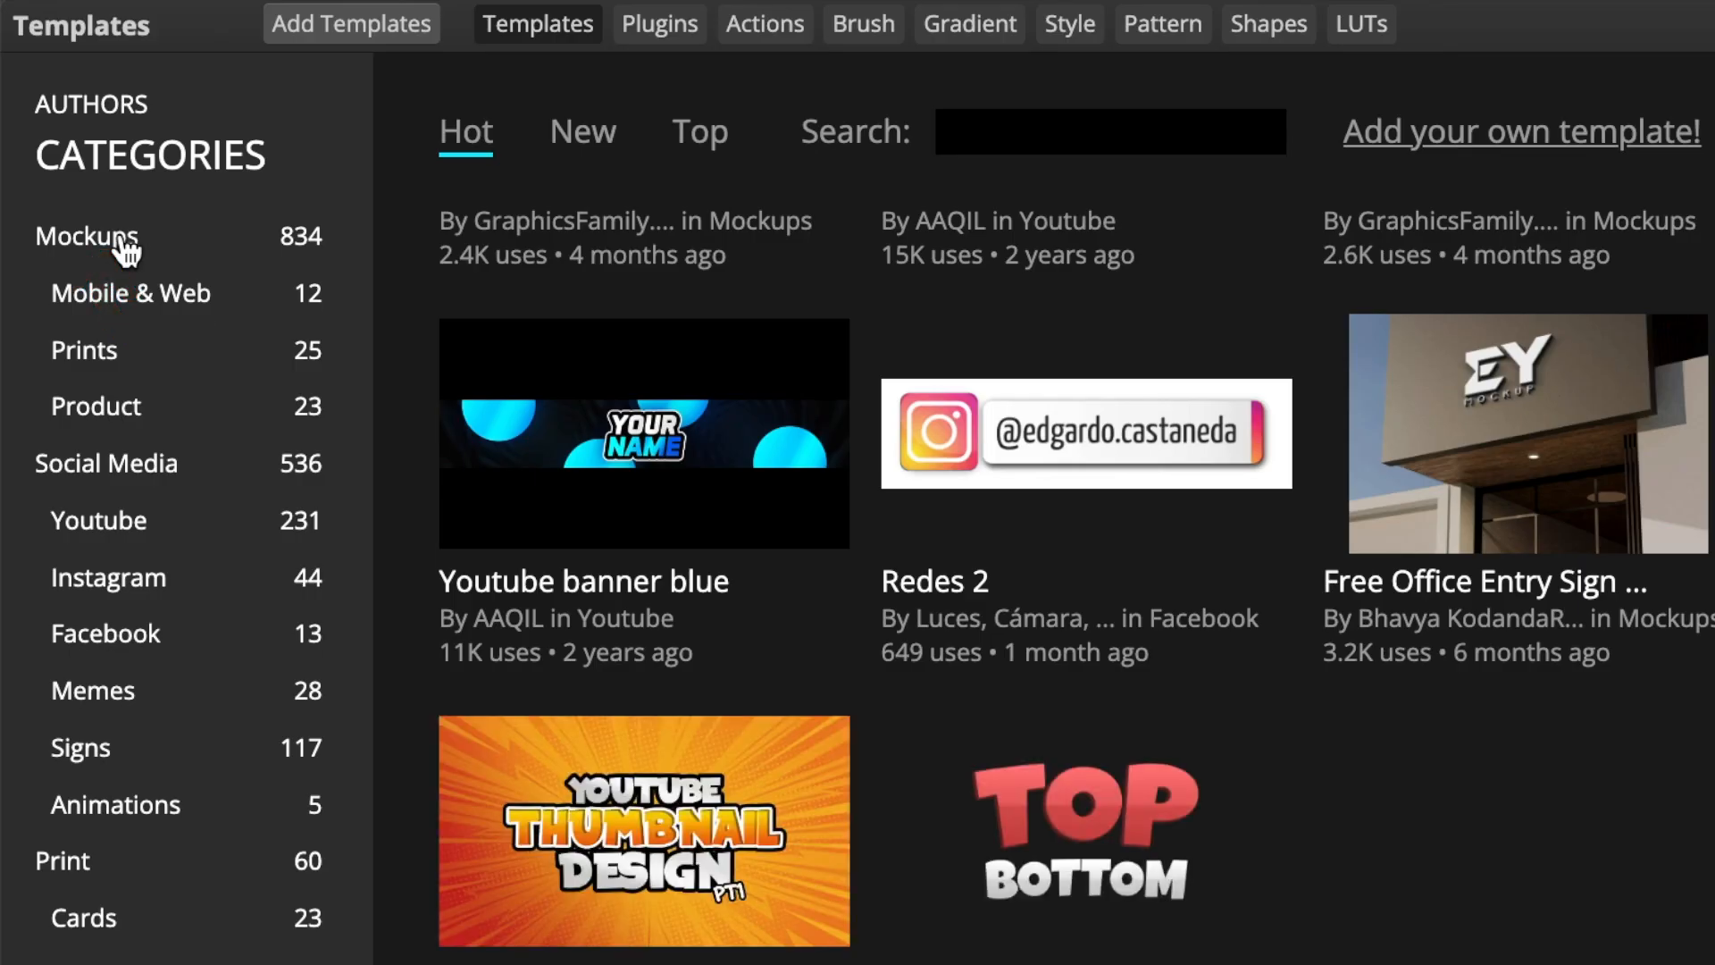
{"action": "scroll", "scroll_direction": "down", "scroll_amount": 3}
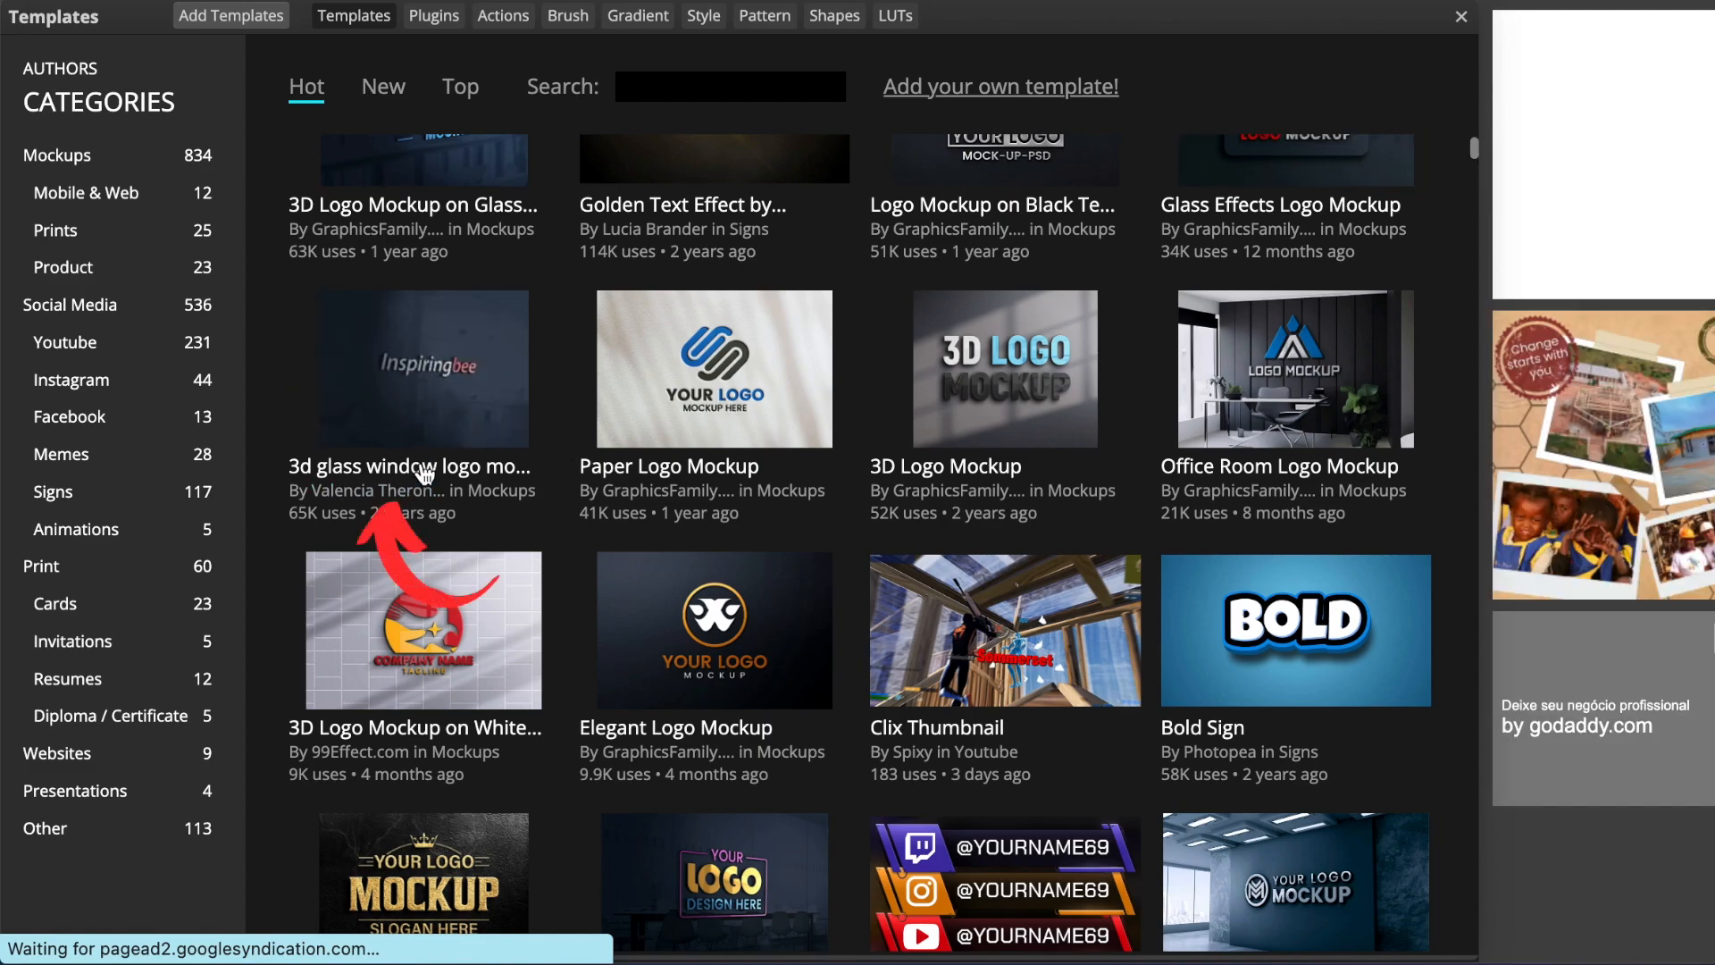
{"action": "left_click", "coordinate": [422, 368]}
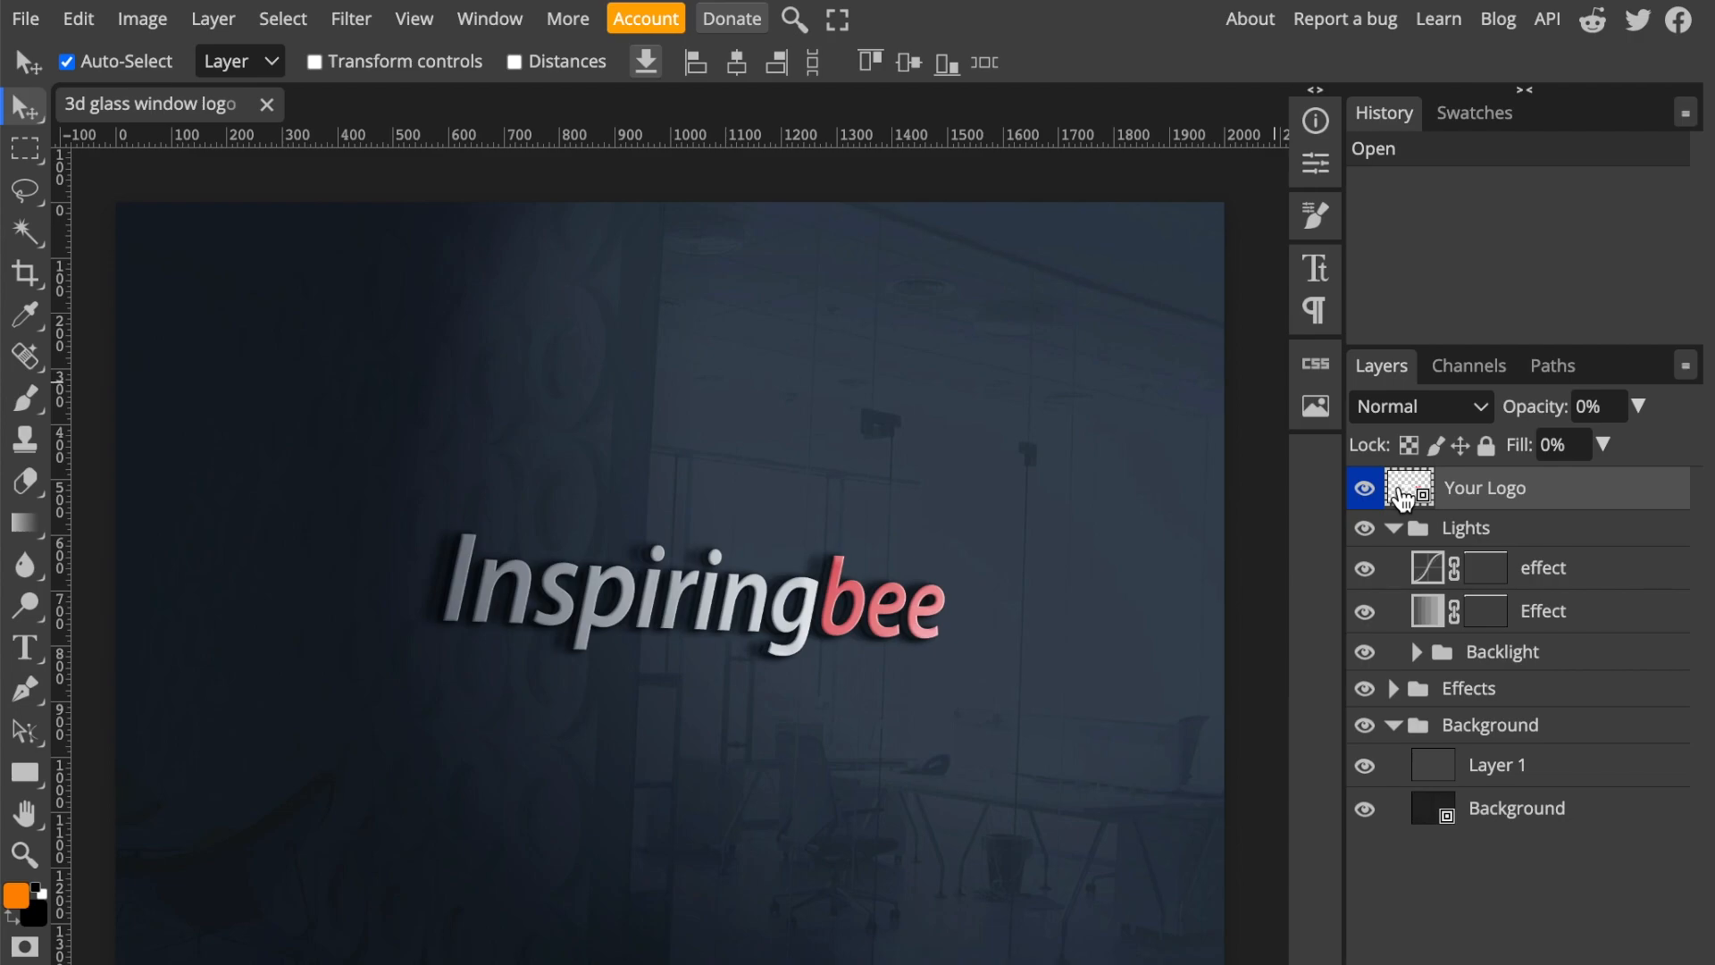
Step: Replace the Your Logo smart object with the downloaded Beauty Salon PNG
{"action": "double_click", "coordinate": [1408, 488]}
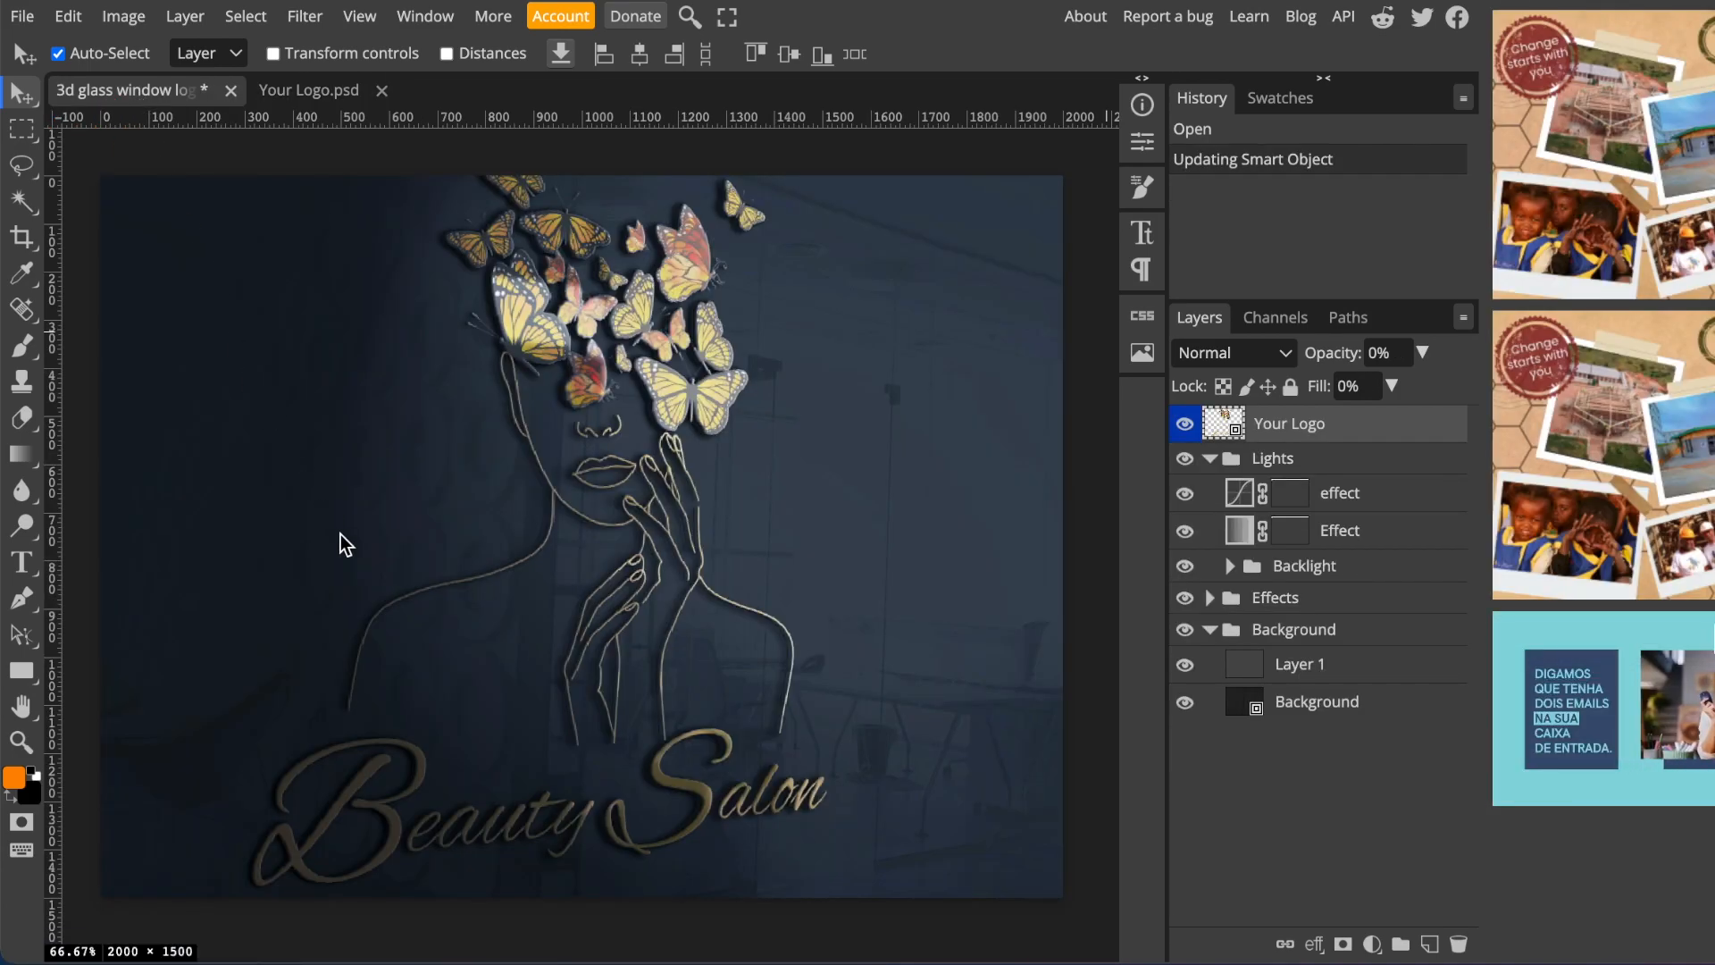
Step: Bring up File > Export as to choose PNG or JPG for the finished mockup
{"action": "left_click", "coordinate": [1229, 566]}
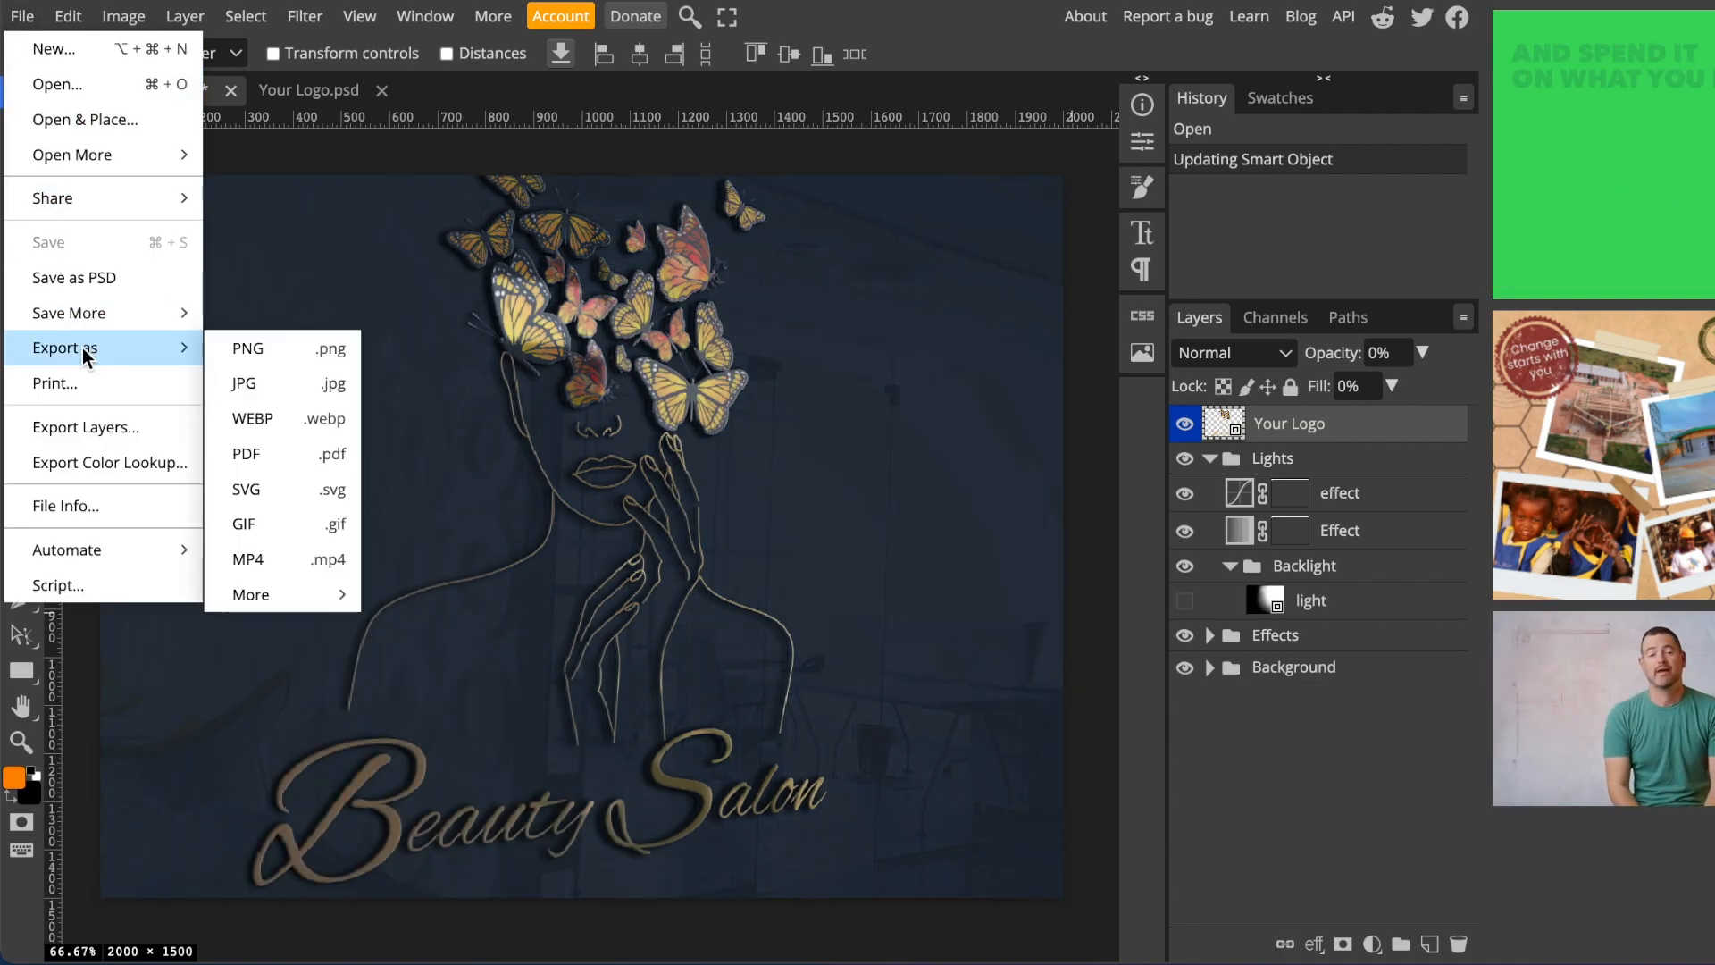
{"action": "mouse_move", "coordinate": [393, 295]}
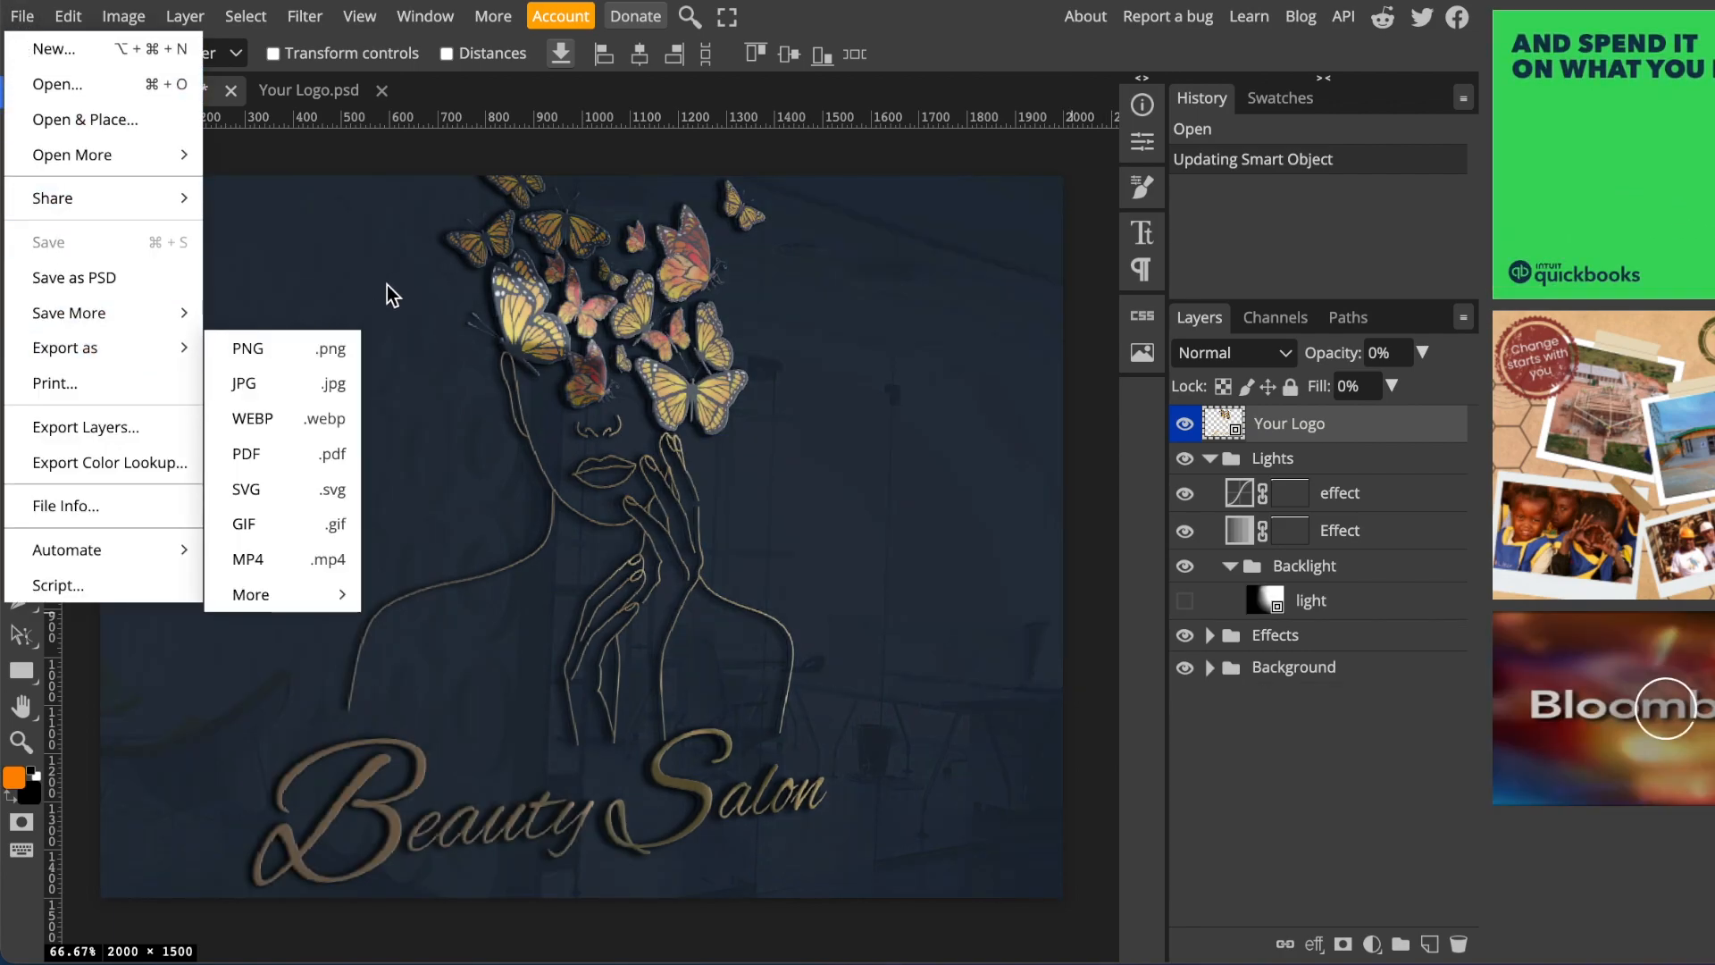